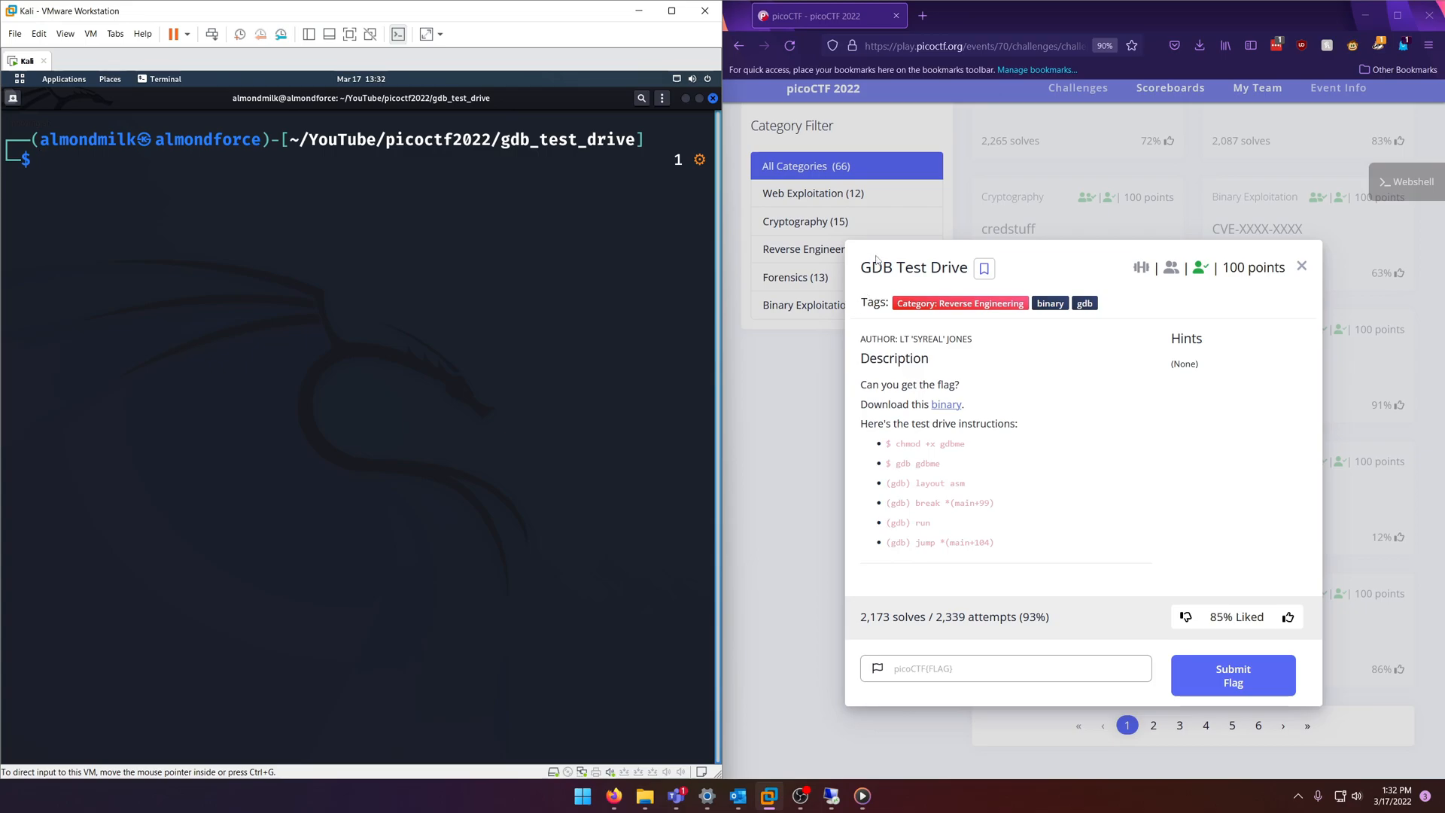
mouse_move(945, 288)
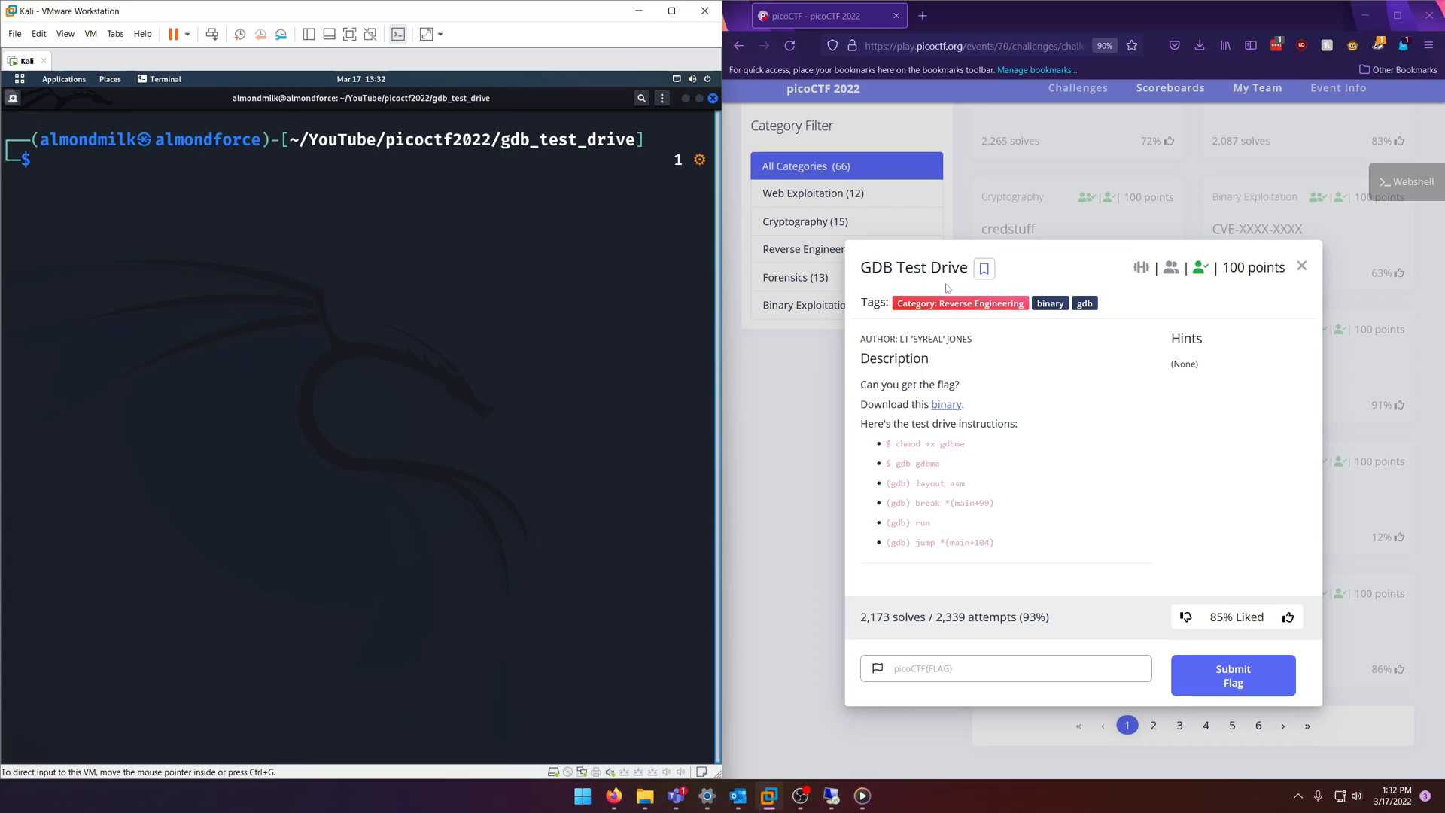
mouse_move(1259, 289)
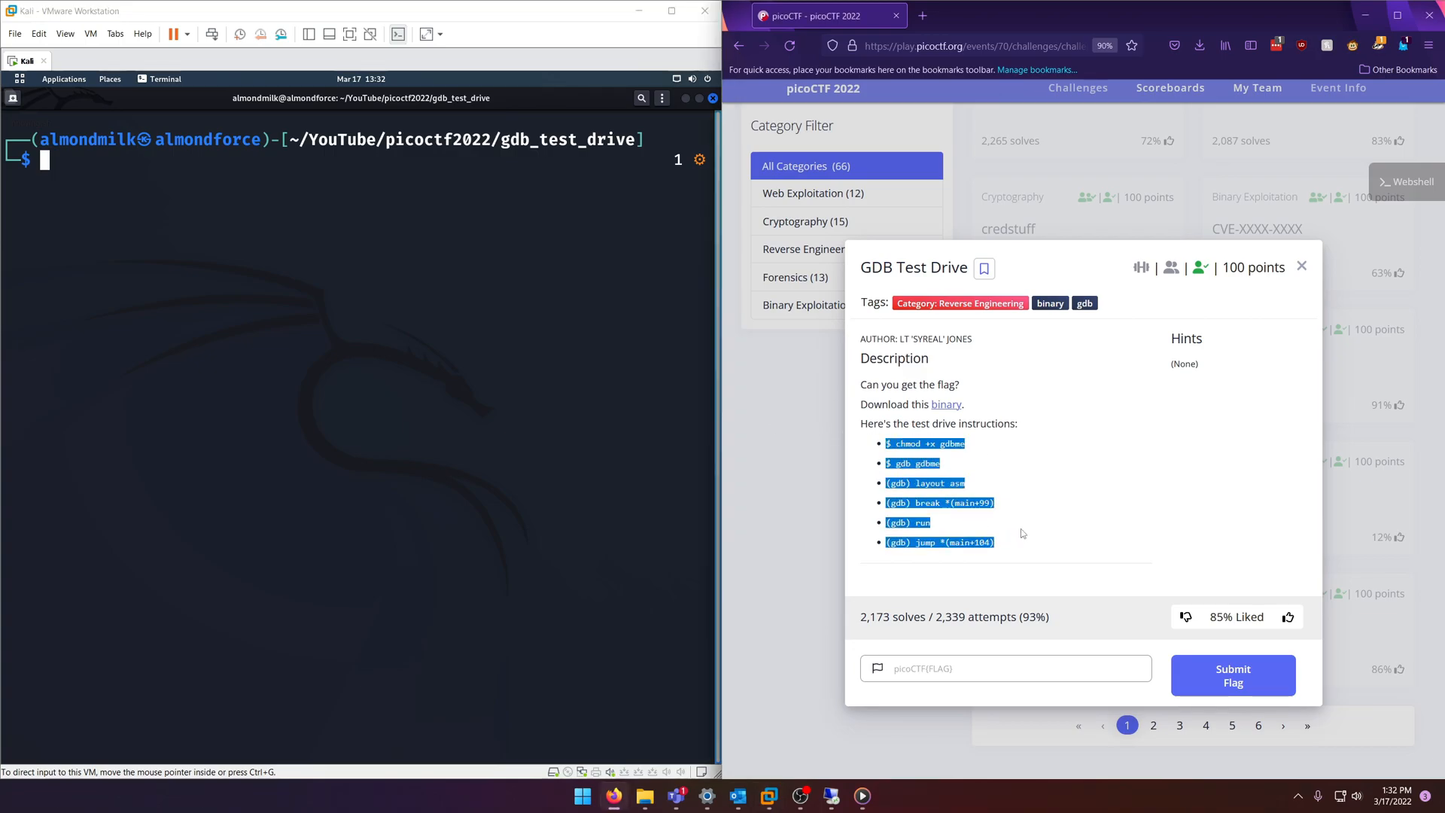
mouse_move(563, 430)
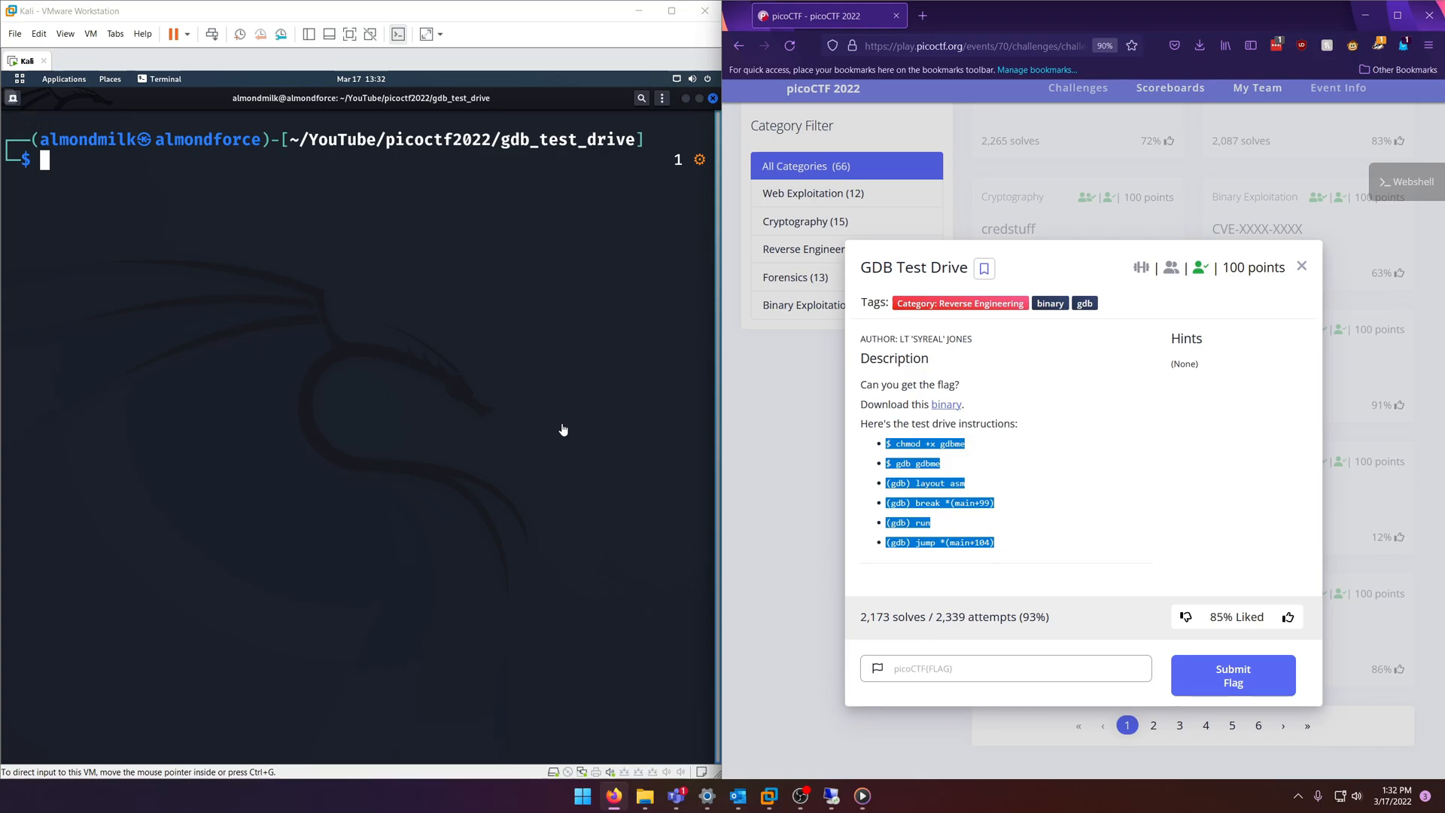
mouse_move(953, 527)
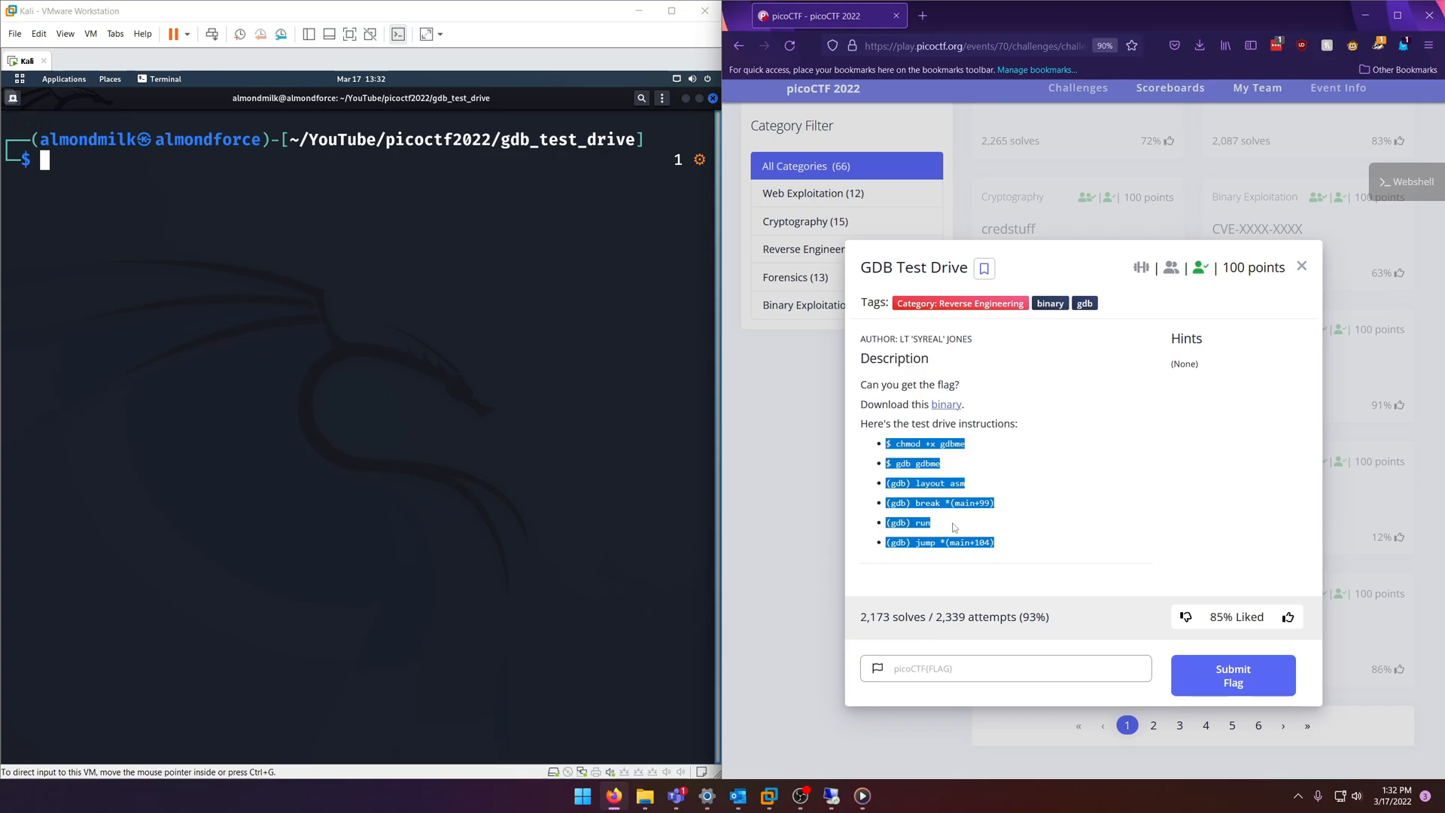
mouse_move(766, 415)
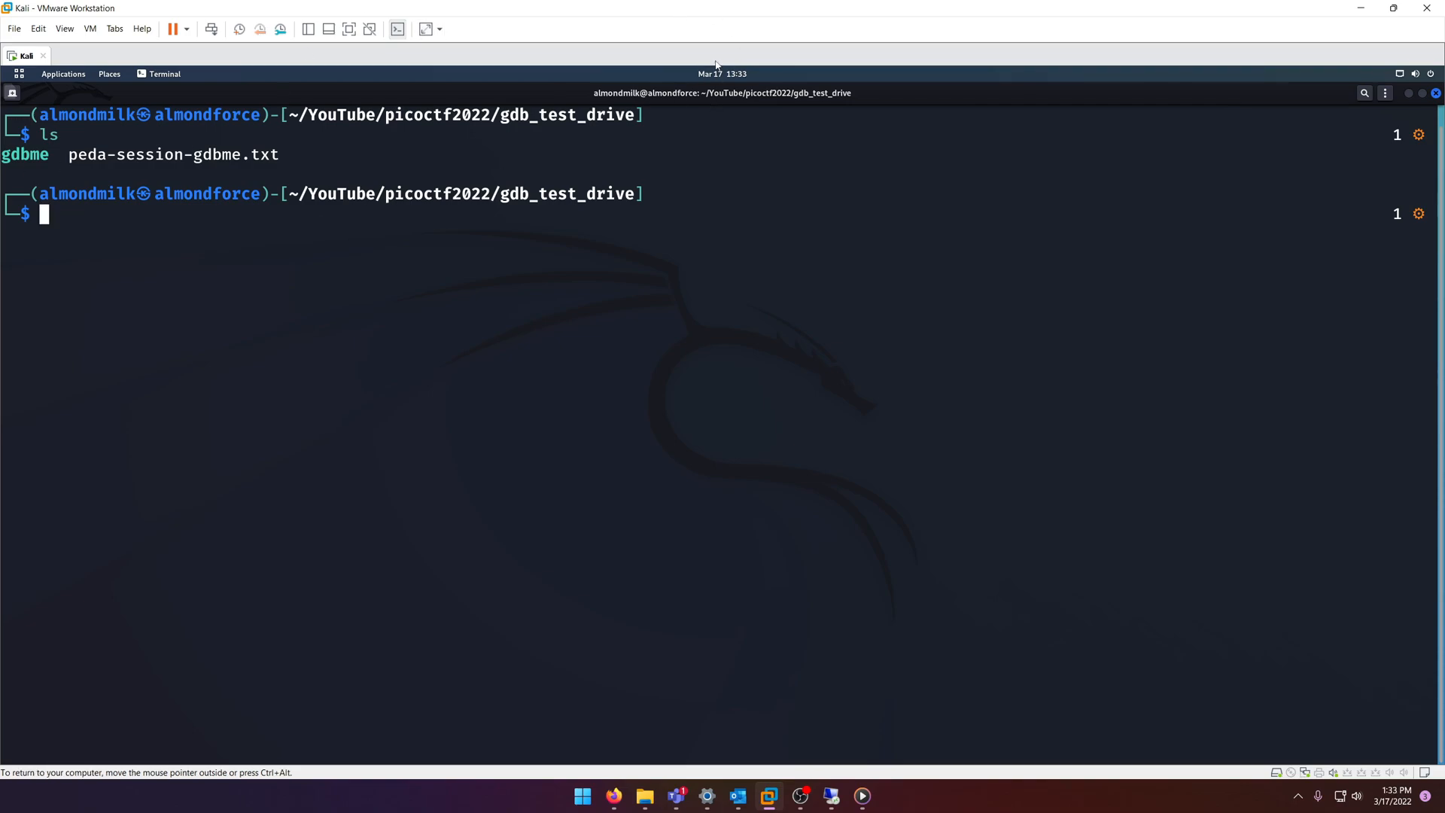
mouse_move(744, 102)
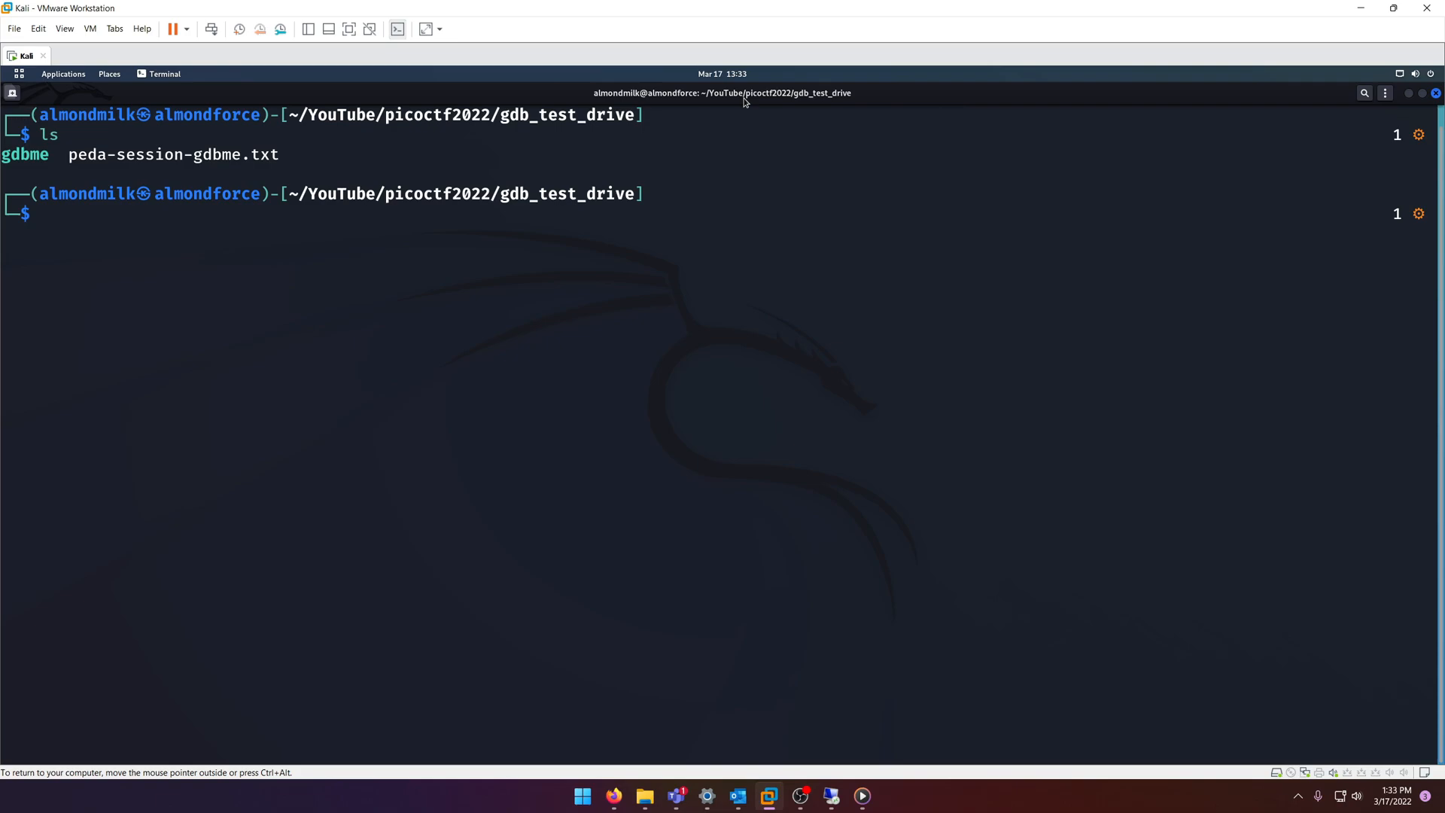
- Launch ~/Tools/Cutter.AppImage on the gdbme binary from the terminal
type("~/Tools/Cutter.AppImage")
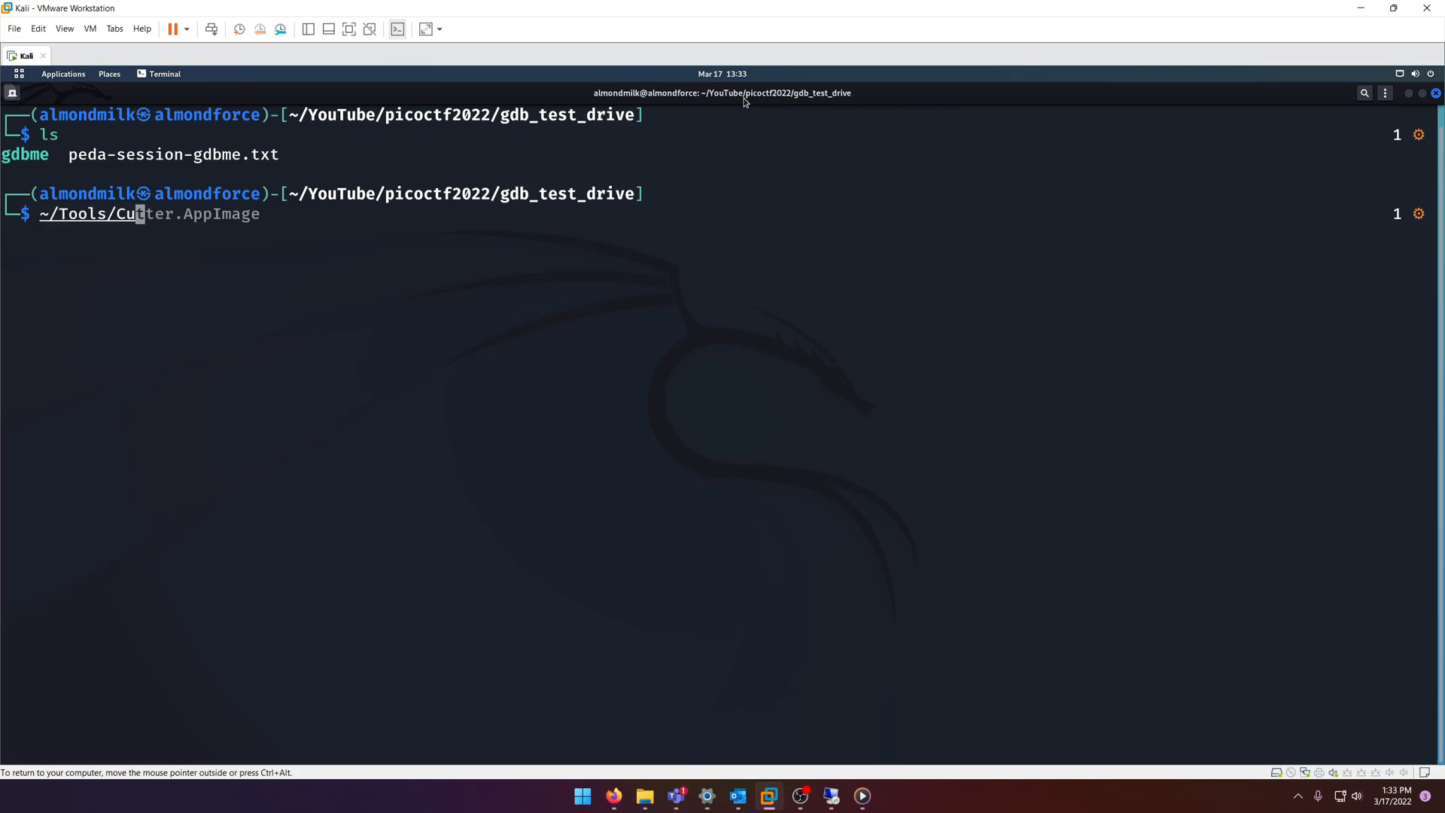
type("gdbme")
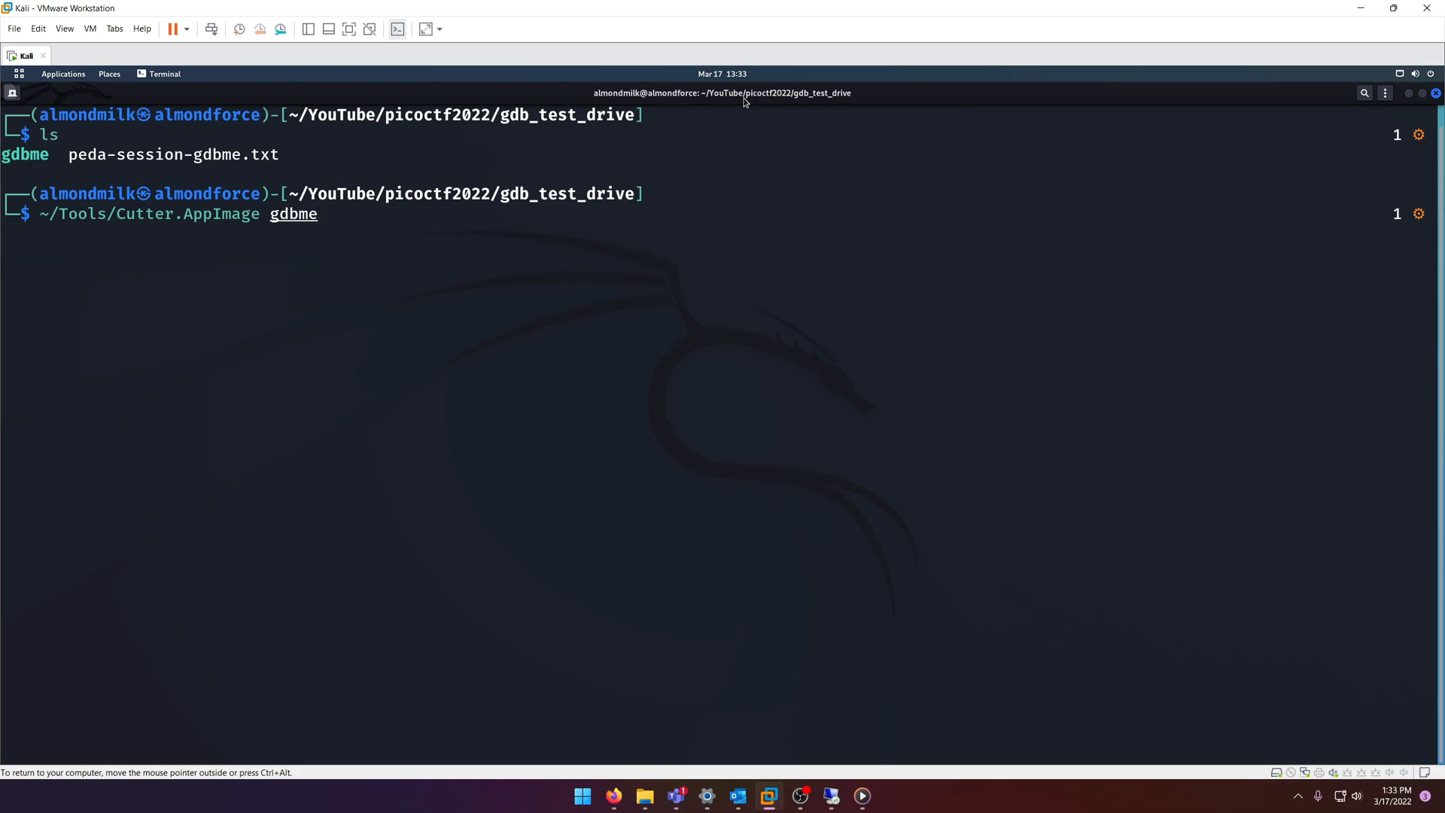
key("Return")
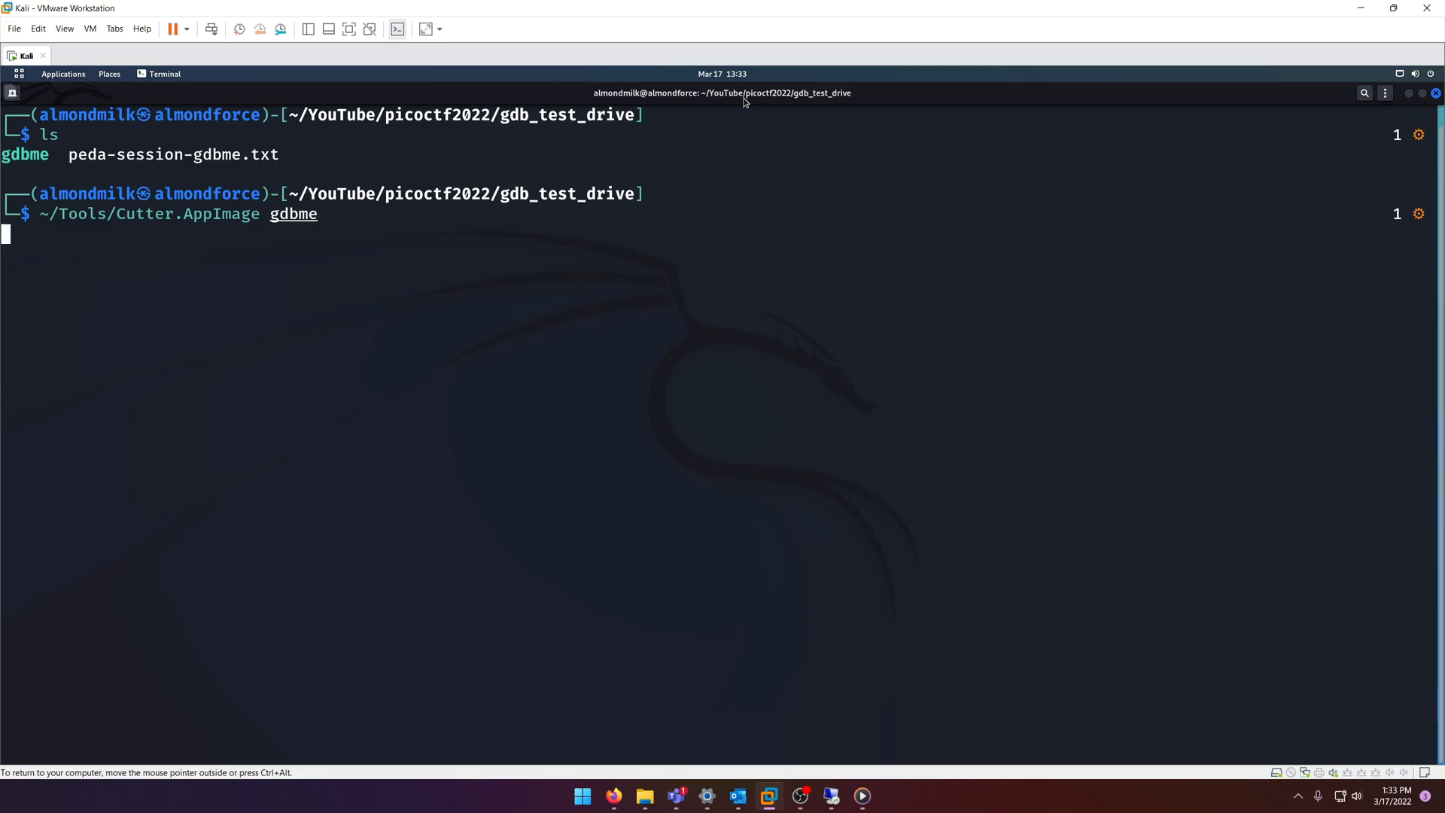
- Load gdbme with auto-analysis and open main's disassembly and decompiled code
key("Return")
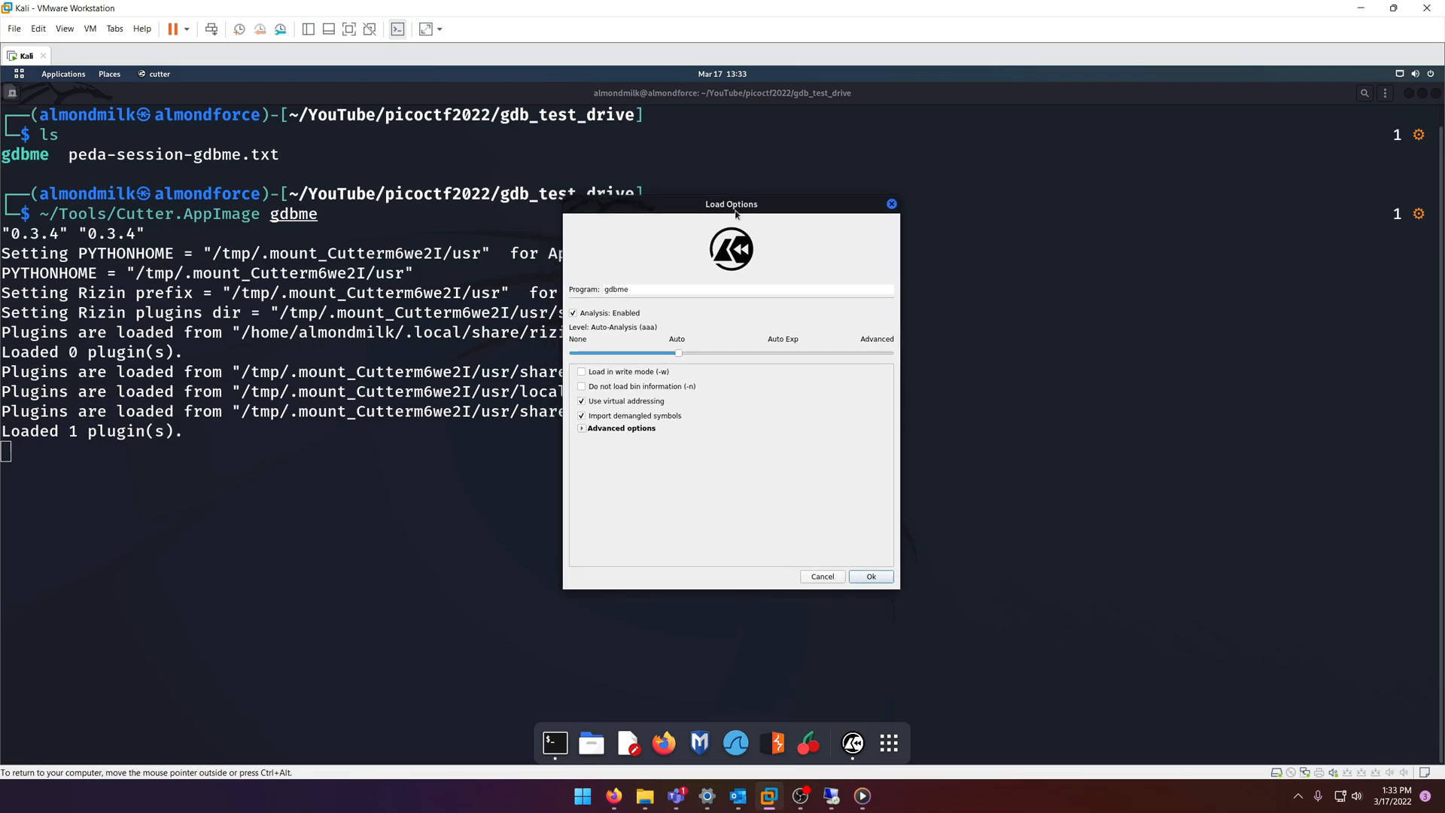
left_click(869, 576)
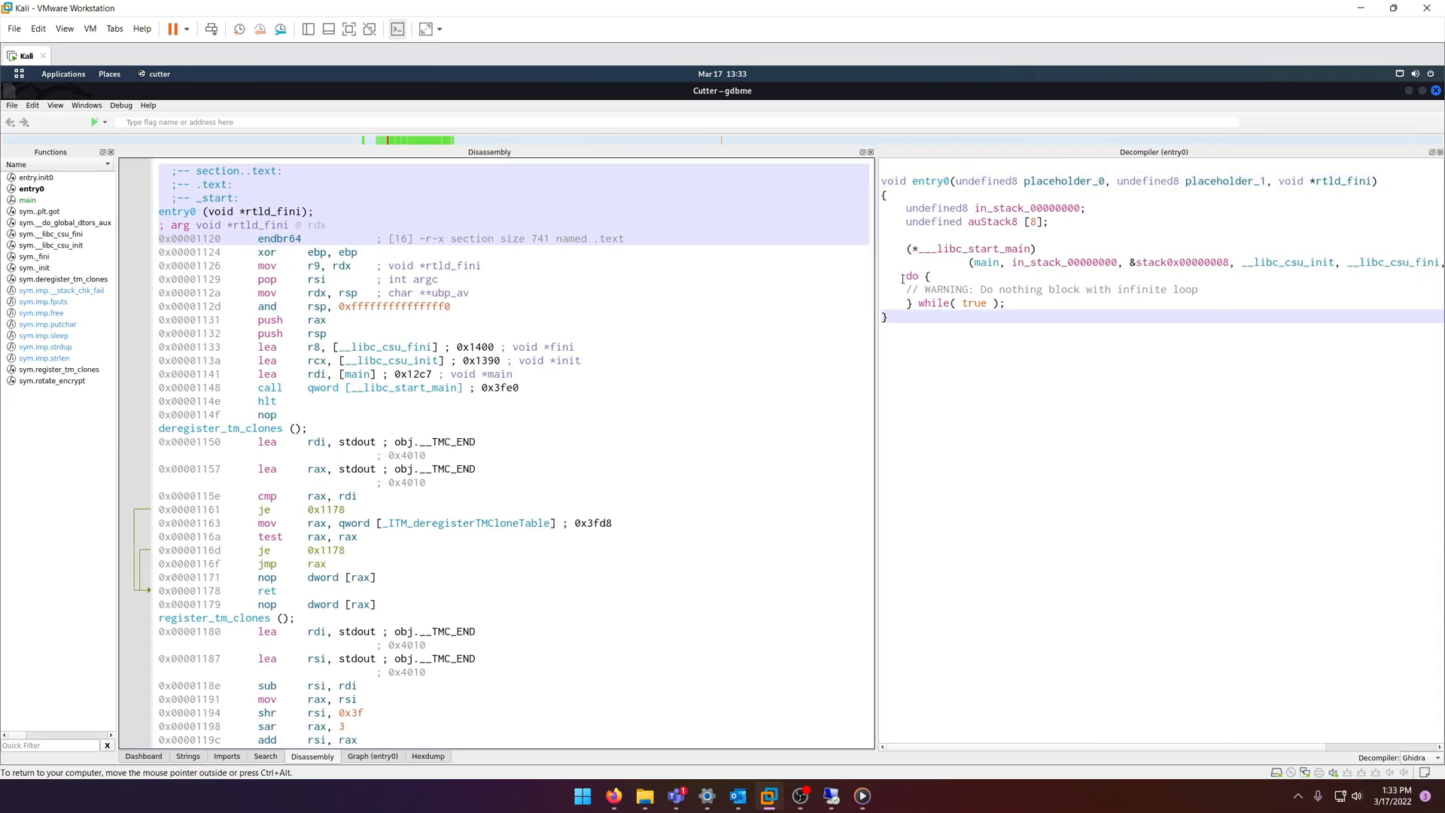
left_click(350, 265)
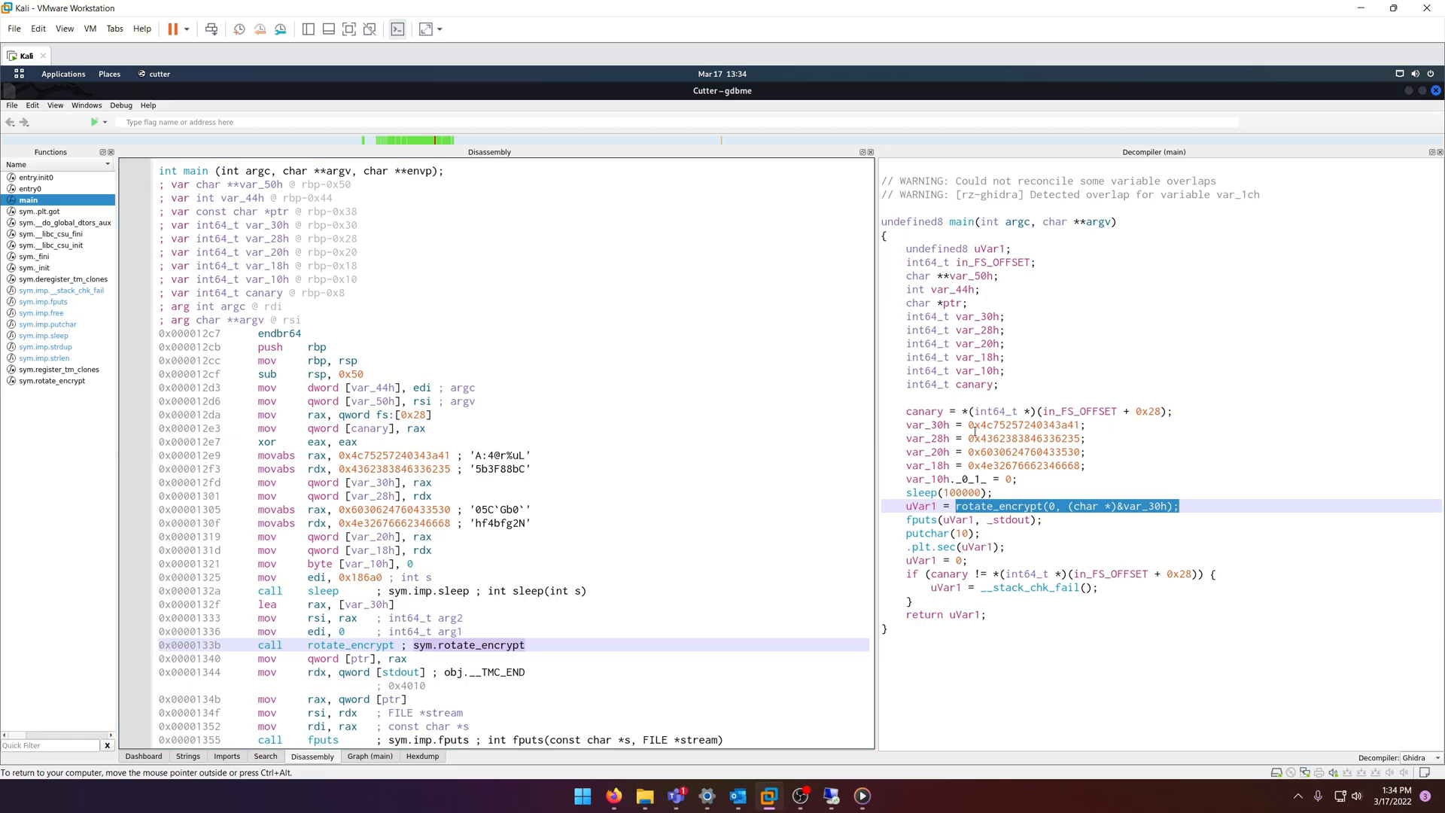
left_click(369, 482)
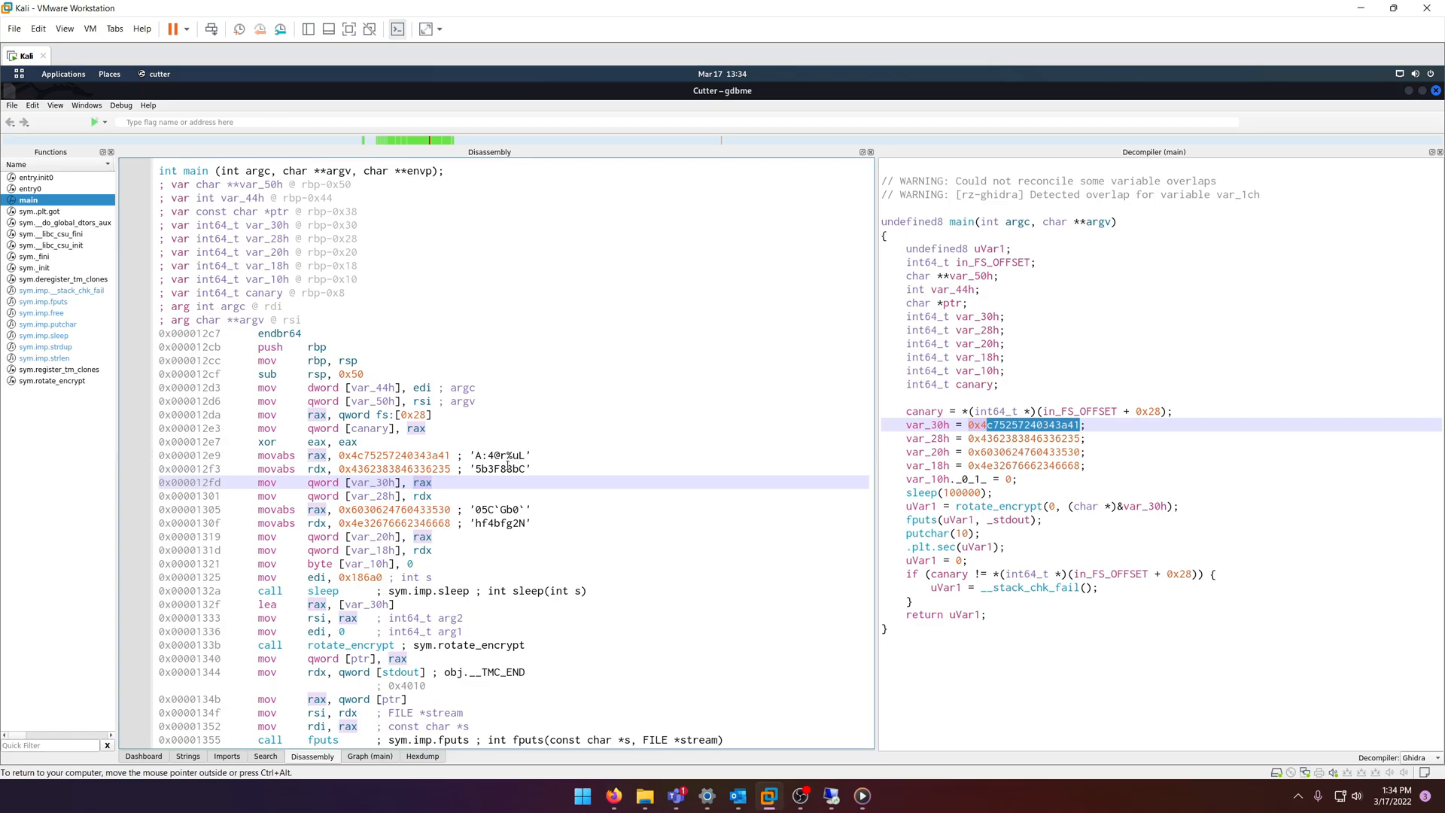
left_click(369, 468)
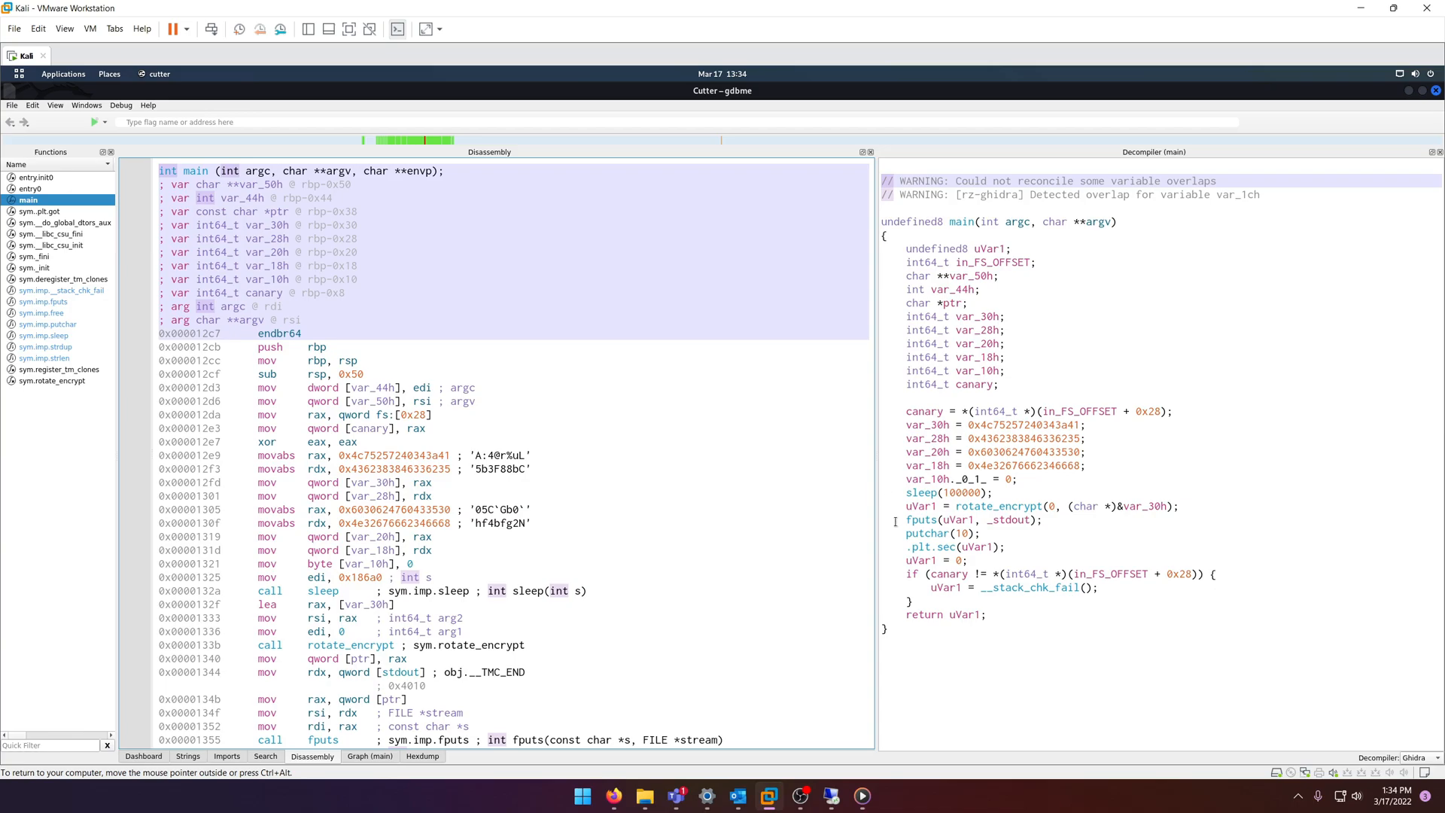
left_click(1041, 506)
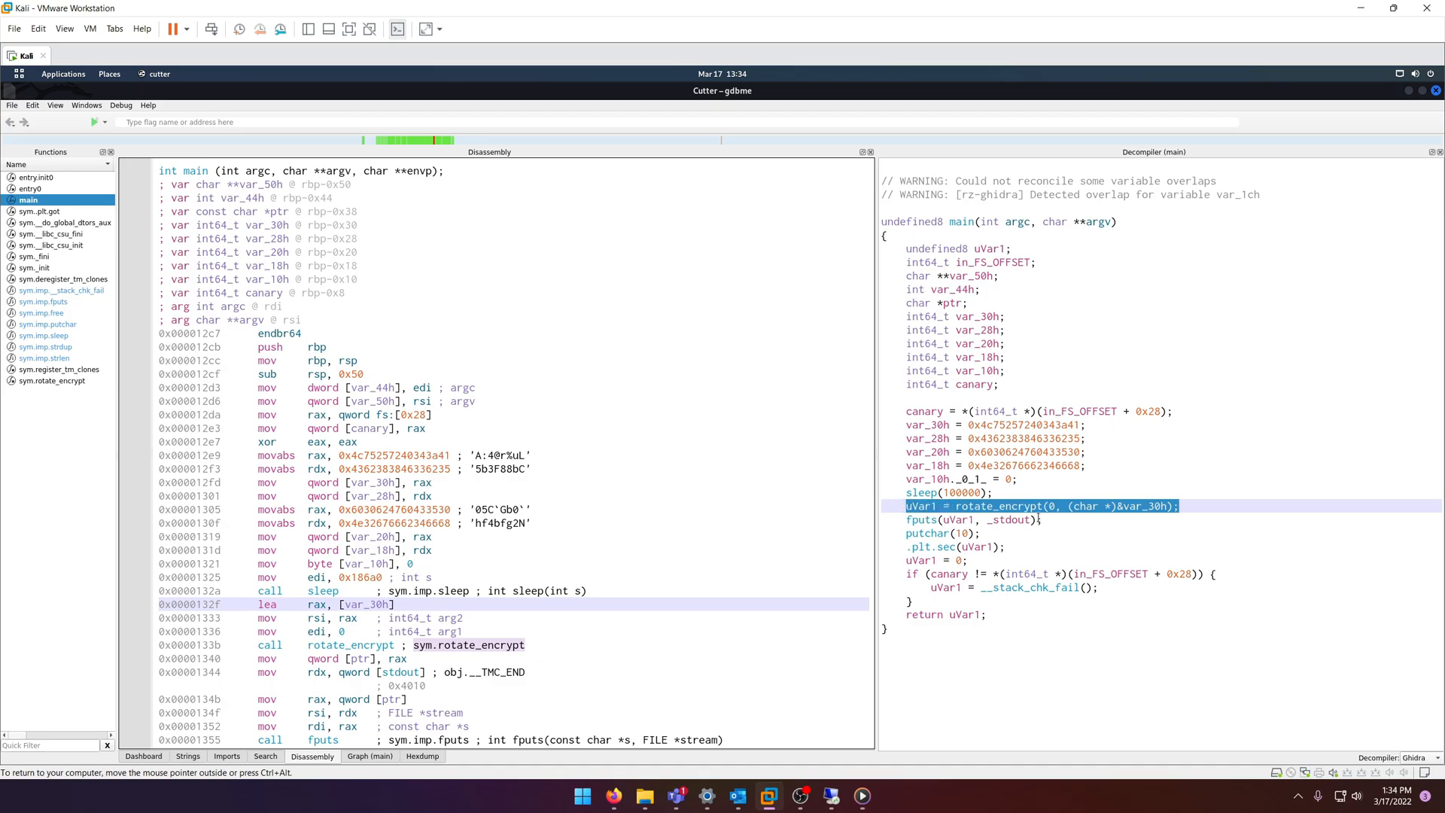
mouse_move(1032, 543)
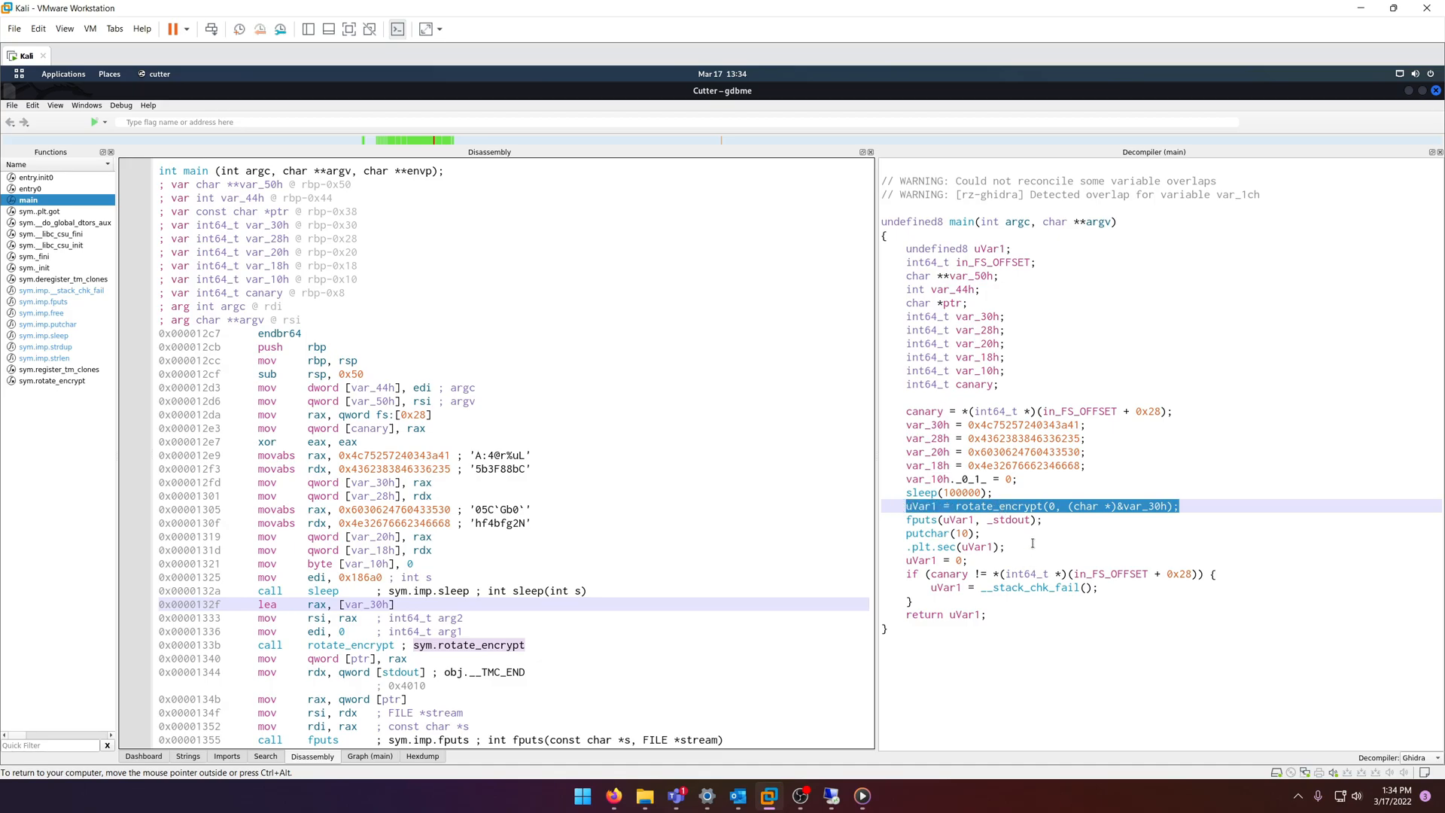
mouse_move(630, 464)
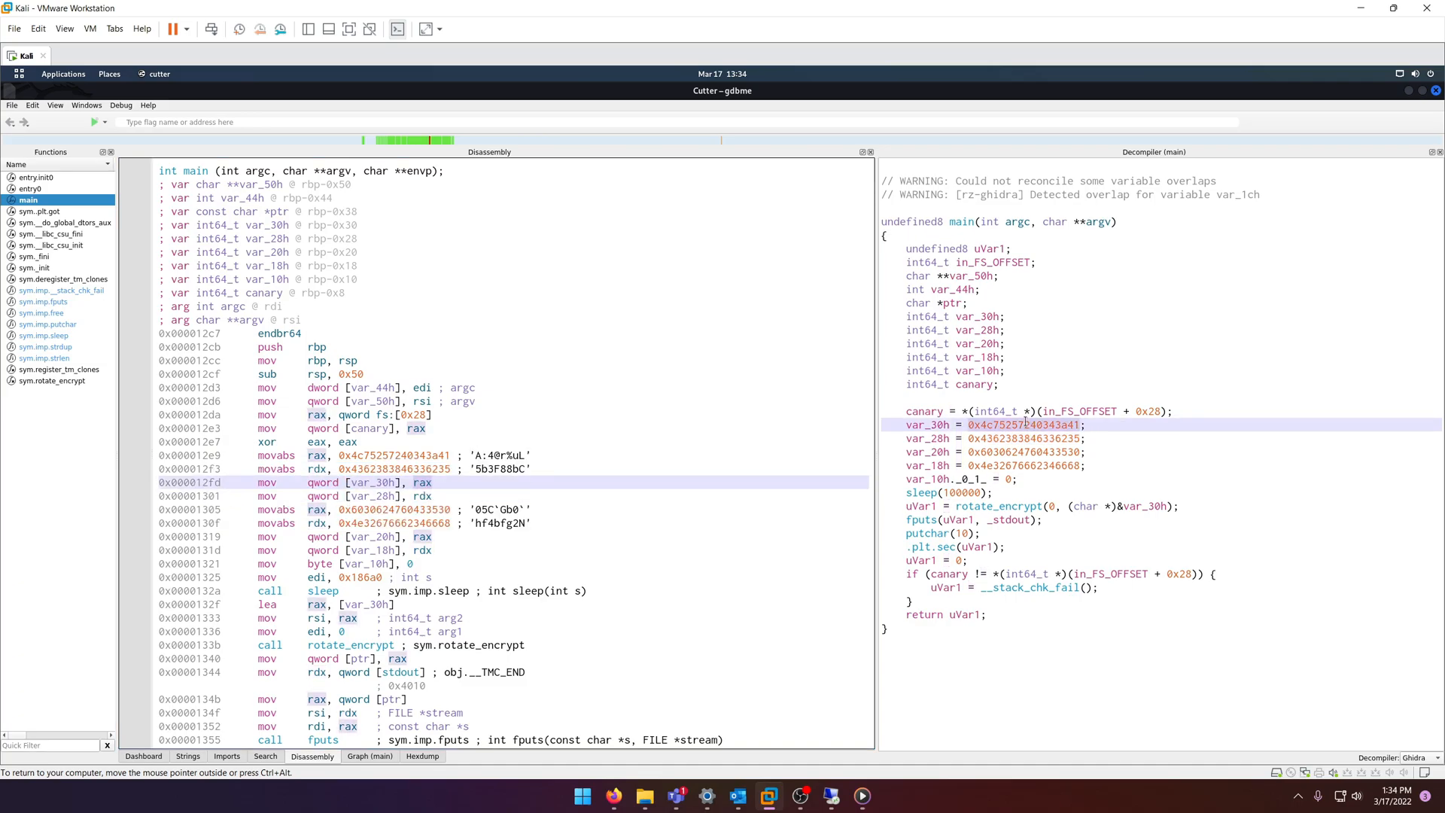
mouse_move(876, 576)
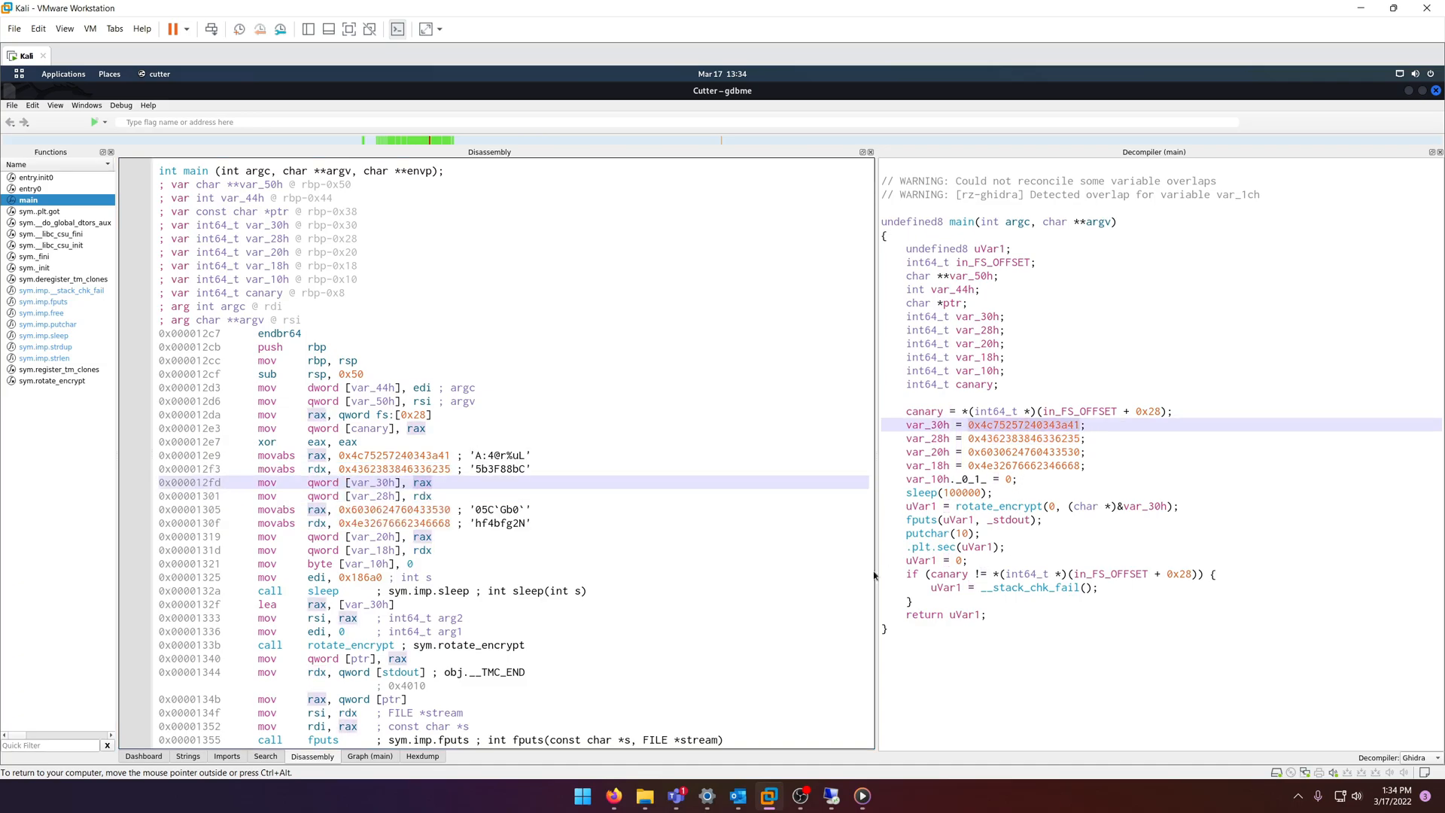
left_click(369, 509)
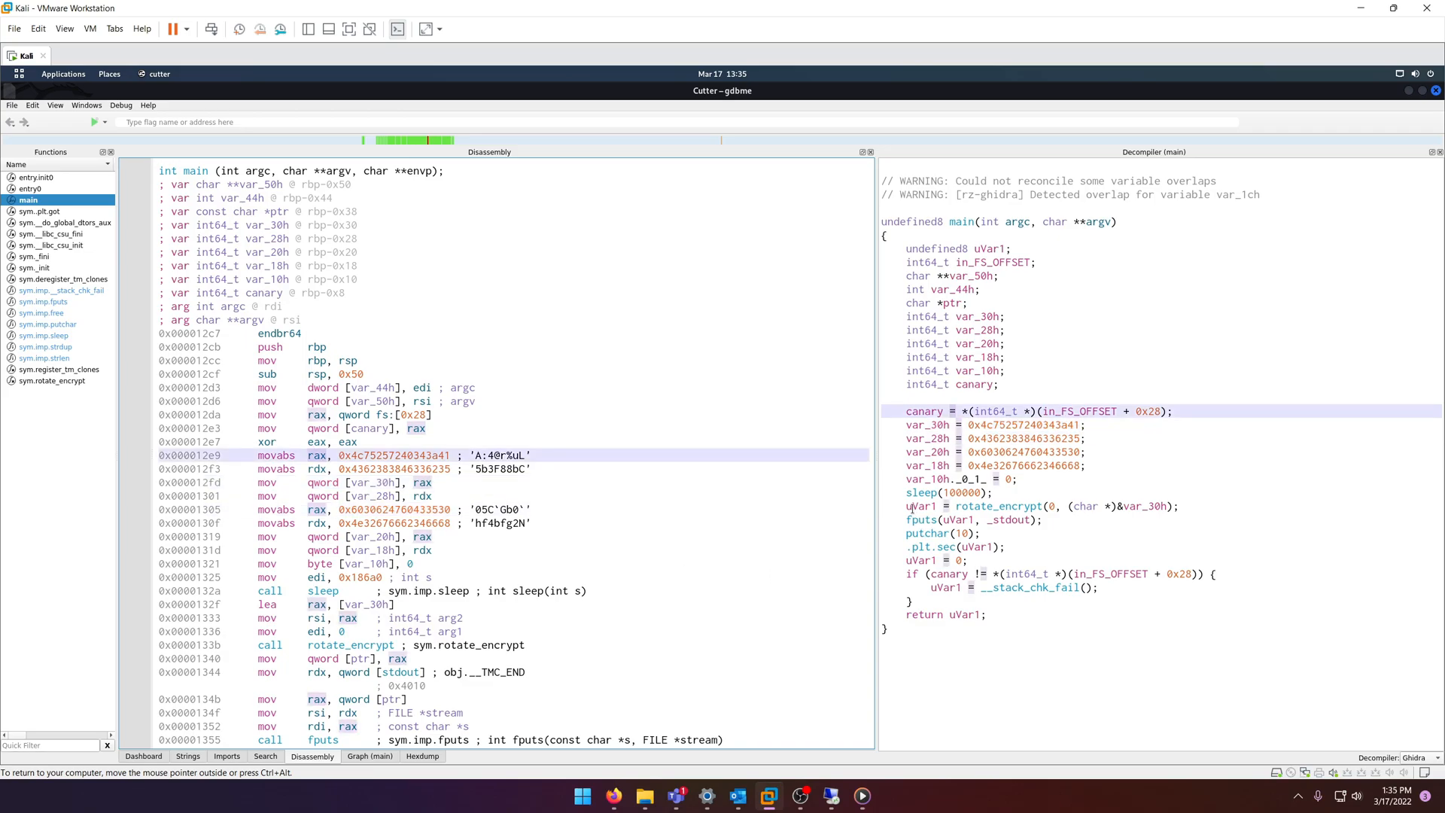
left_click(369, 644)
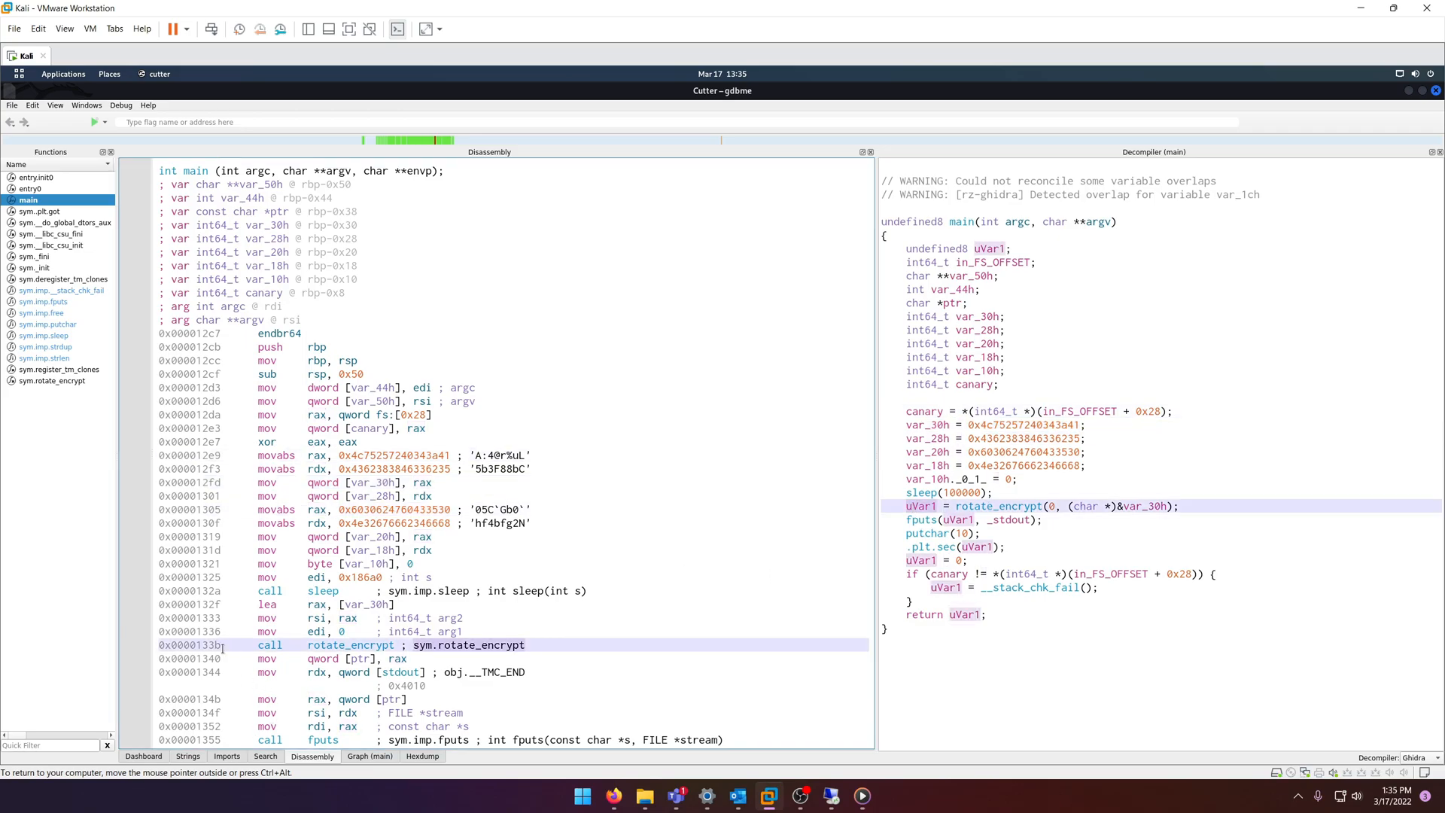
double_click(180, 644)
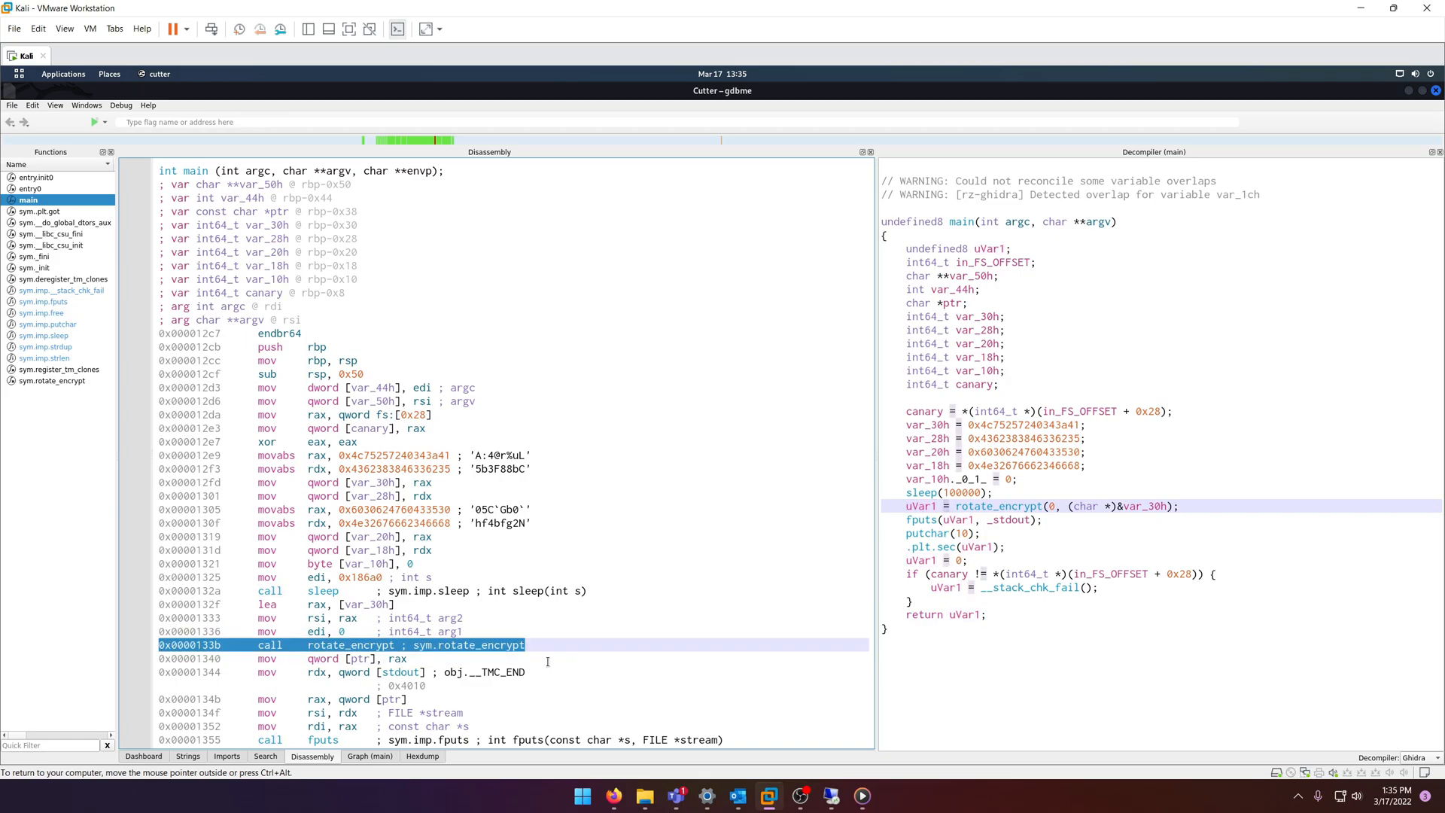
mouse_move(707, 487)
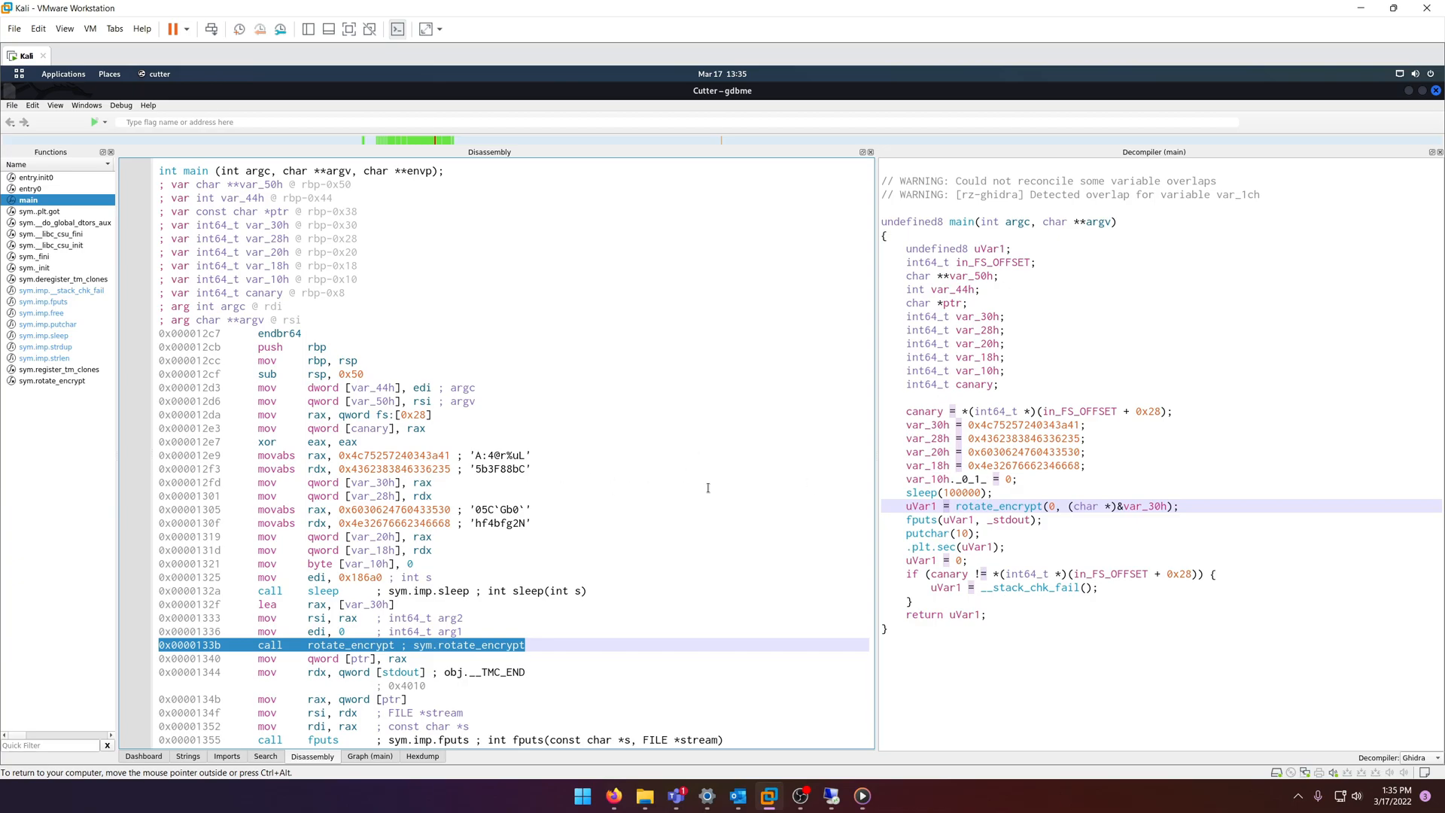
mouse_move(301, 489)
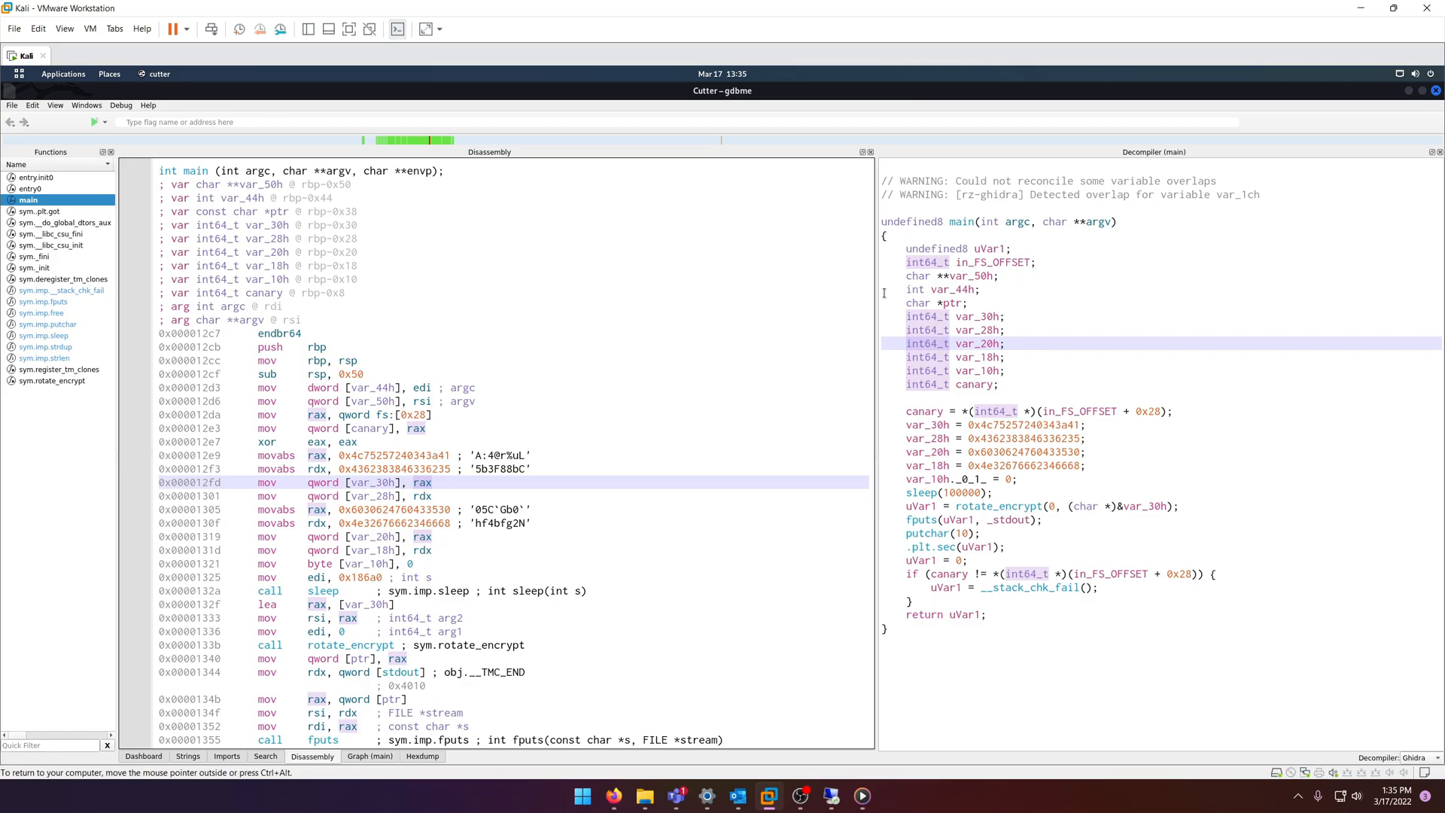
mouse_move(974, 323)
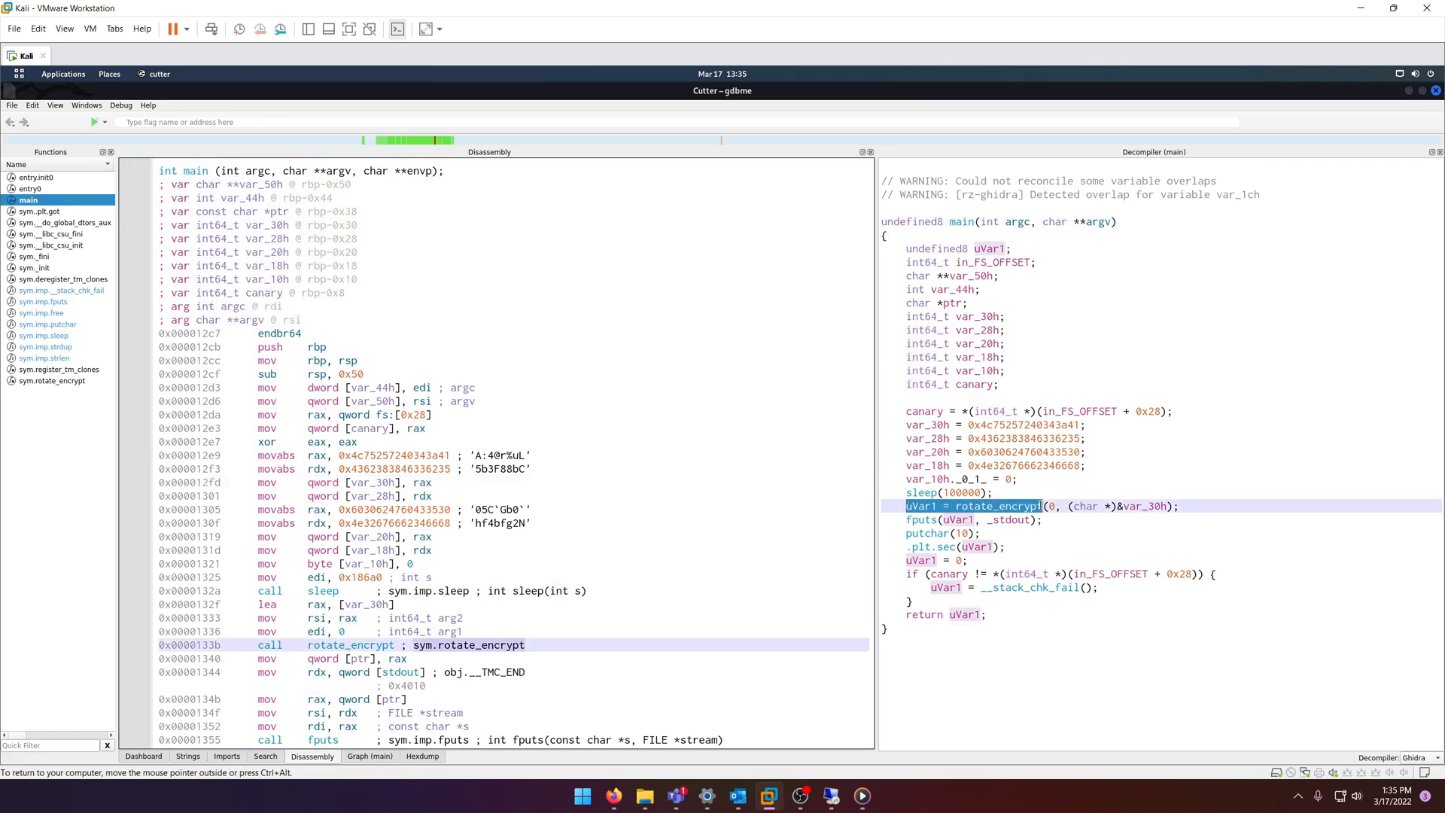
left_click(973, 519)
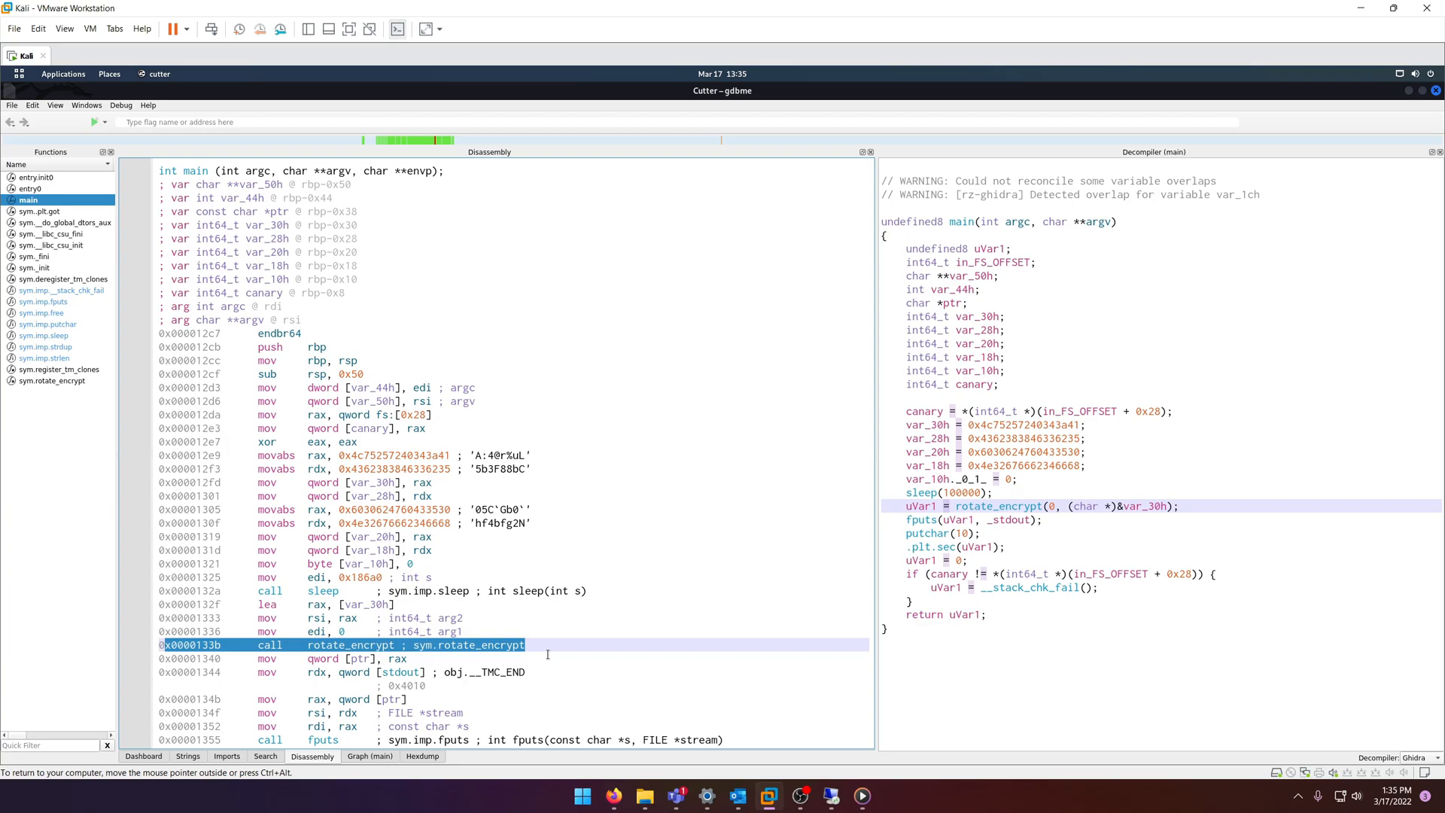
left_click(369, 482)
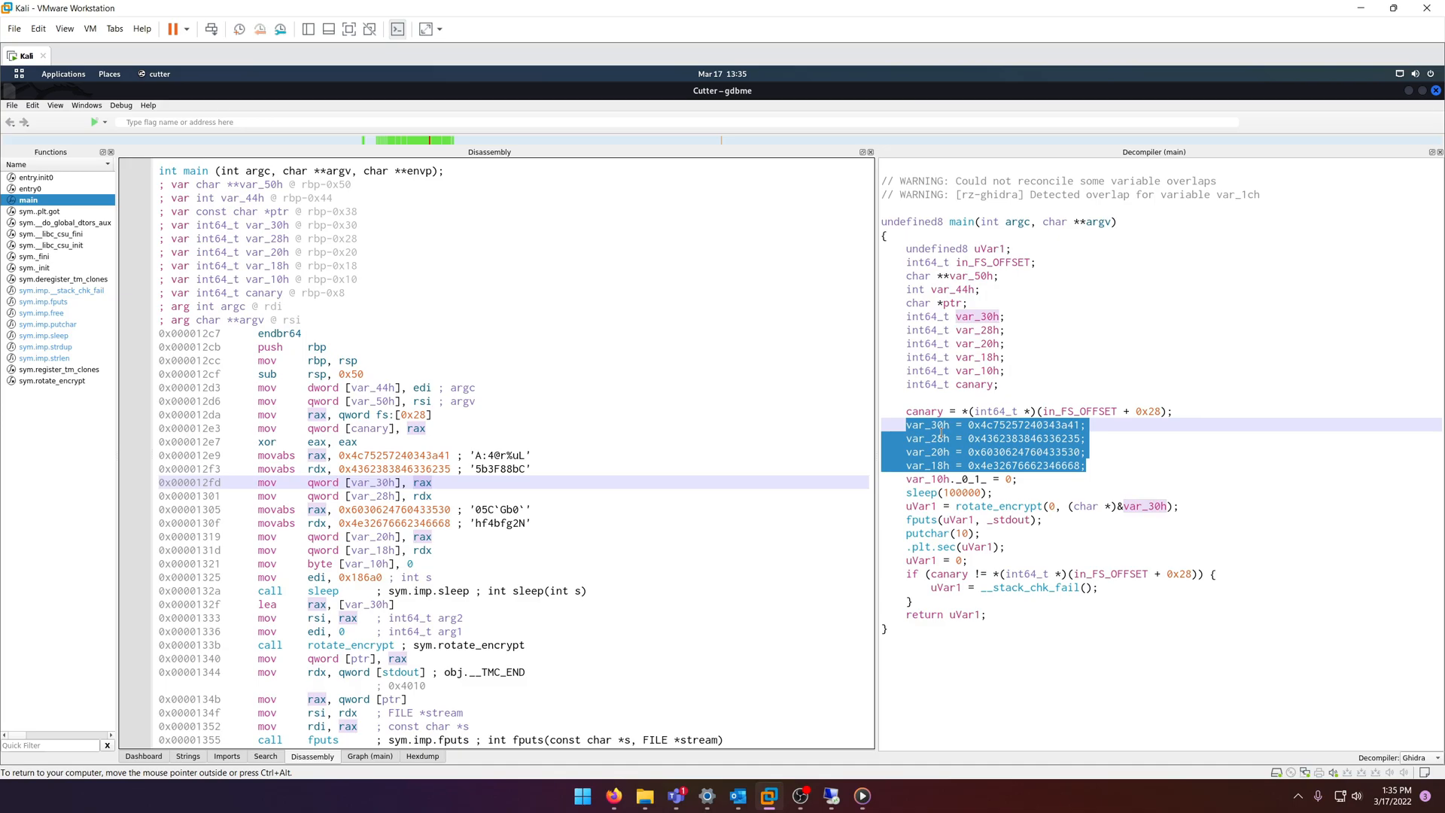
- Open sym.rotate_encrypt to view its disassembly and Ghidra decompiler output
left_click(1034, 505)
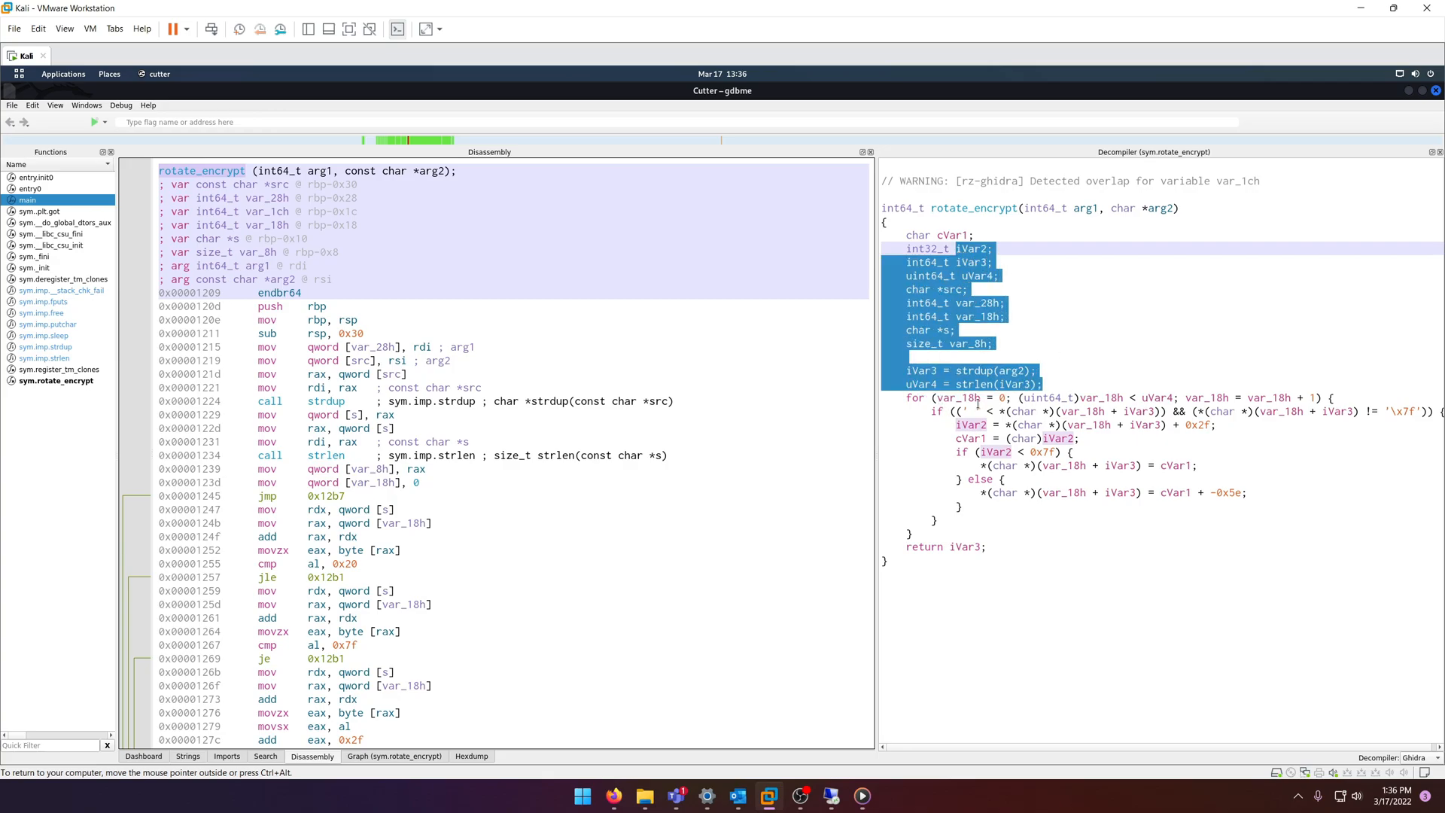
mouse_move(1128, 209)
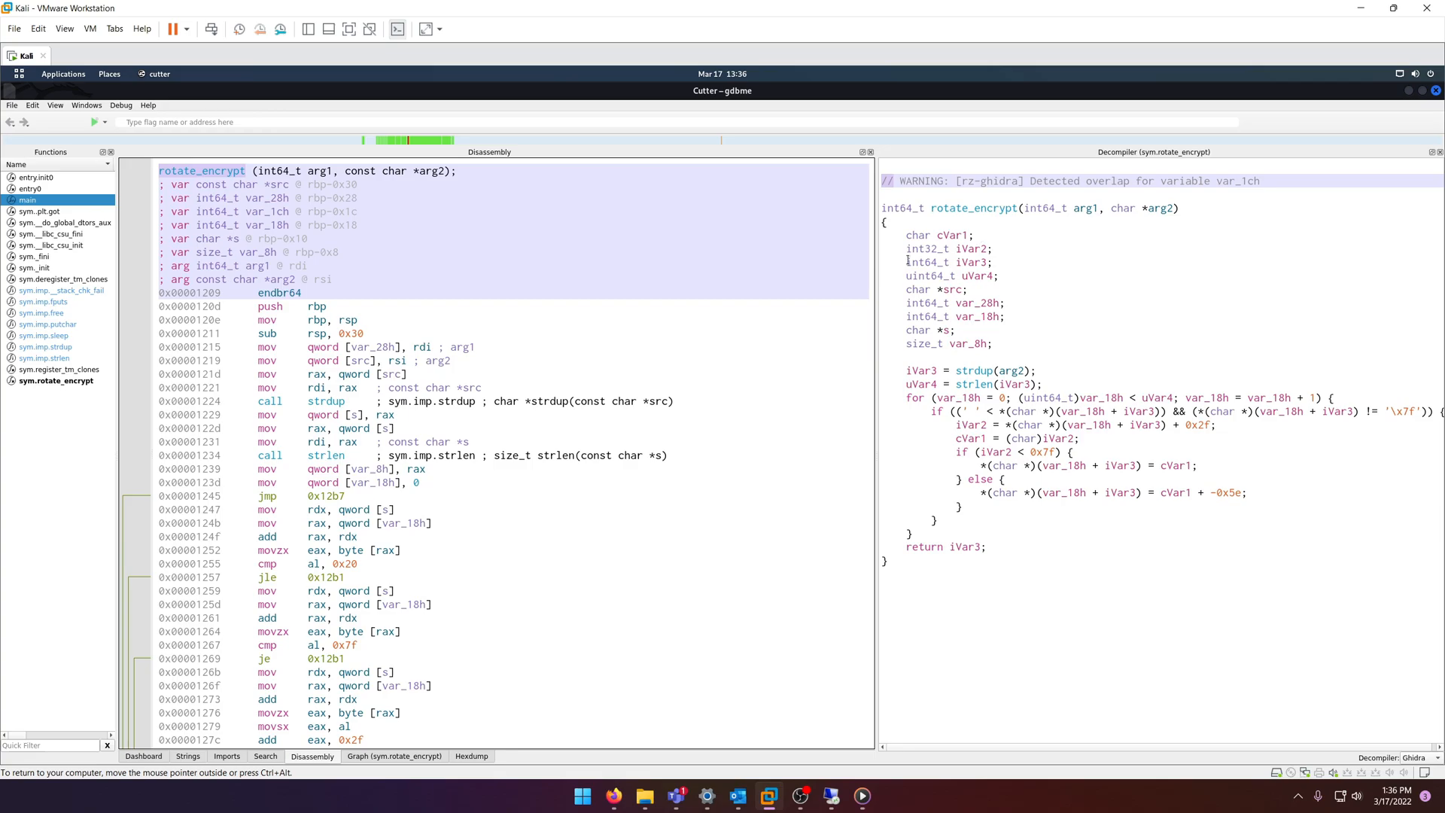
- Return to main and inspect the mov edi,0x186a0, call sleep and following lea lines
left_click(28, 201)
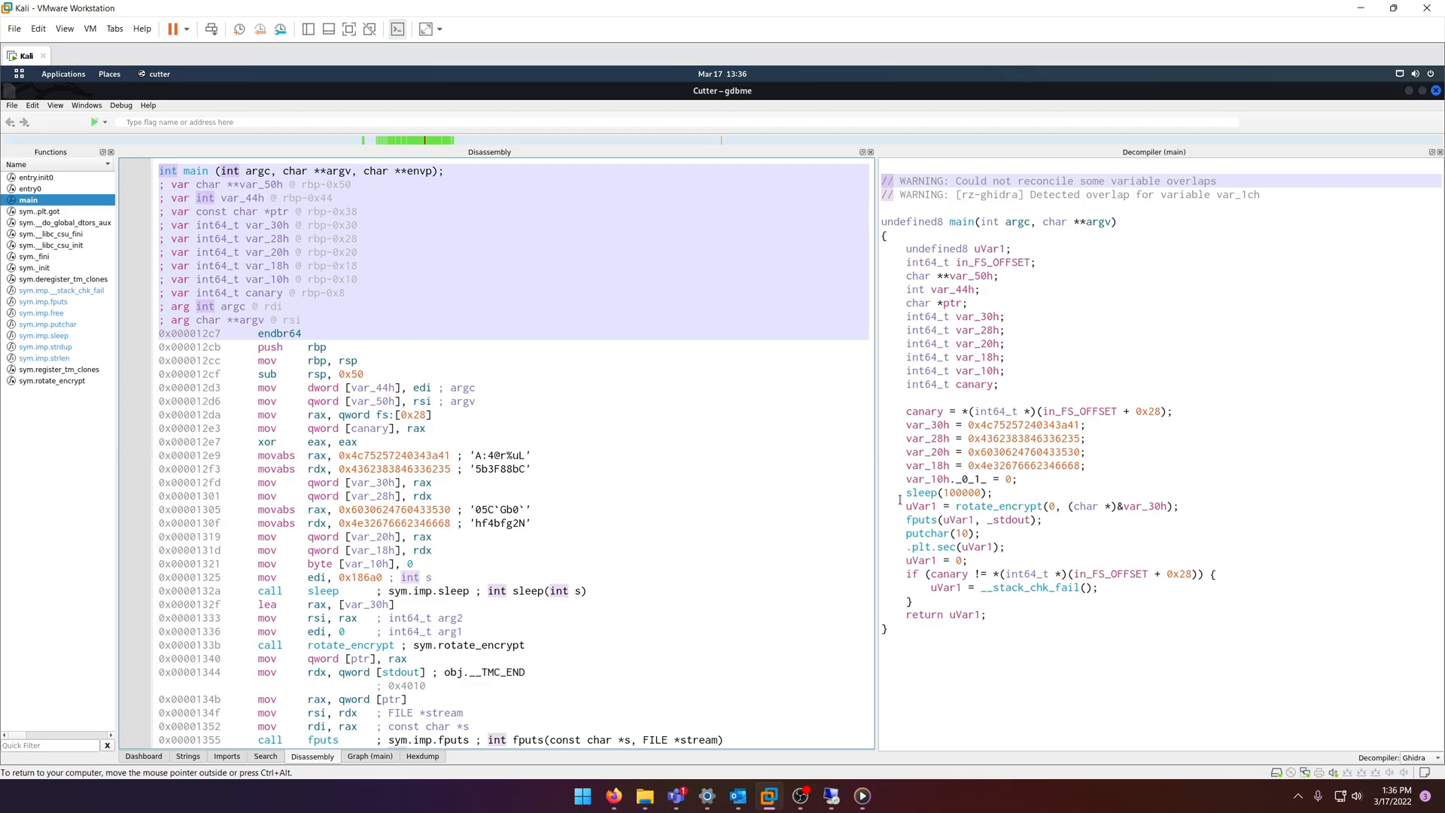
left_click(948, 492)
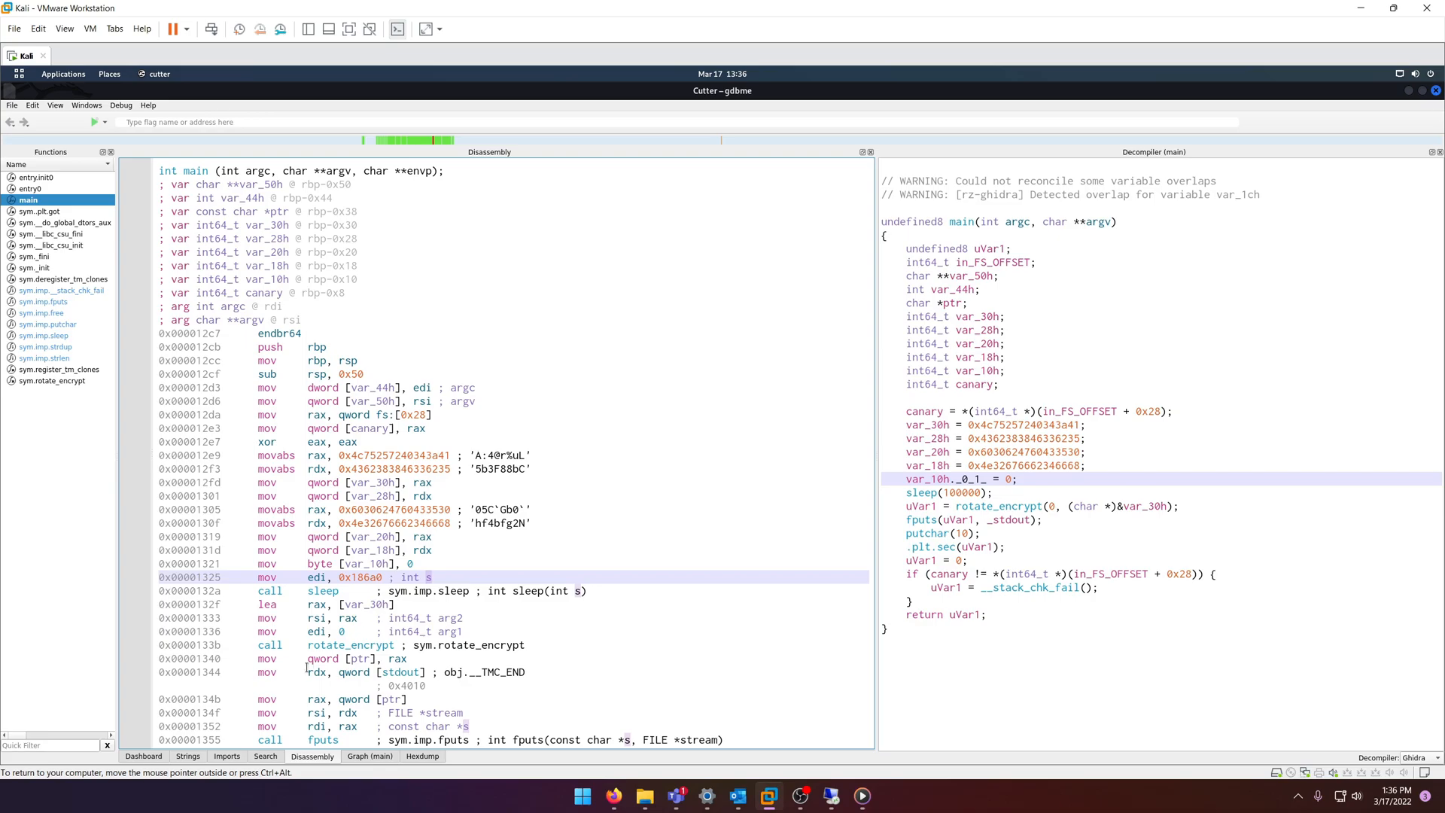
mouse_move(308, 667)
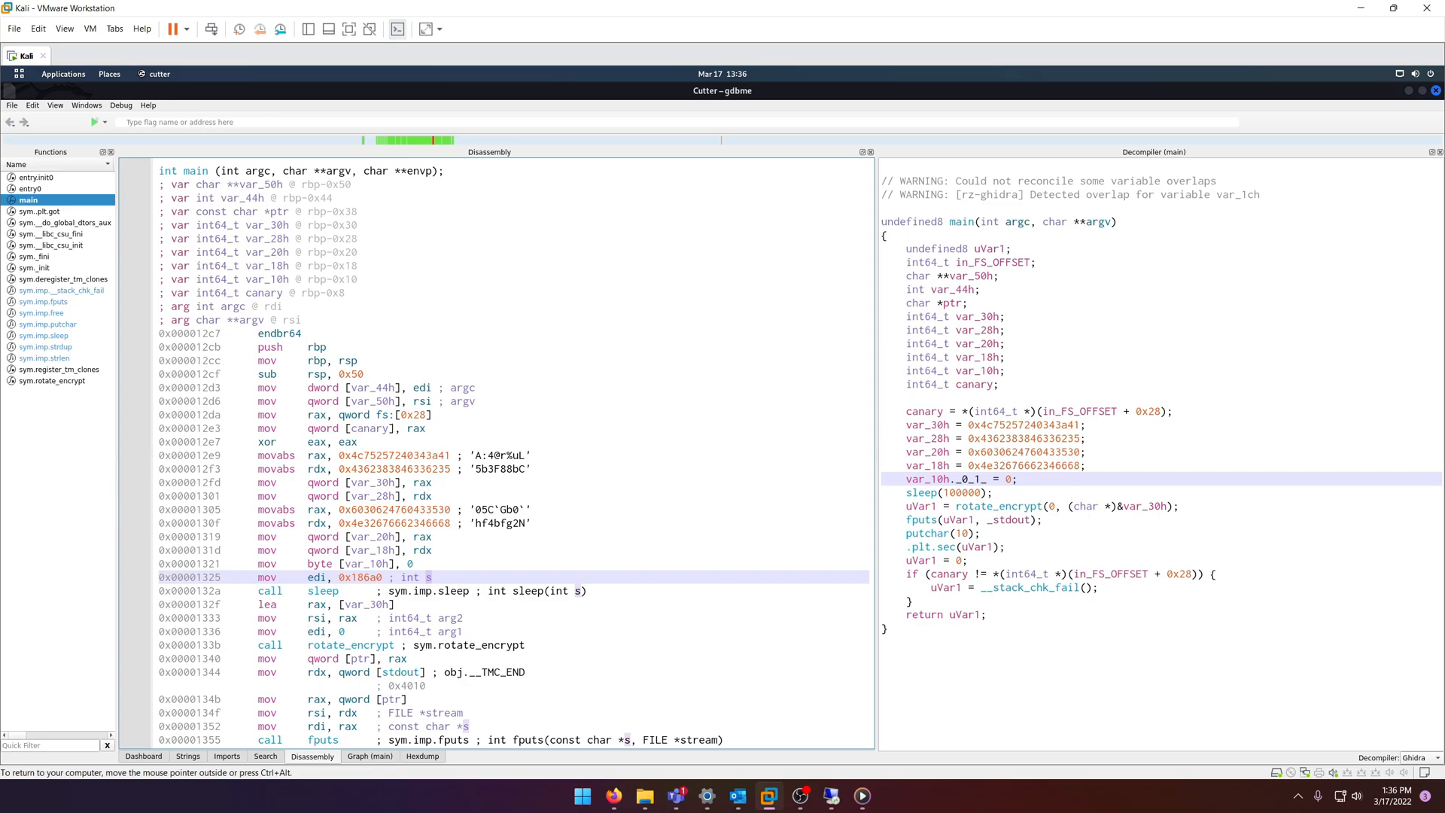
left_click(322, 590)
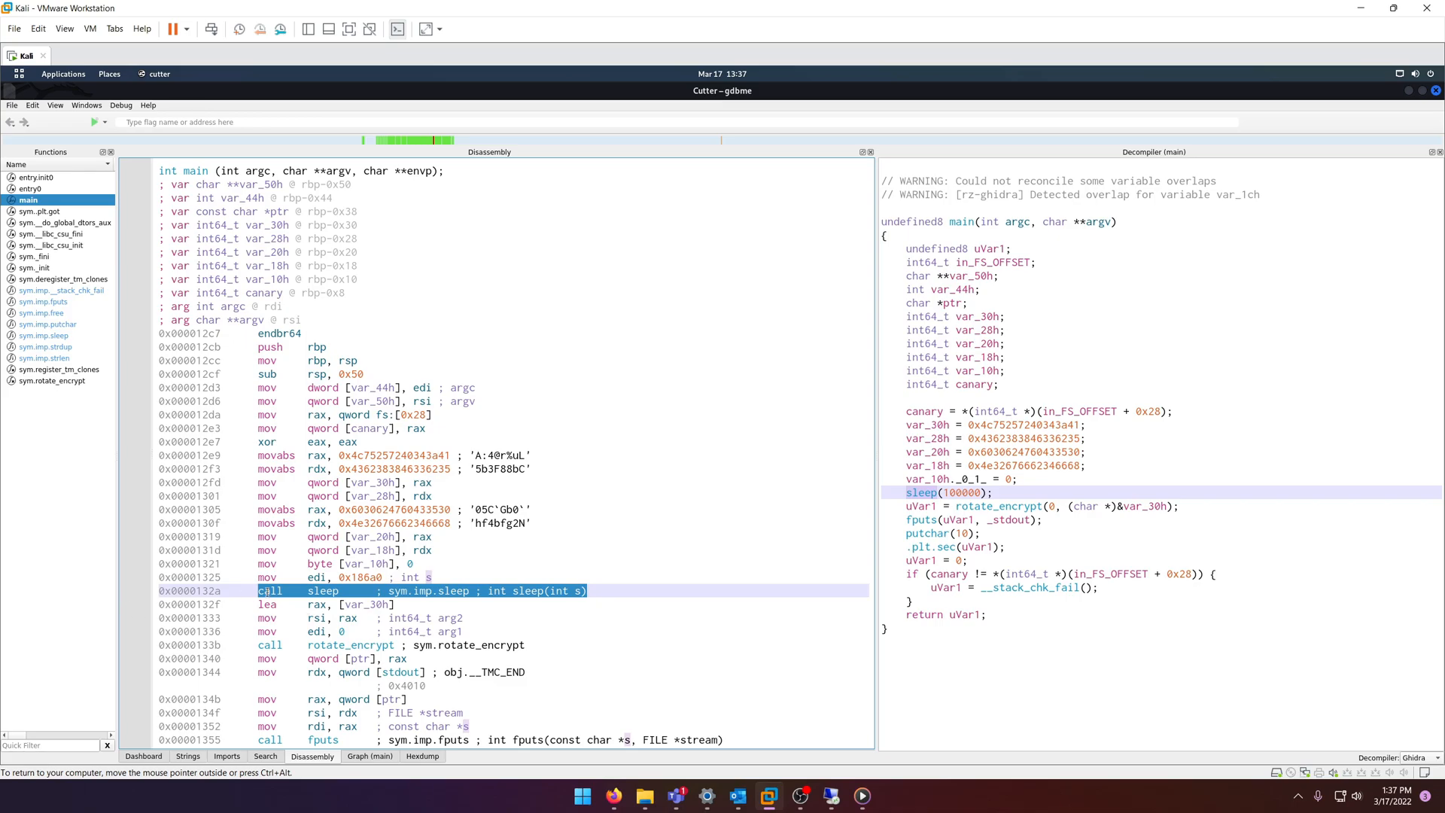
mouse_move(366, 590)
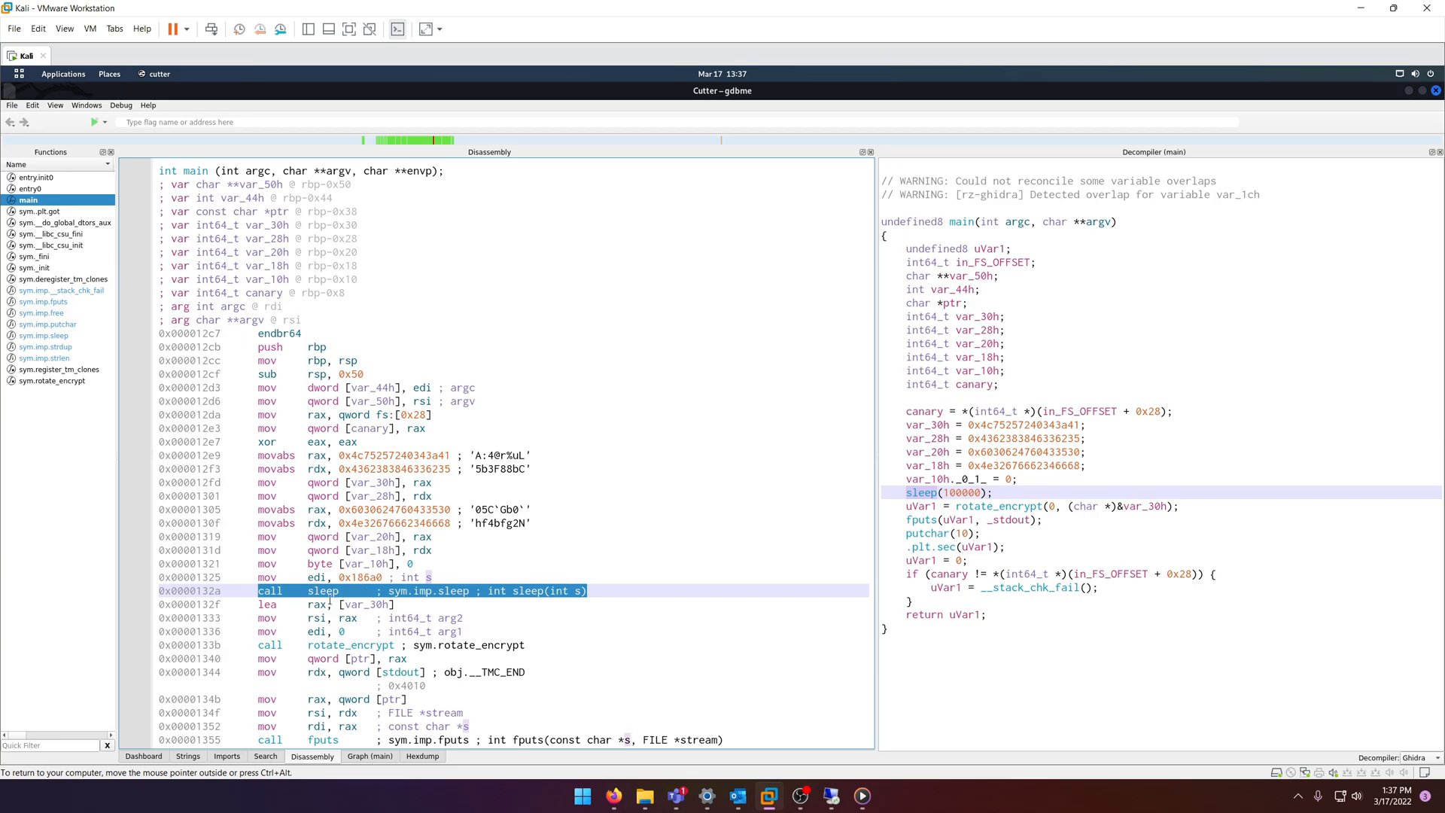
left_click(323, 591)
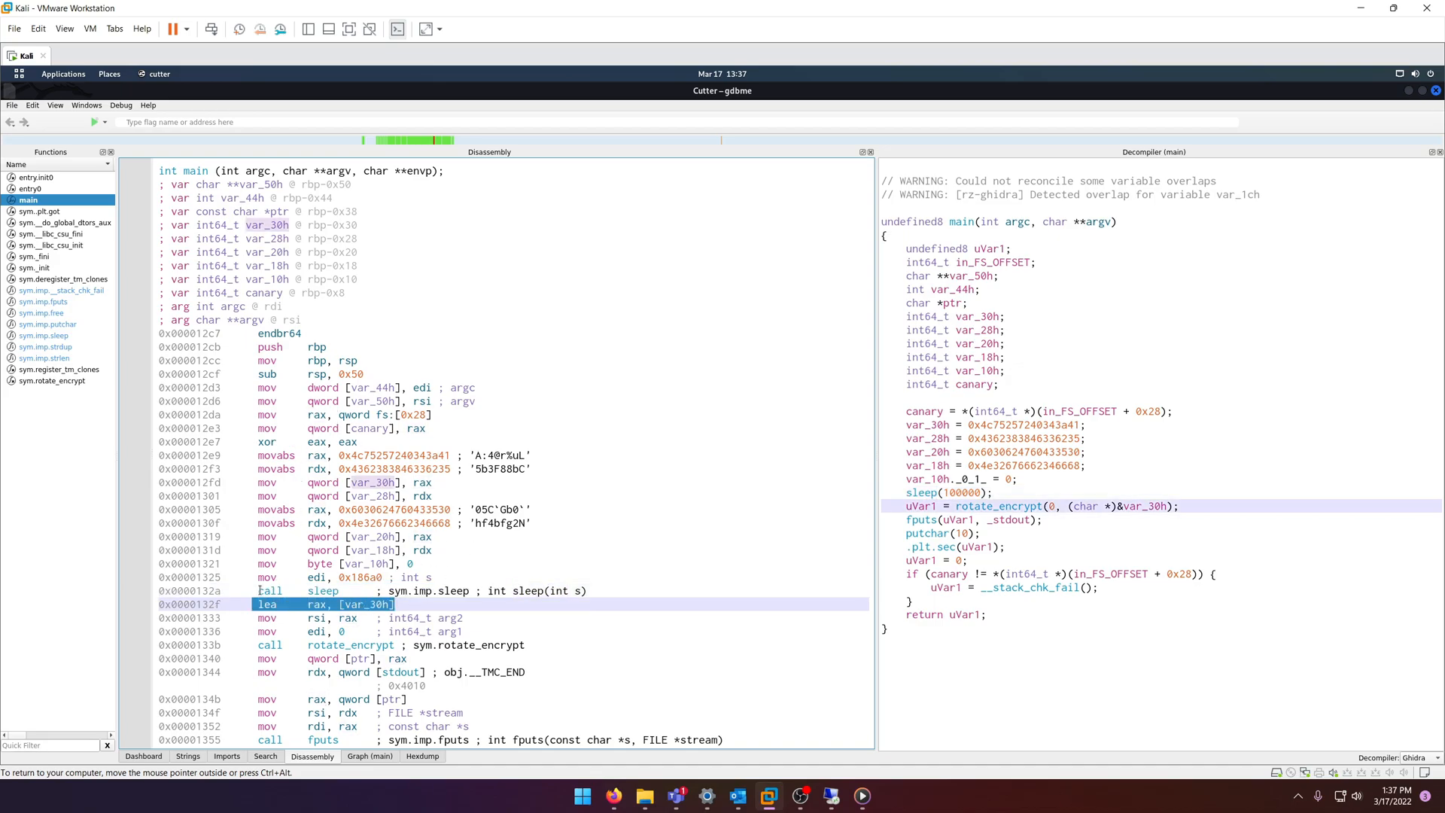
mouse_move(548, 514)
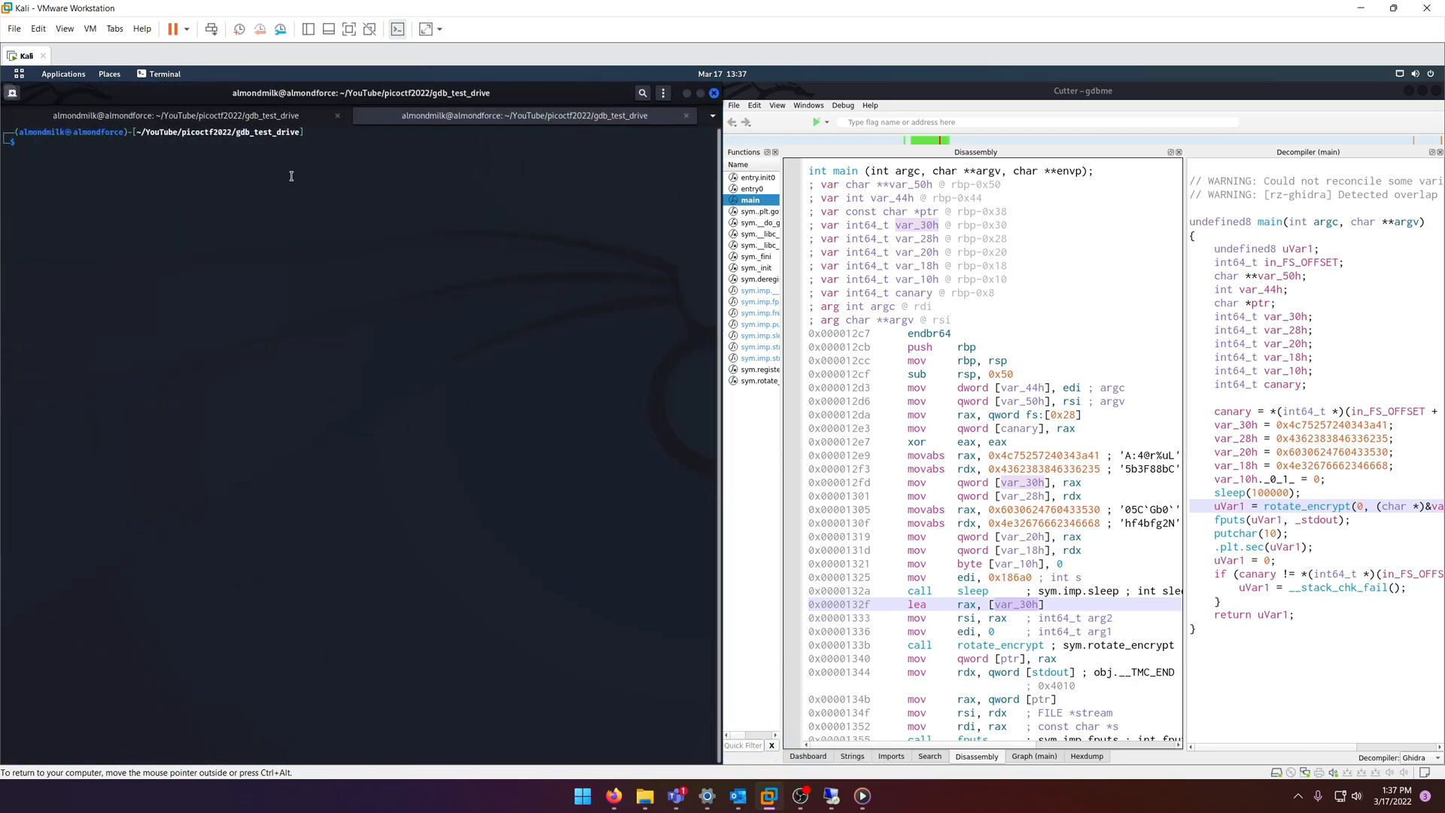
mouse_move(313, 209)
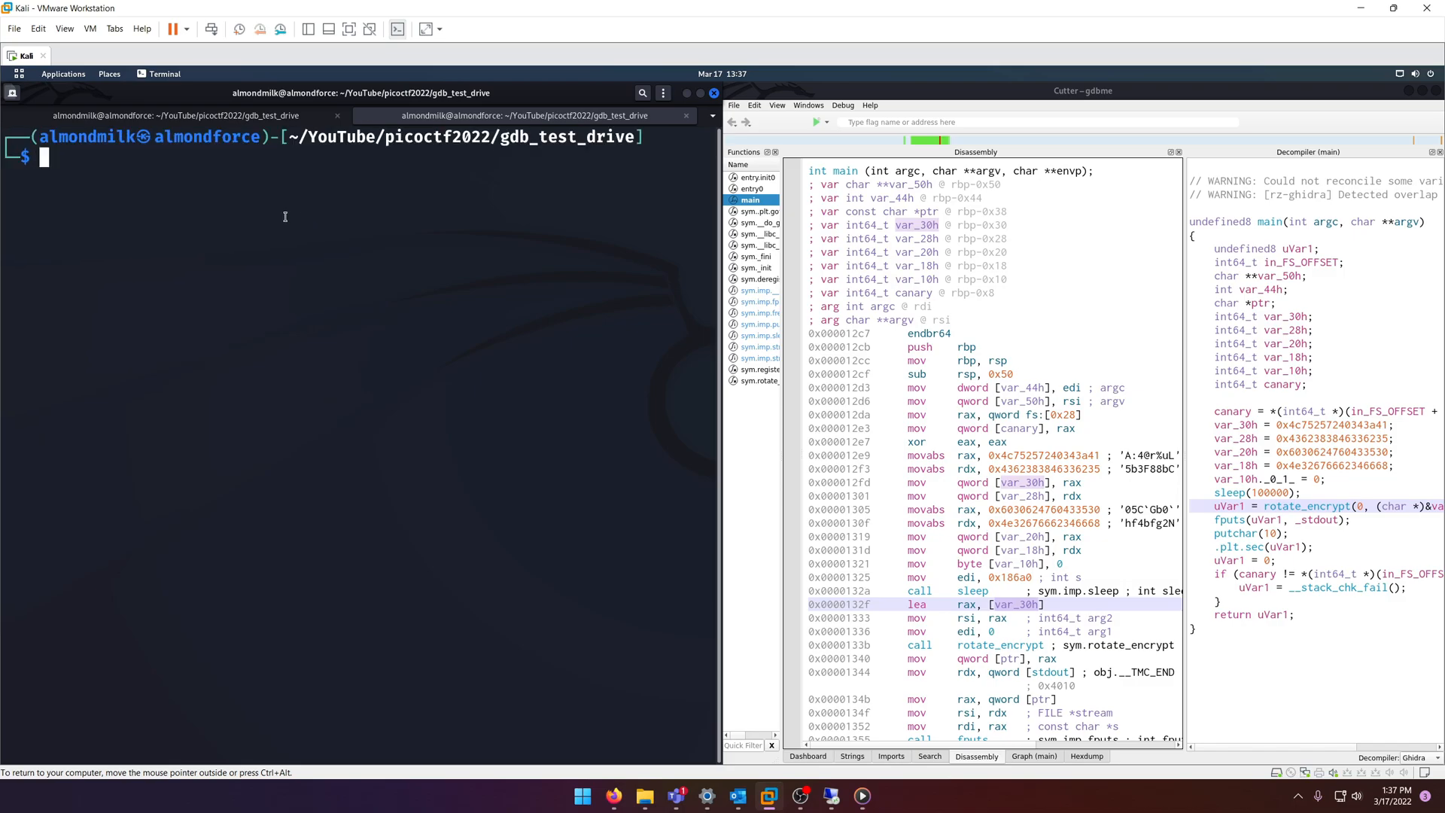
- Run ./gdbme, interrupt it while it sleeps, and load gdbme into gdb-peda
type("./d")
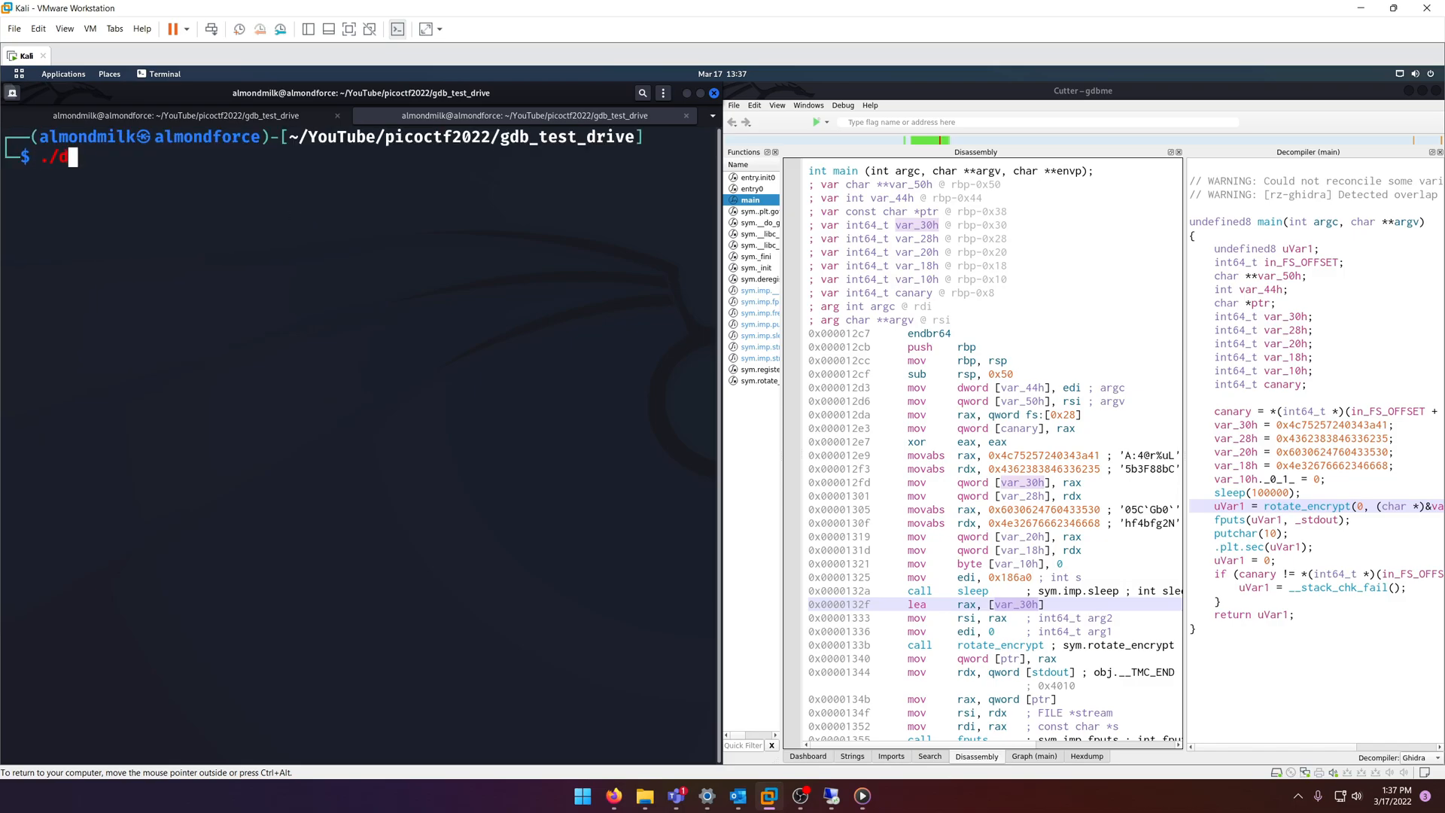
type("gdm")
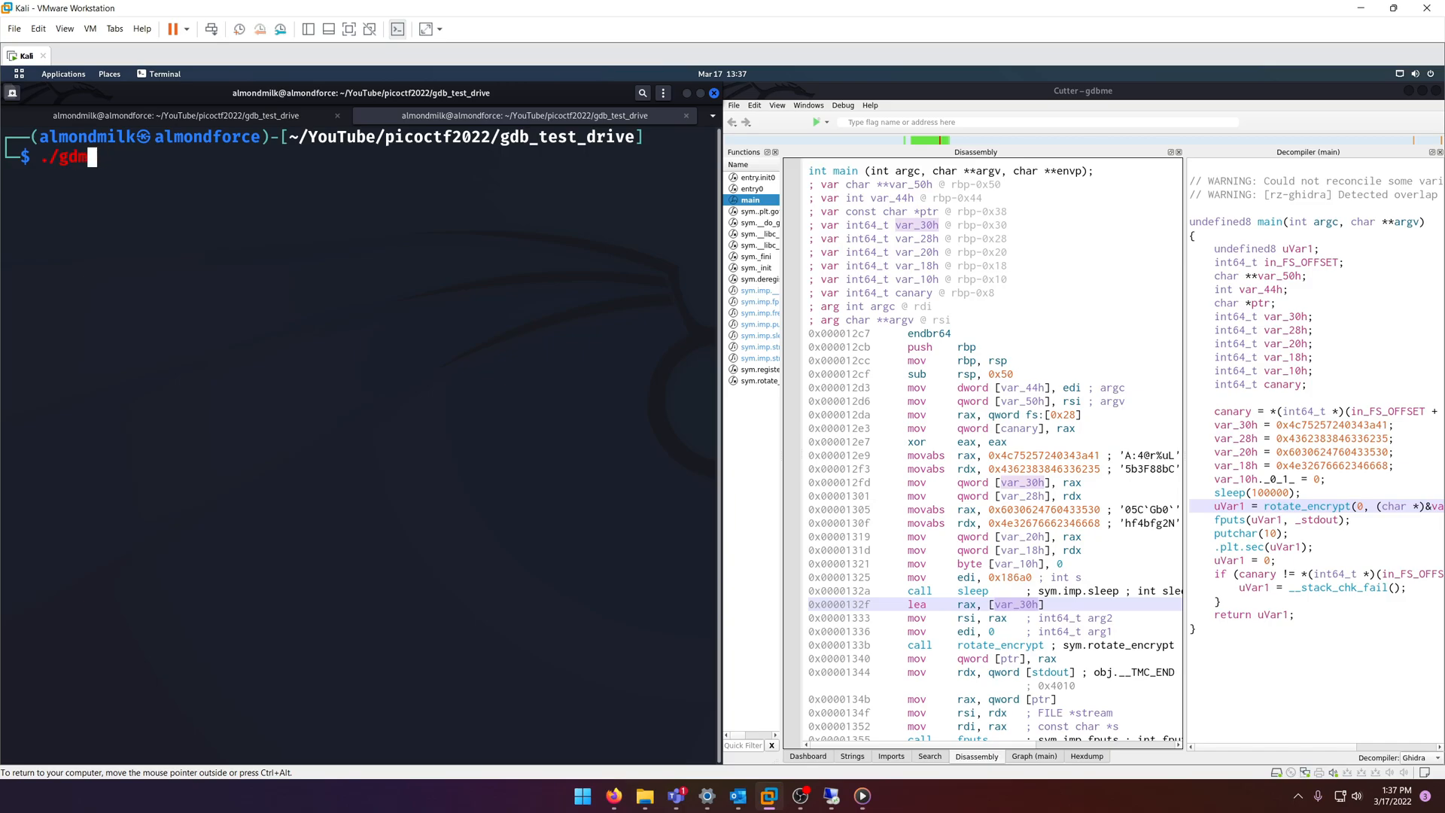
type("bme")
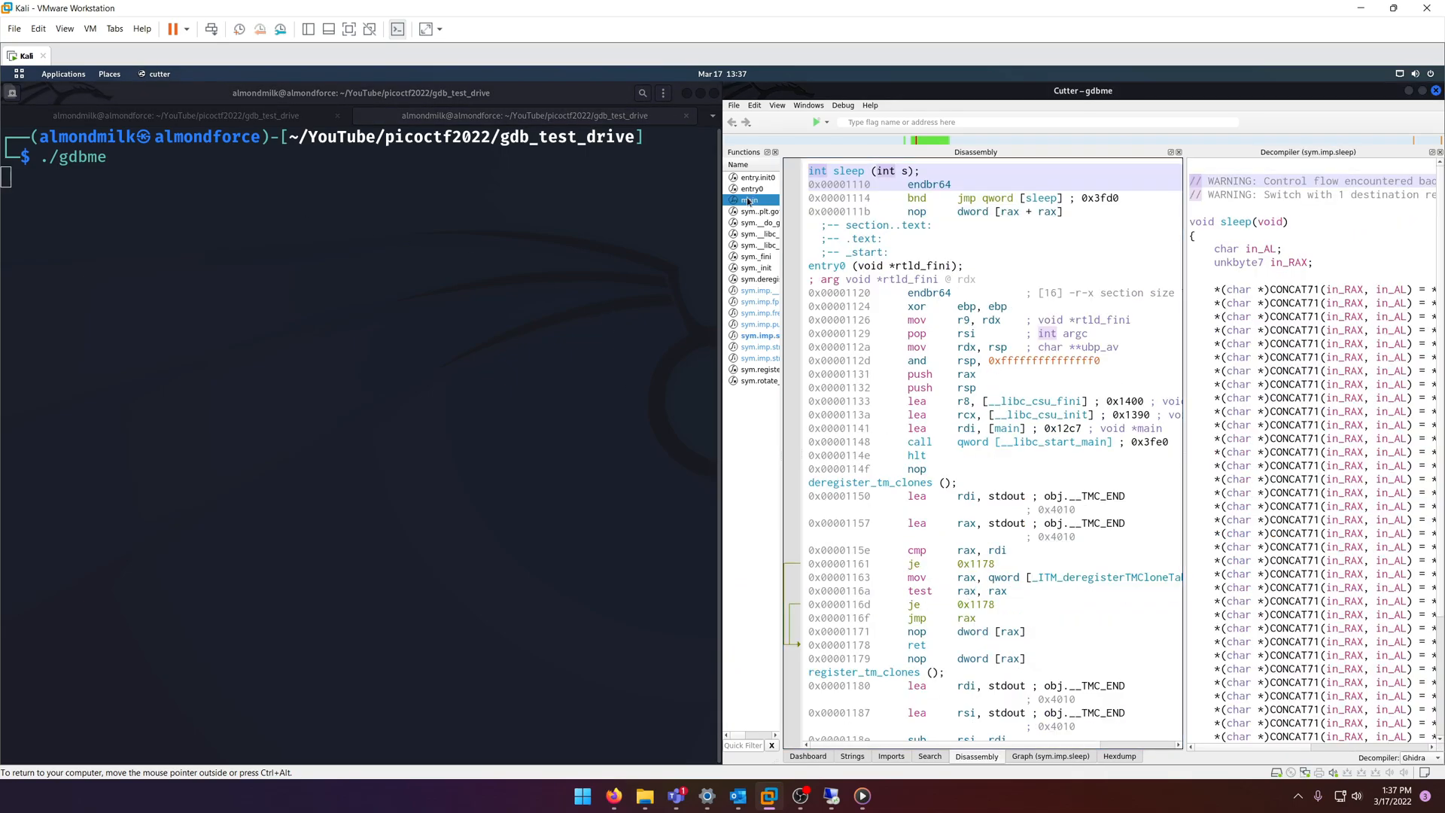
left_click(747, 199)
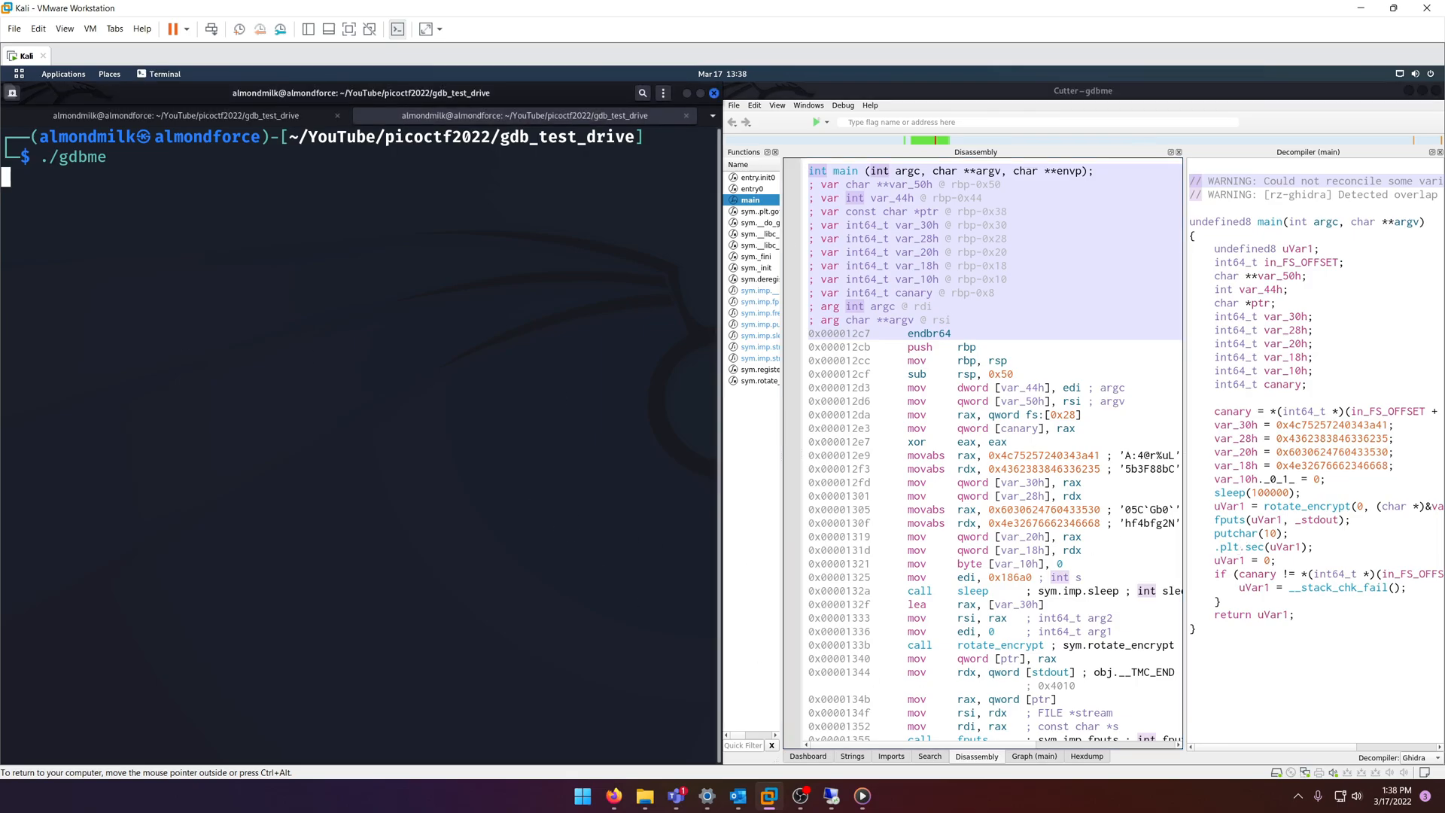
key("ctrl+c")
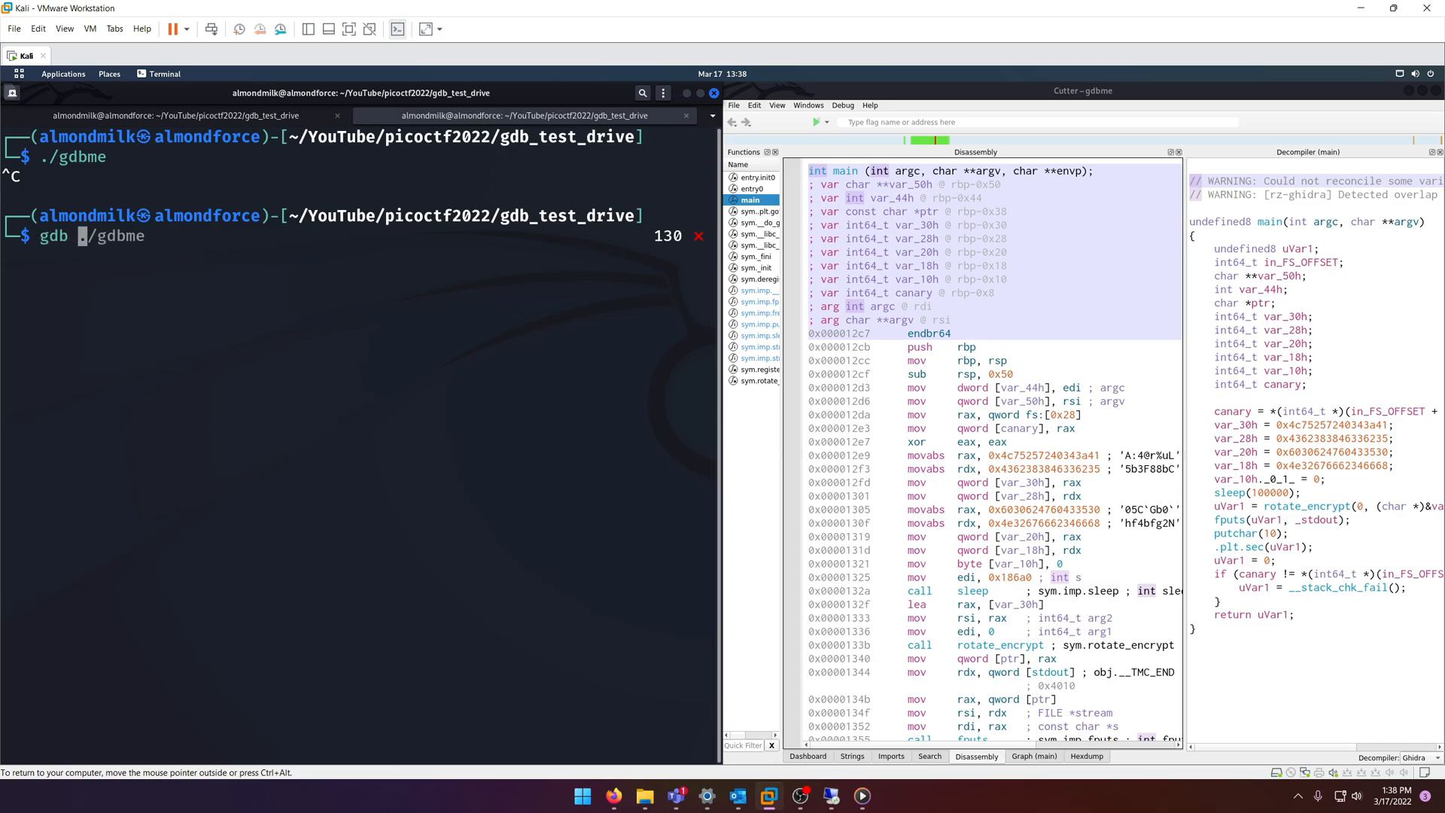
key("Return")
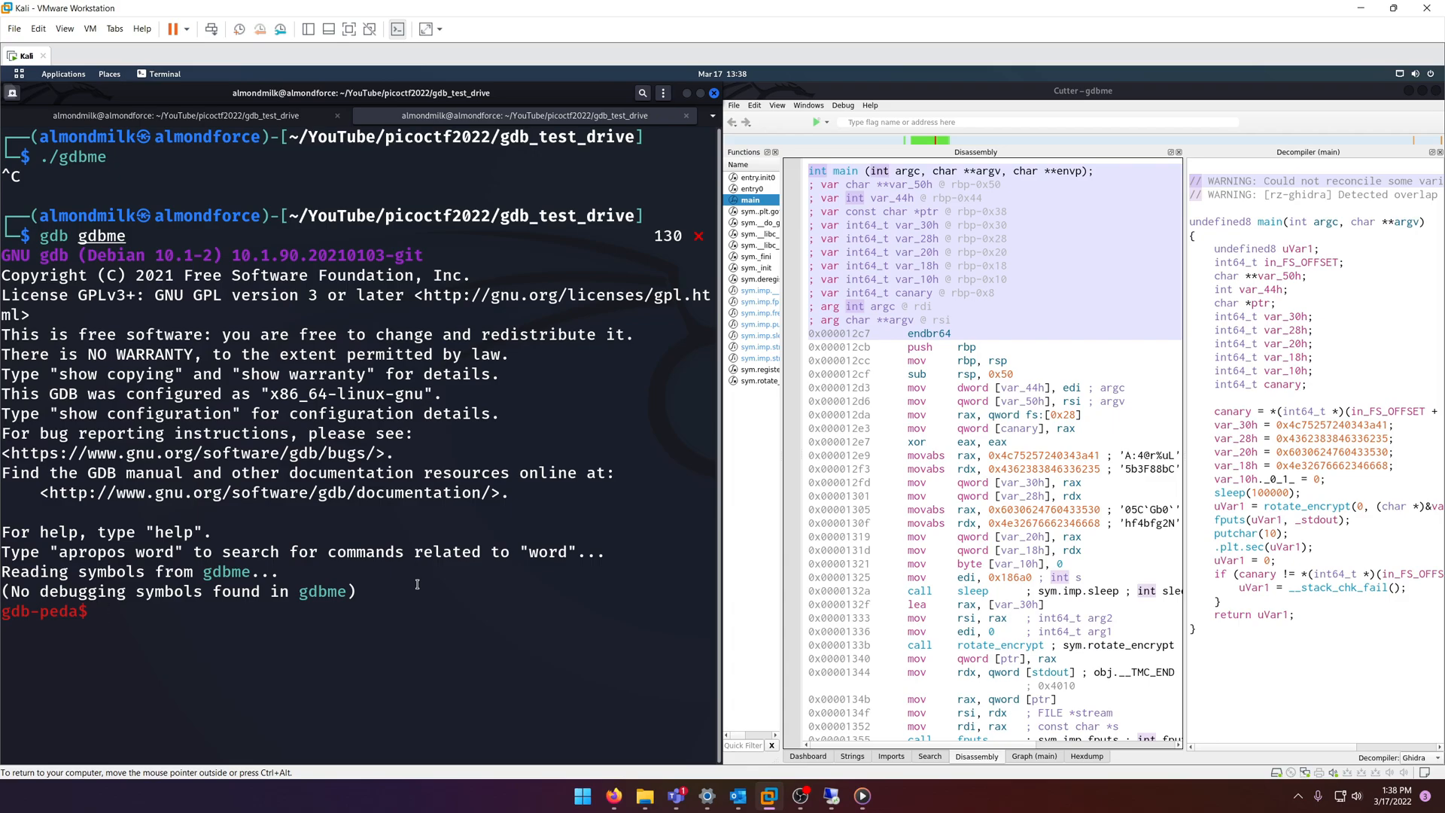
- Clear the screen, start the program stopped at main, and dump main's disassembly
type("clear")
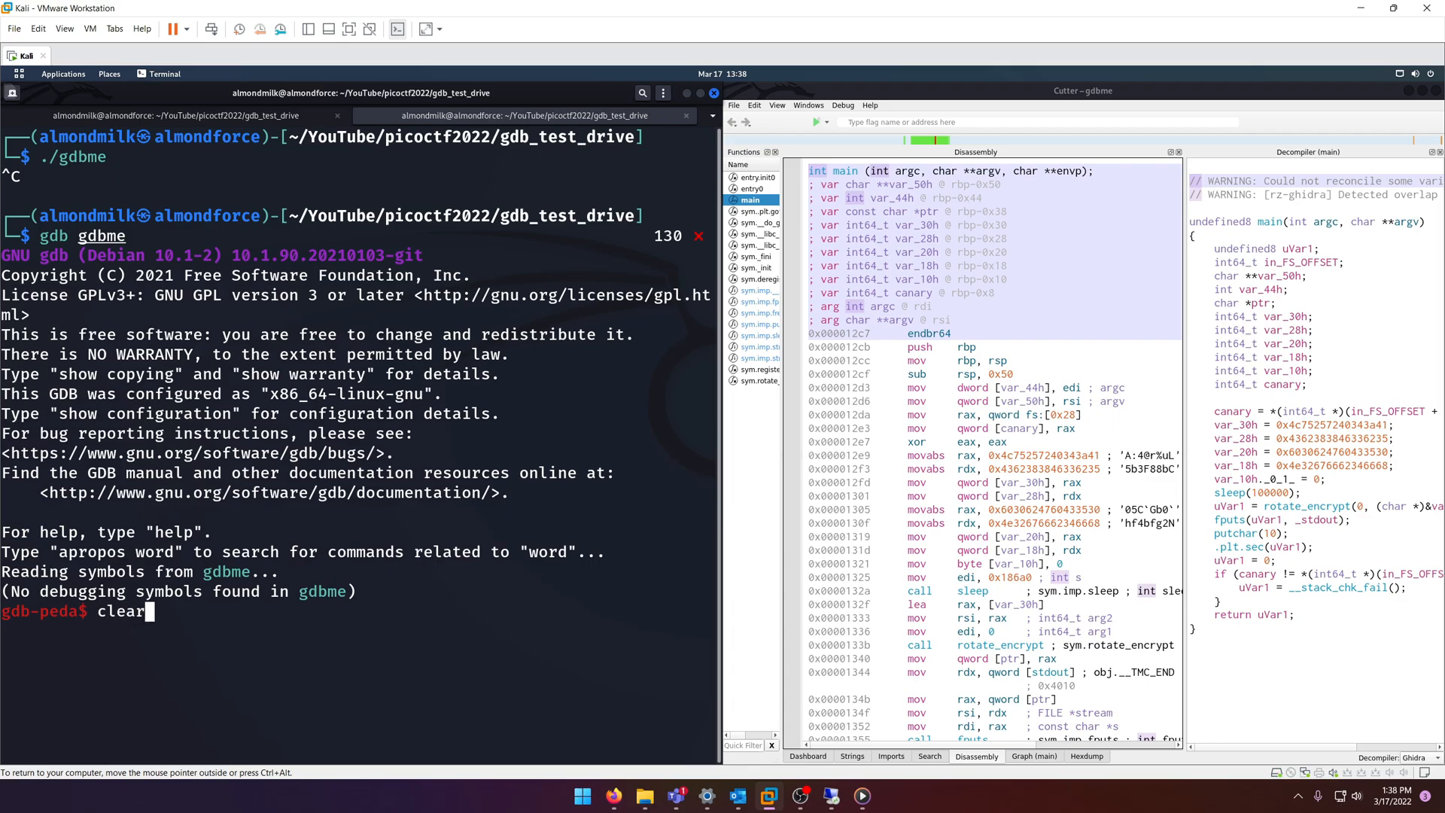
key("Return")
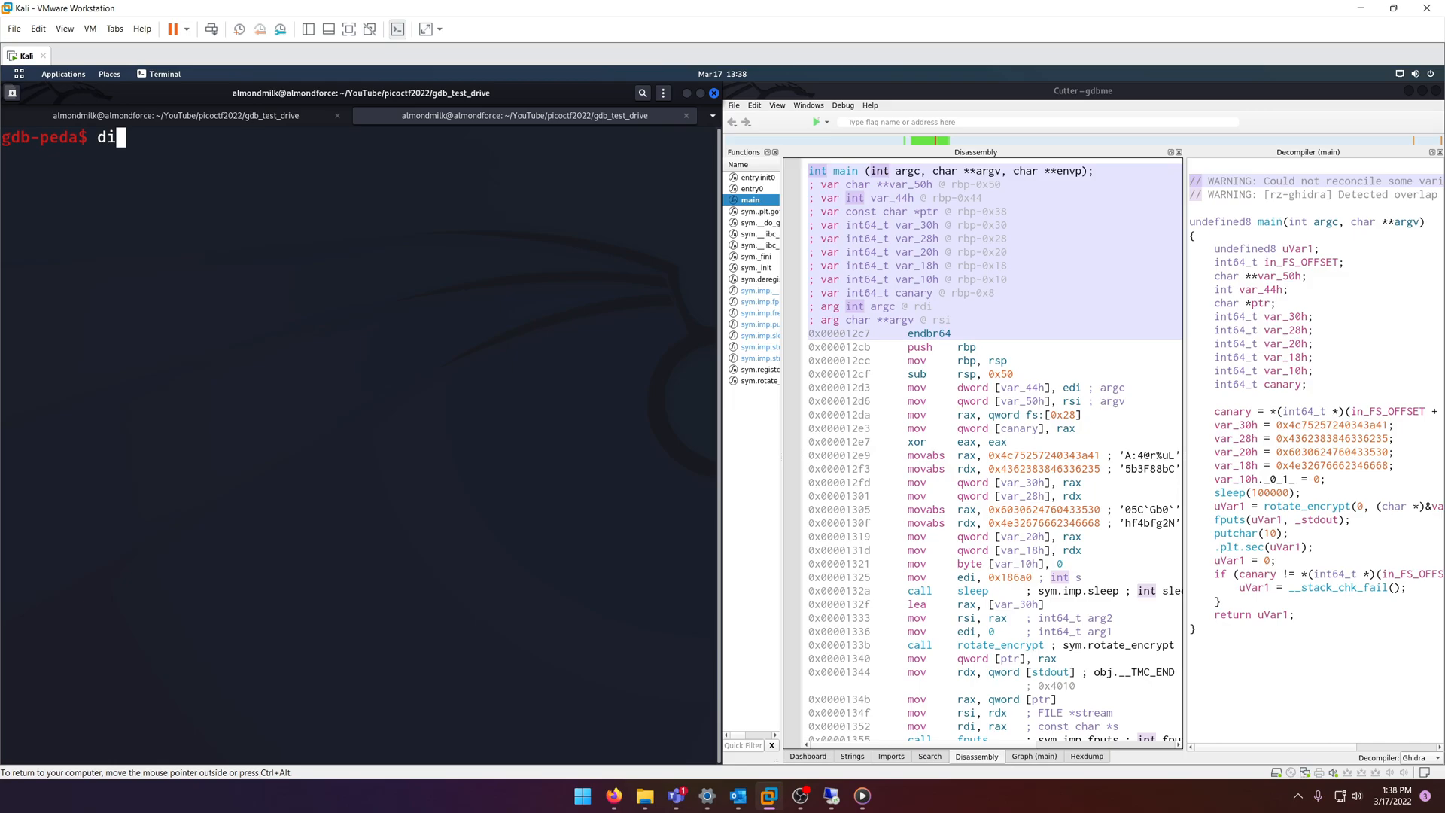
key("Return")
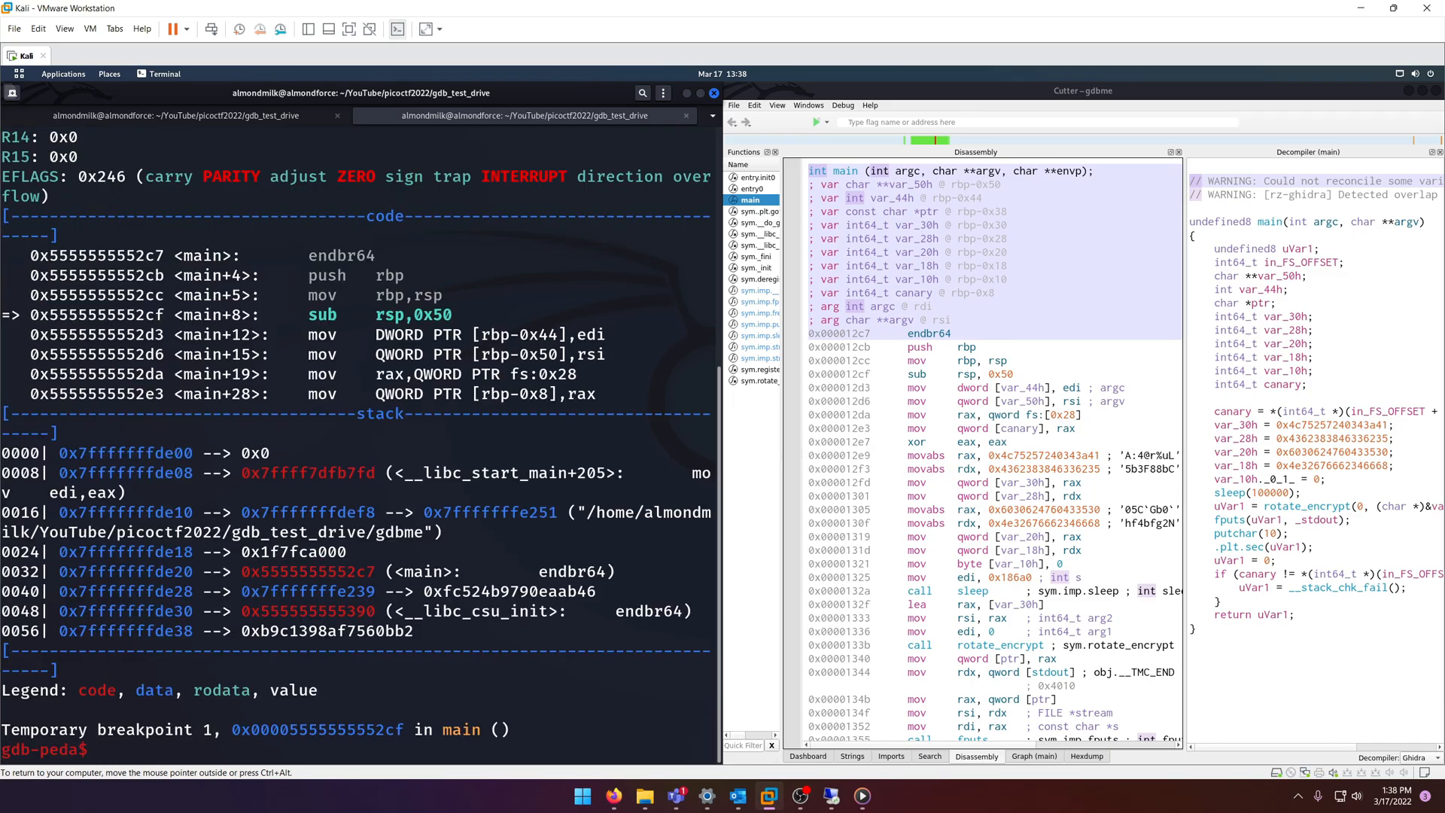
type("disass")
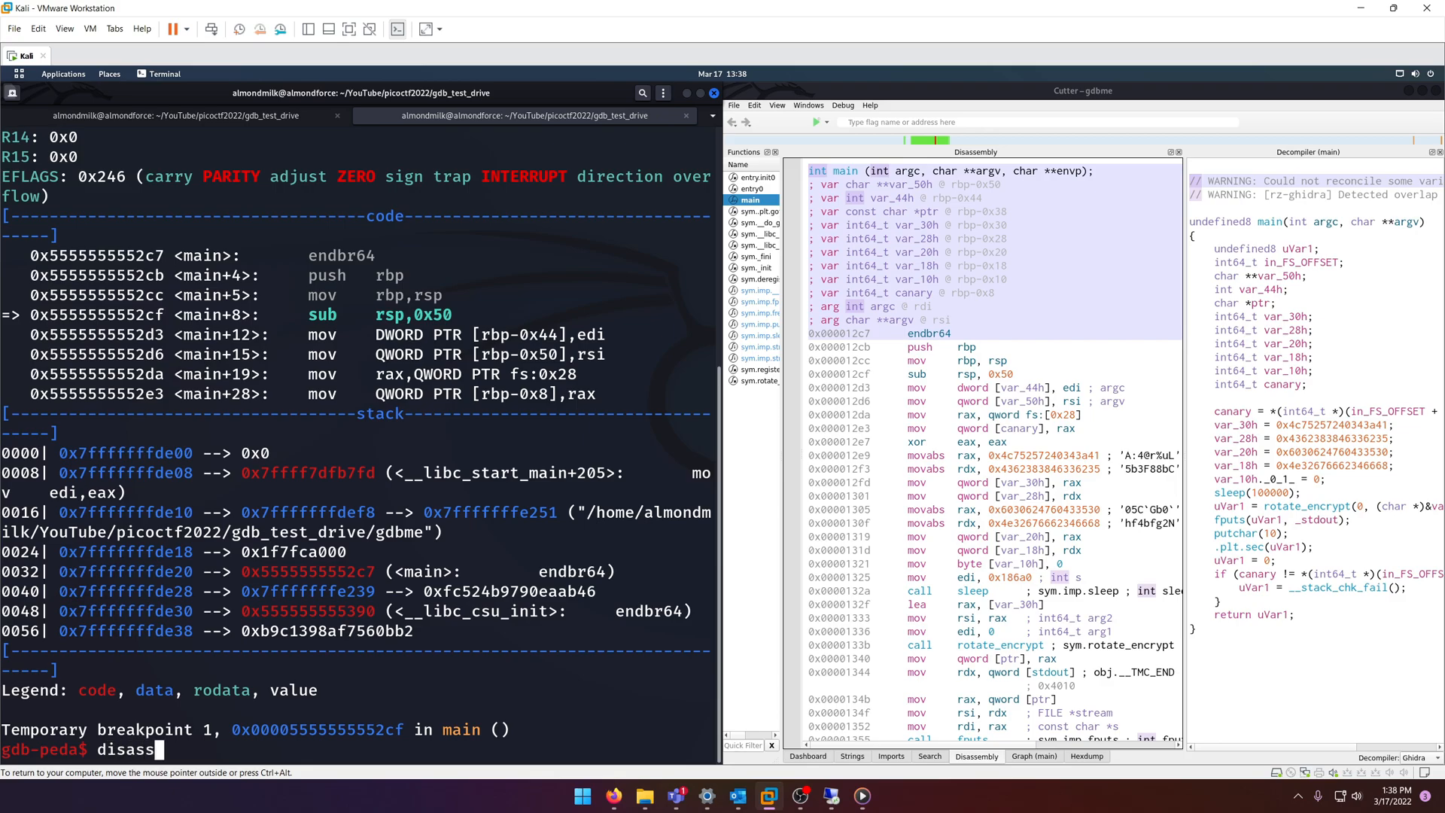
key("Return")
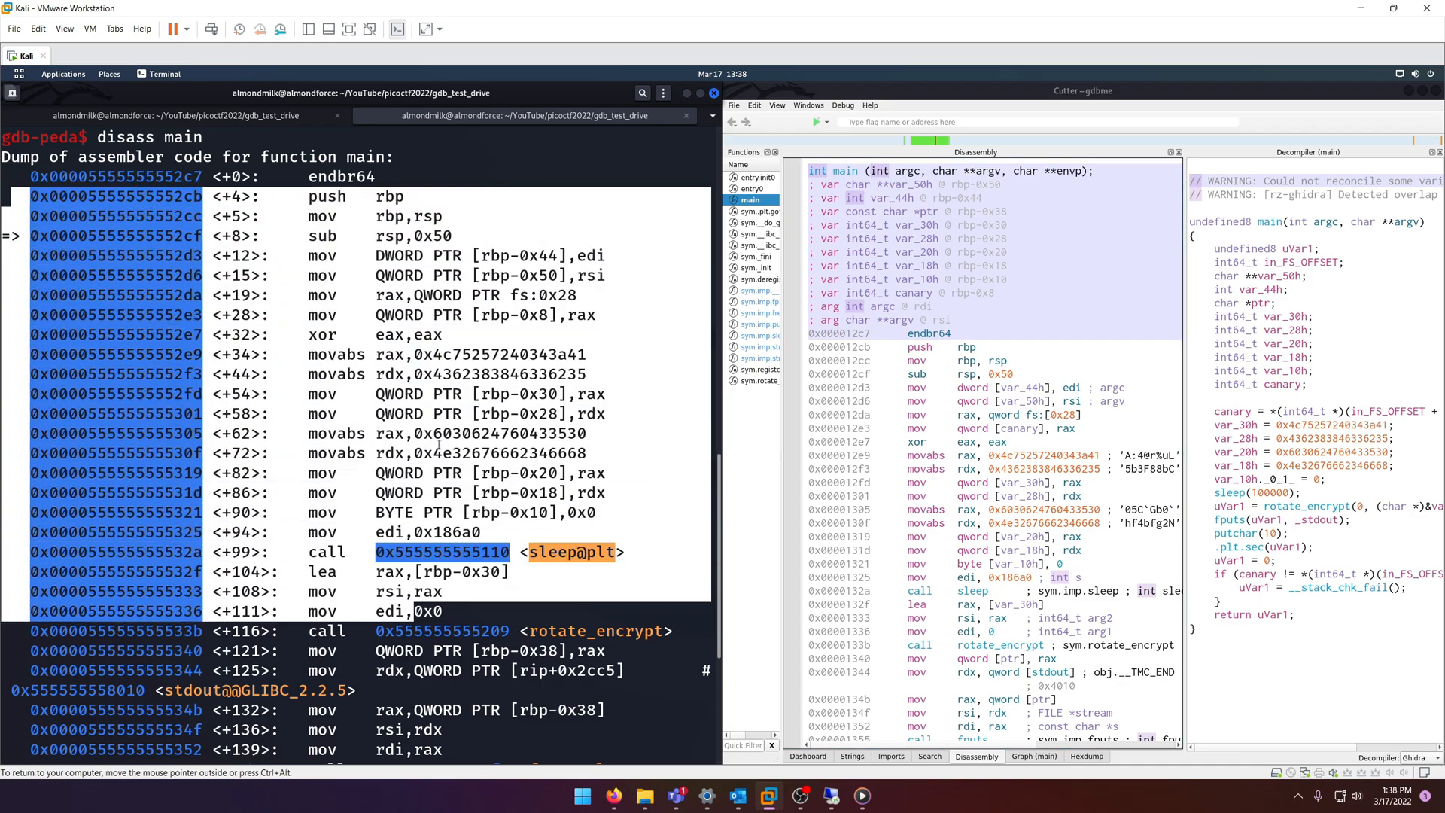
scroll("down", 3)
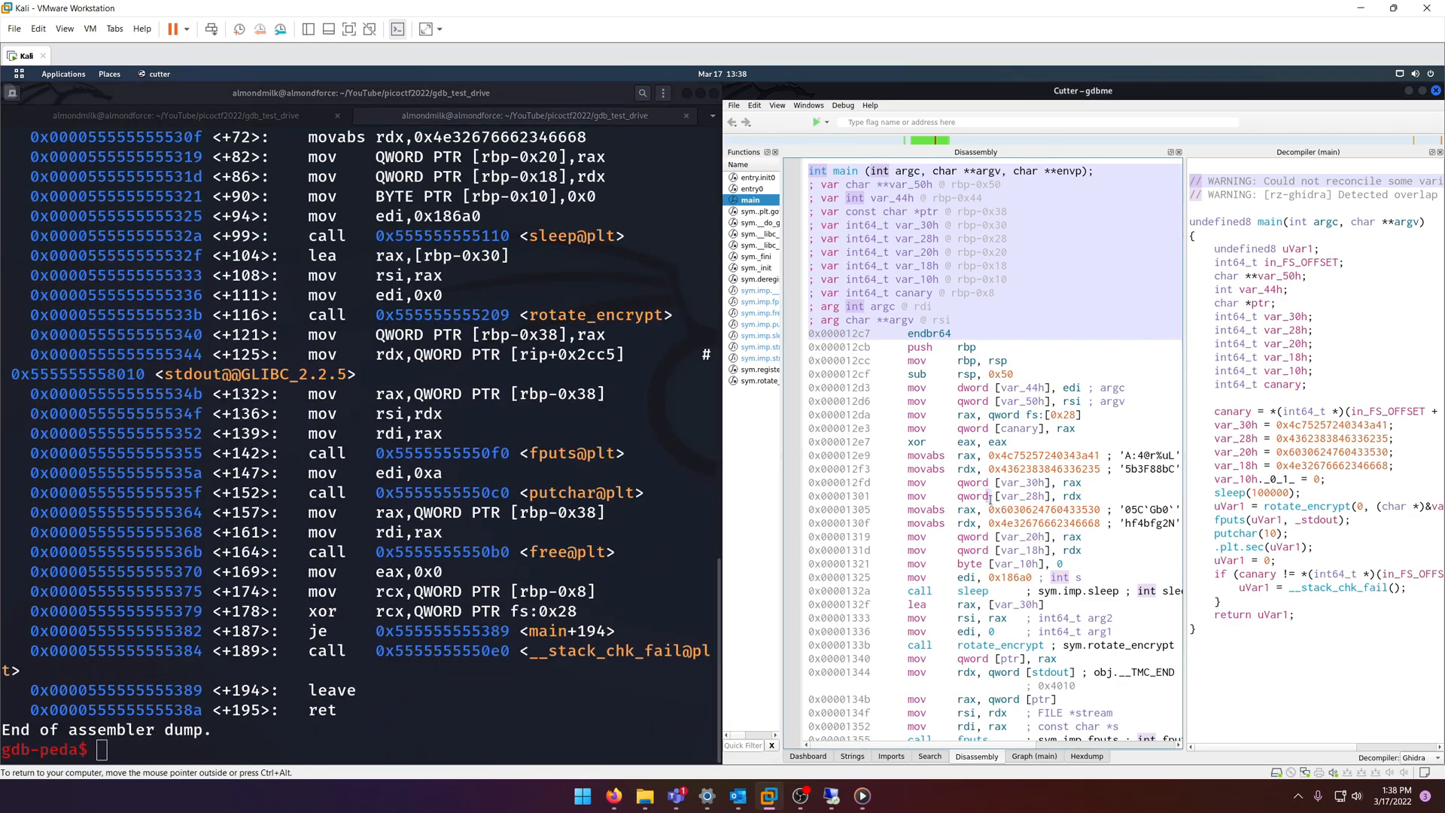
scroll("down", 3)
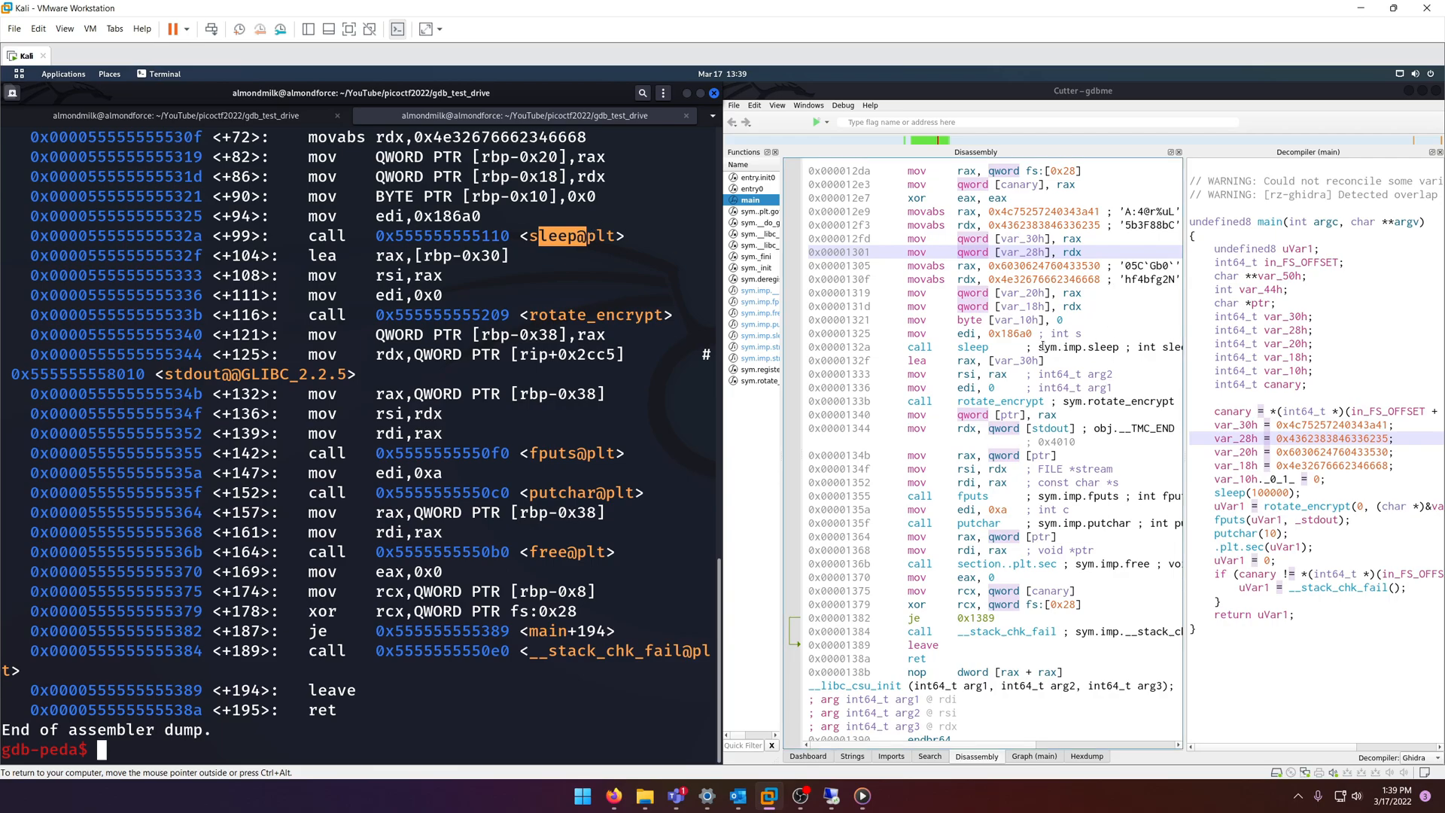
left_click(921, 414)
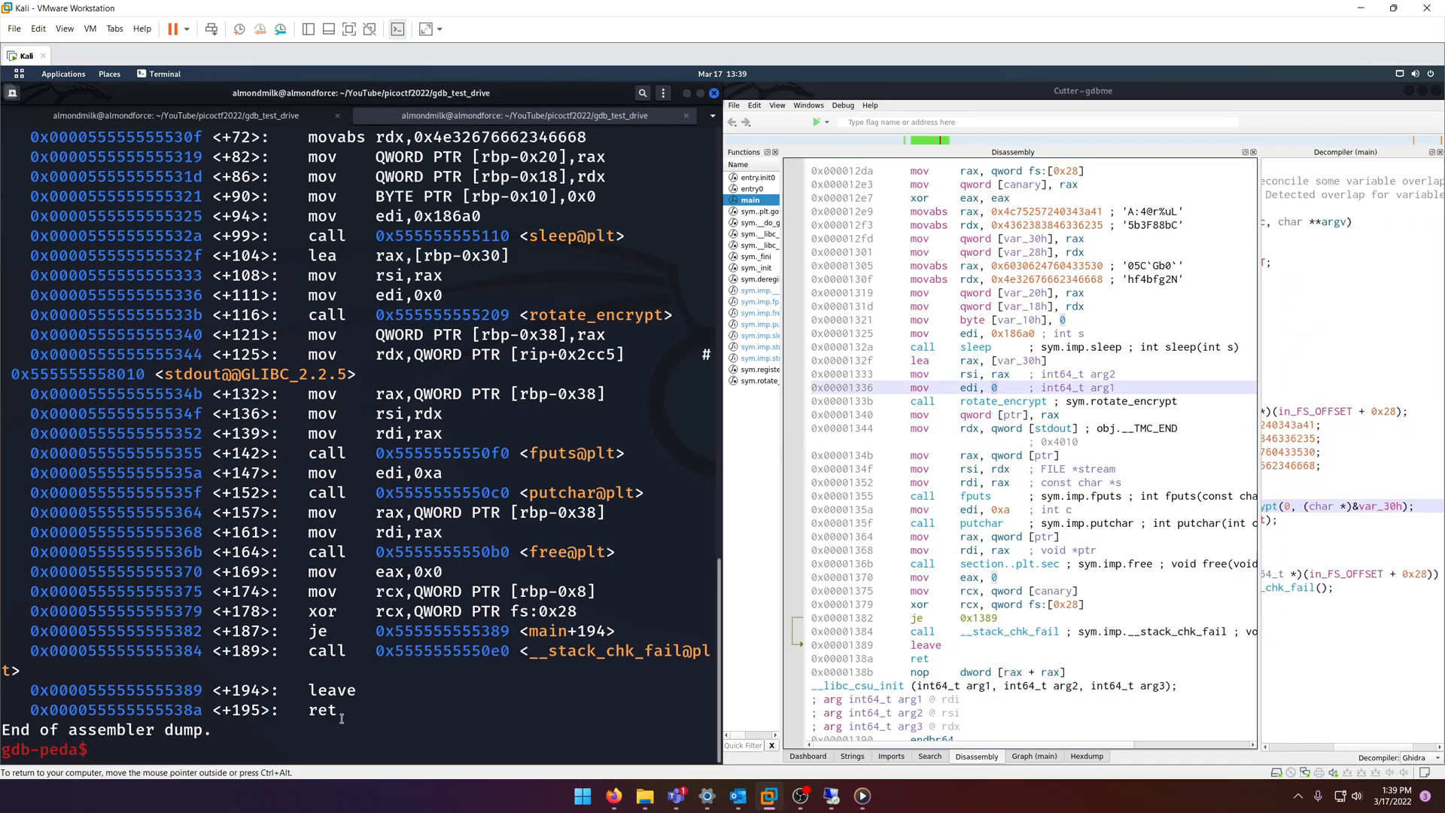
- Relaunch gdb-peda on gdbme and list main's disassembly before running
type("q")
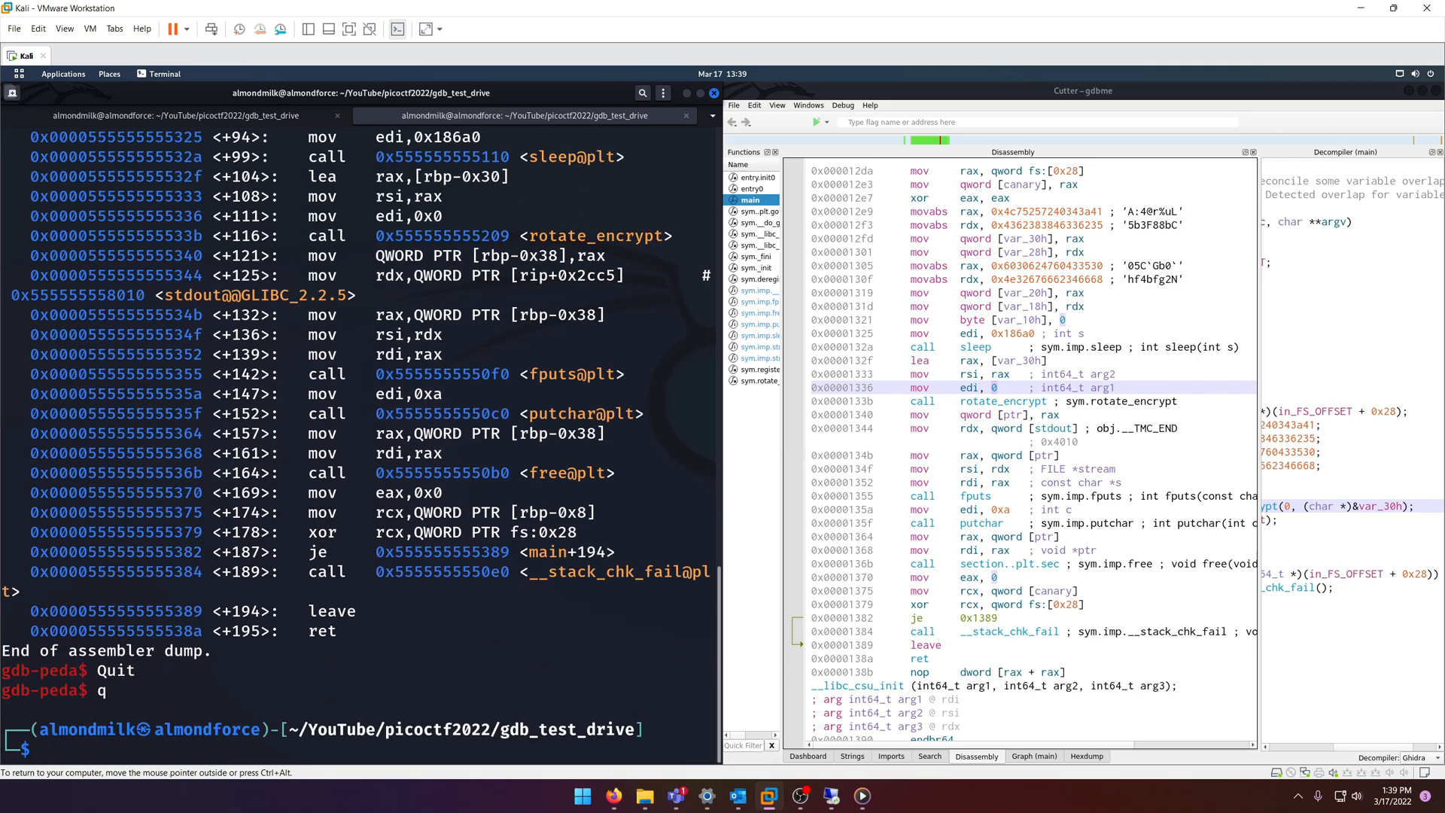
key("Return")
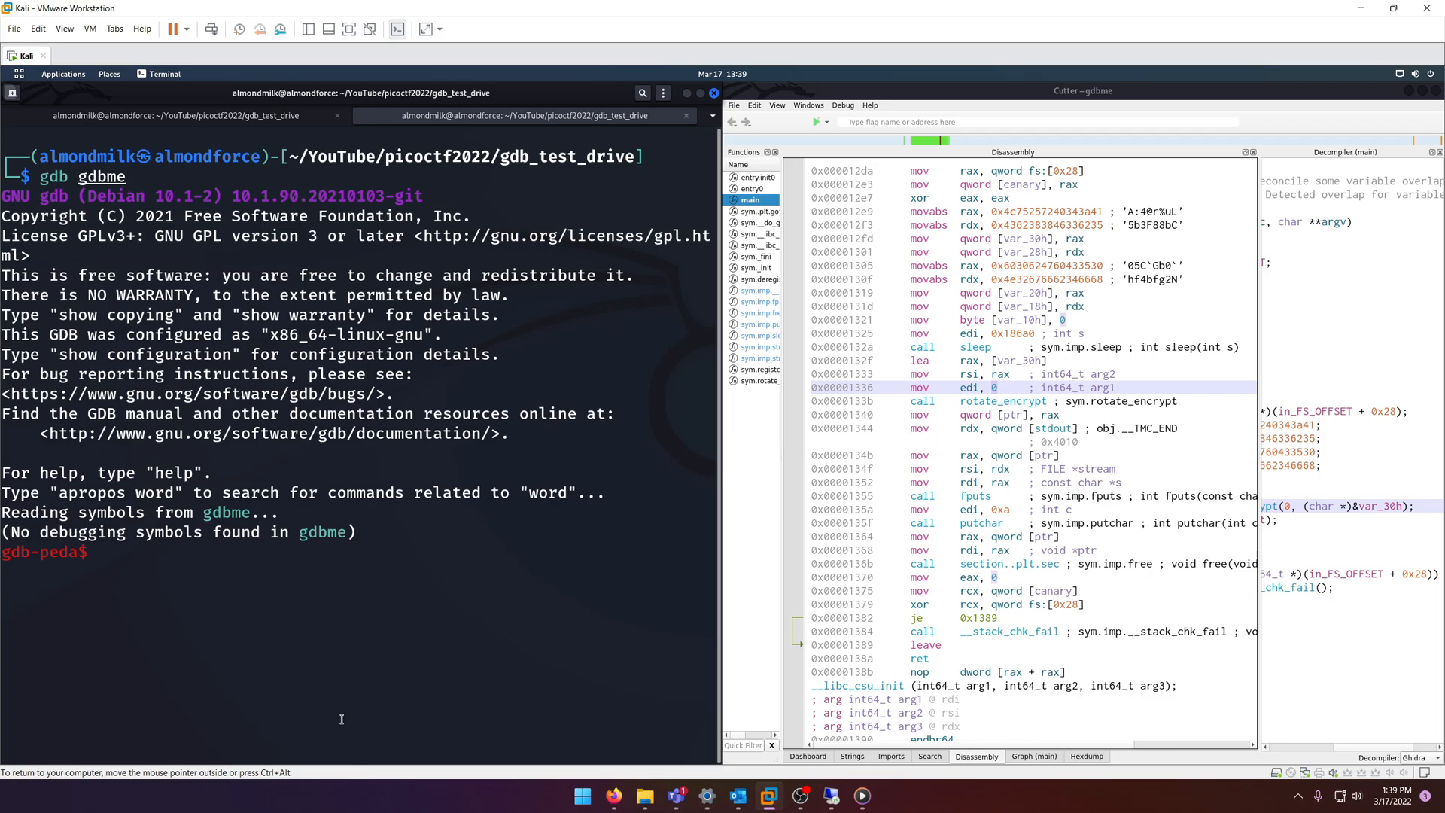
type("disas")
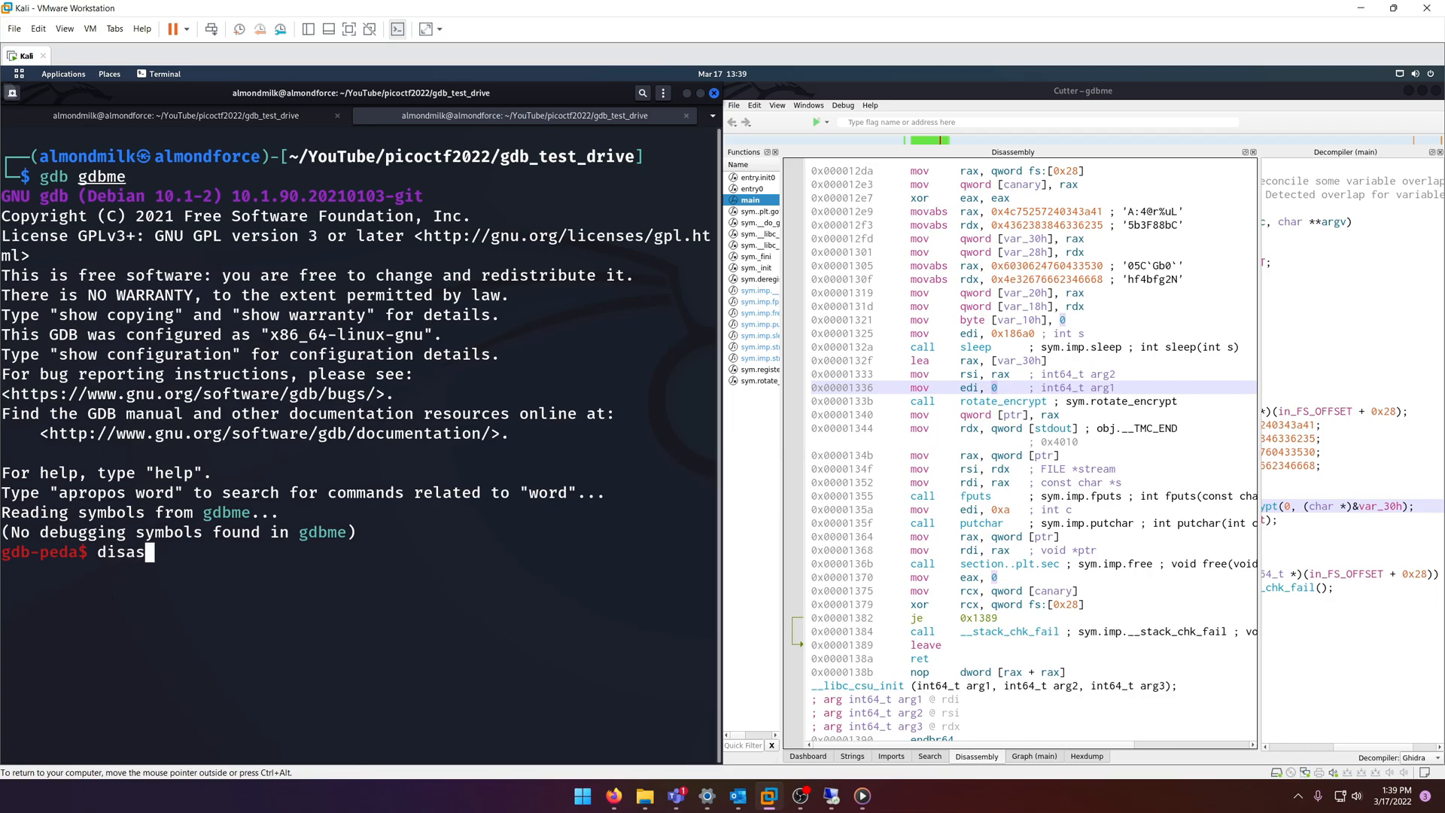
key("Return")
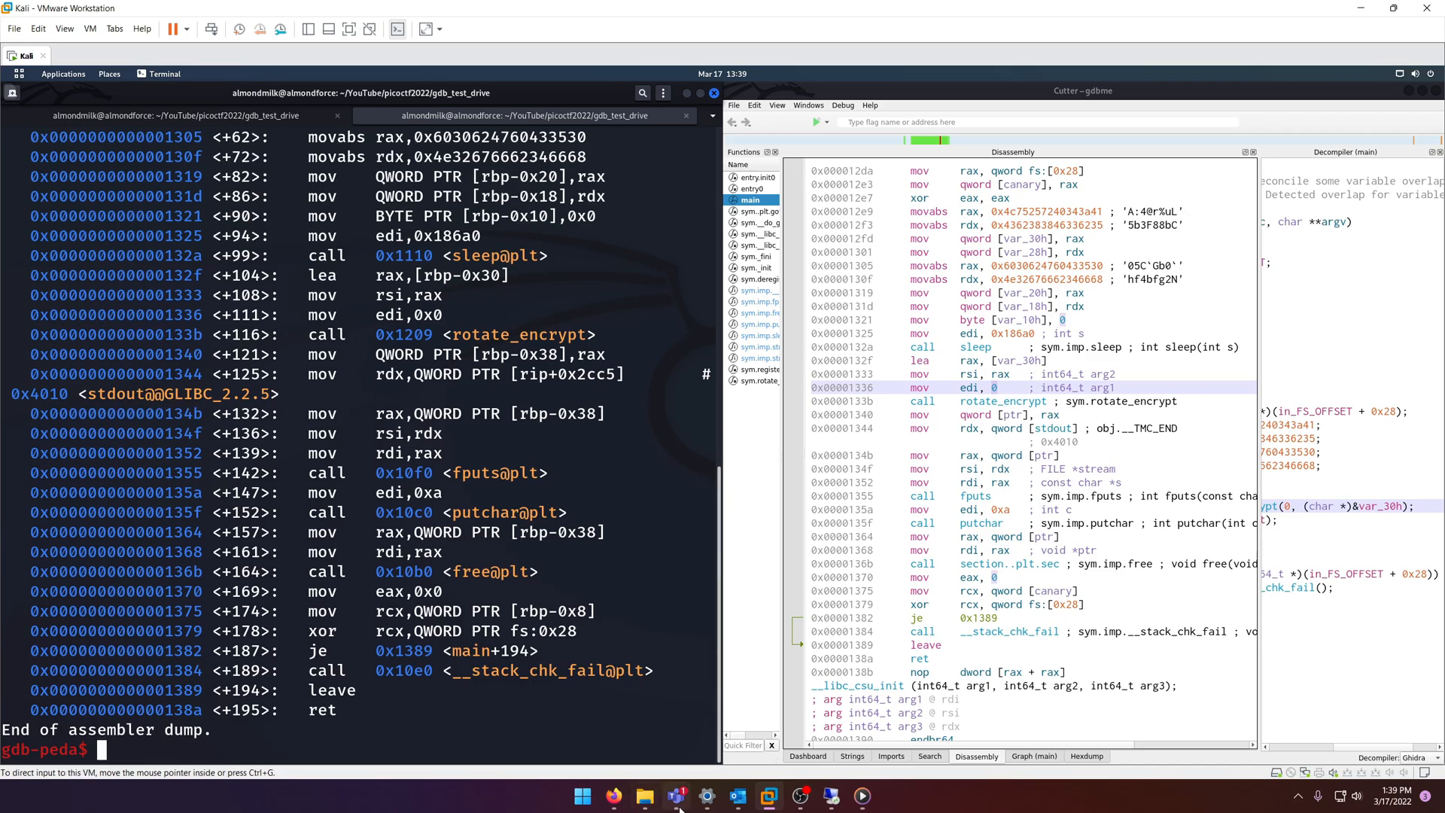
left_click(644, 796)
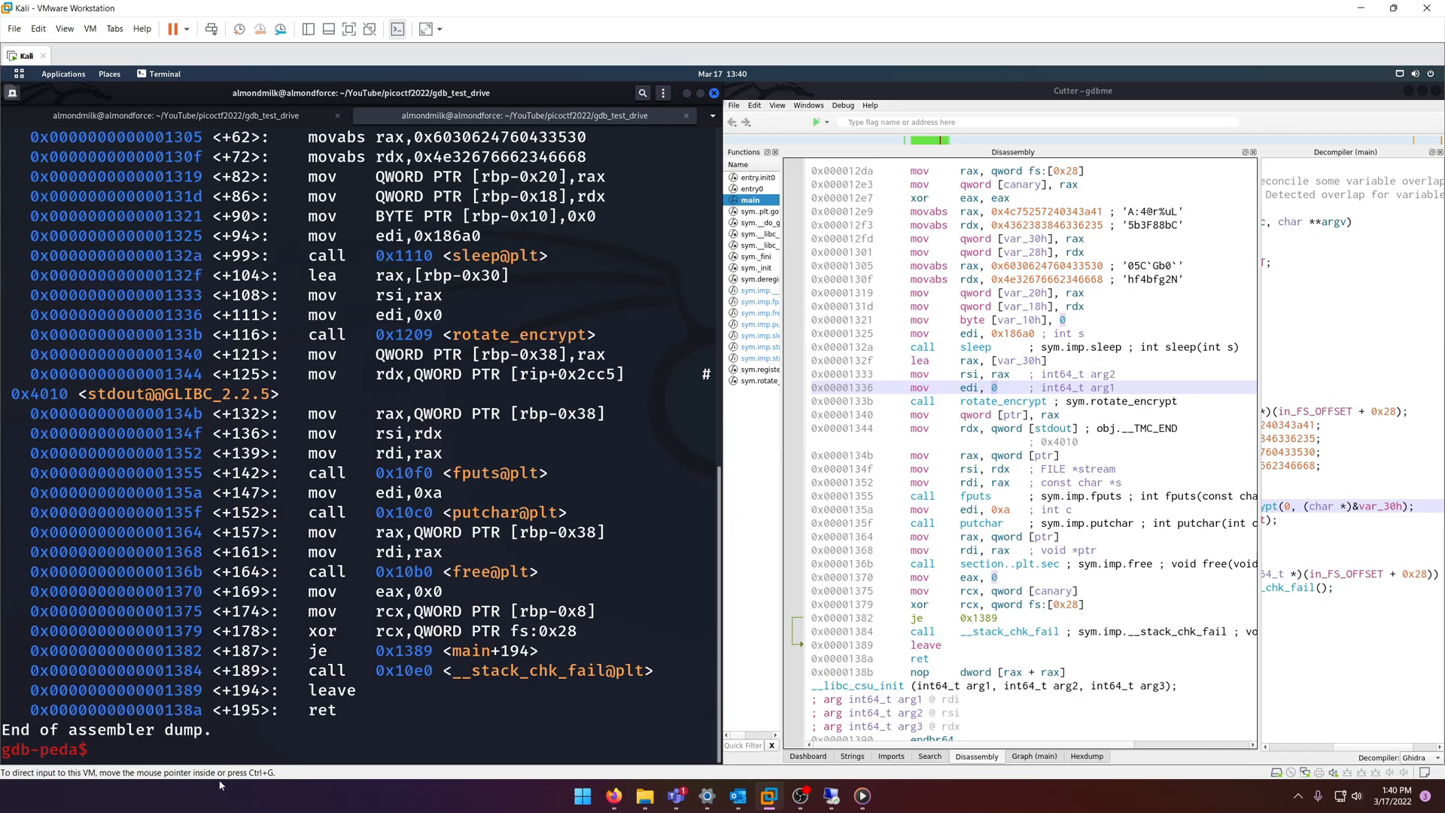
type("b *")
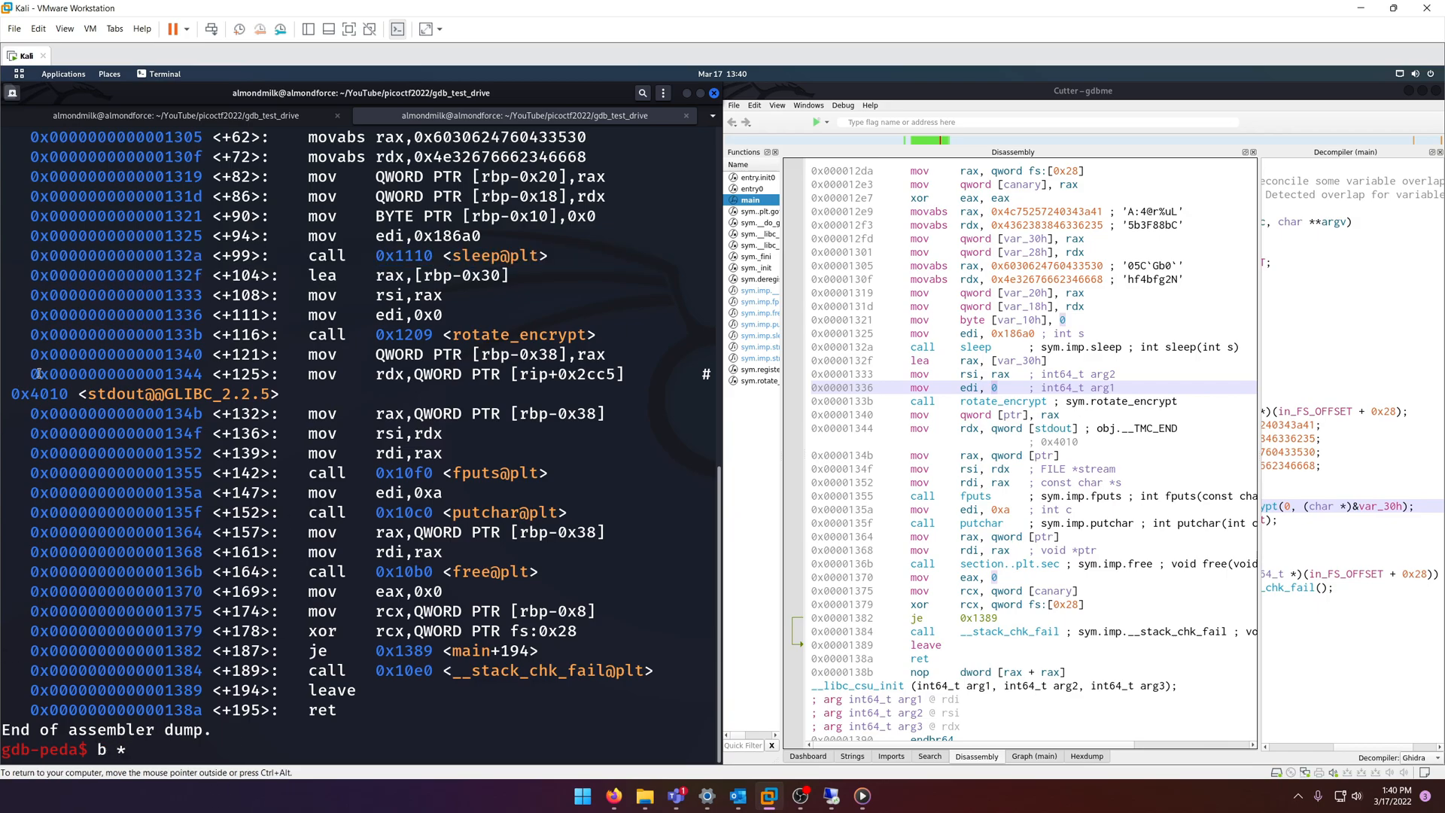
type("*")
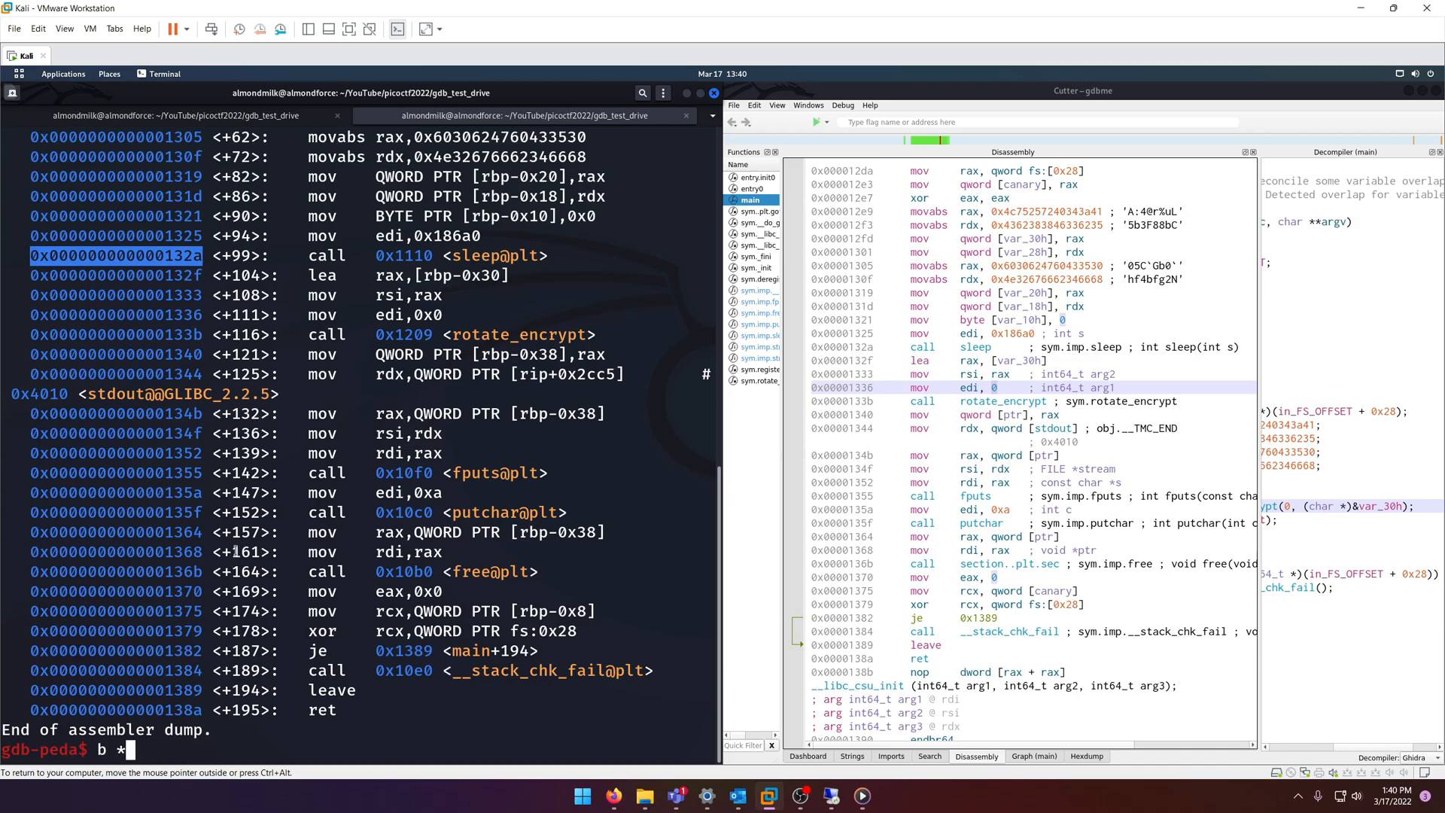
type("0x000000000000132a")
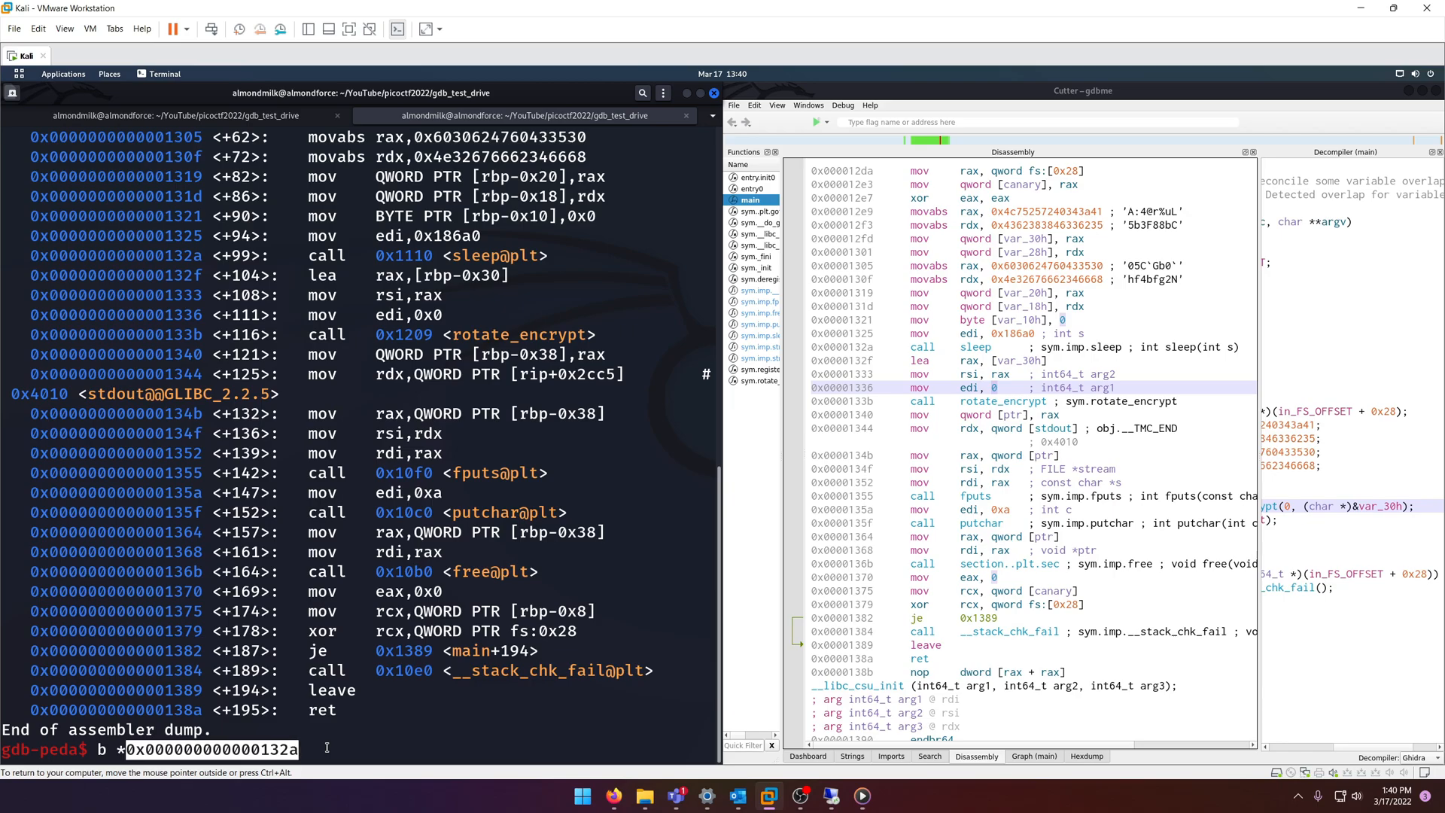
key("Backspace")
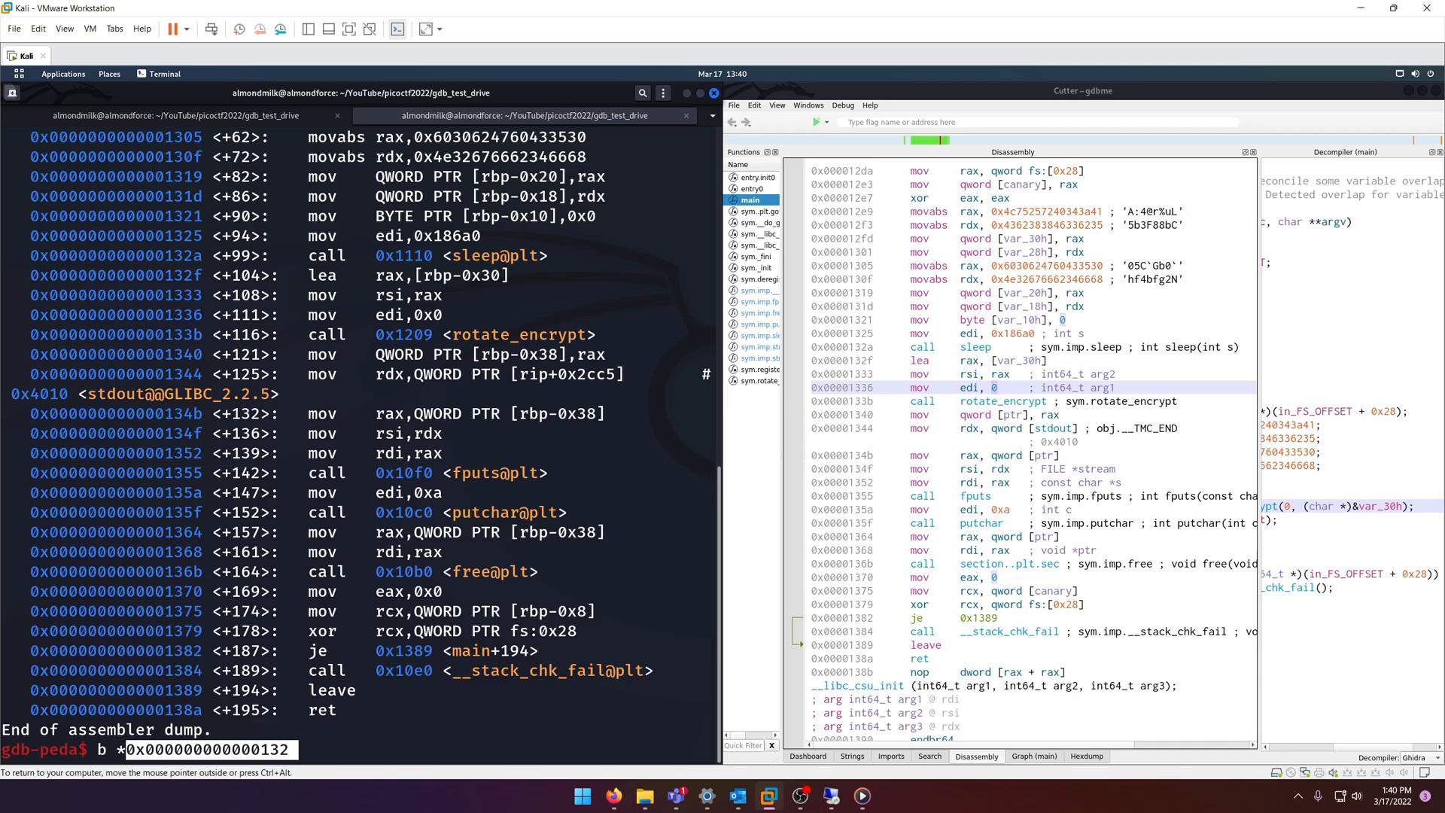
key("Return")
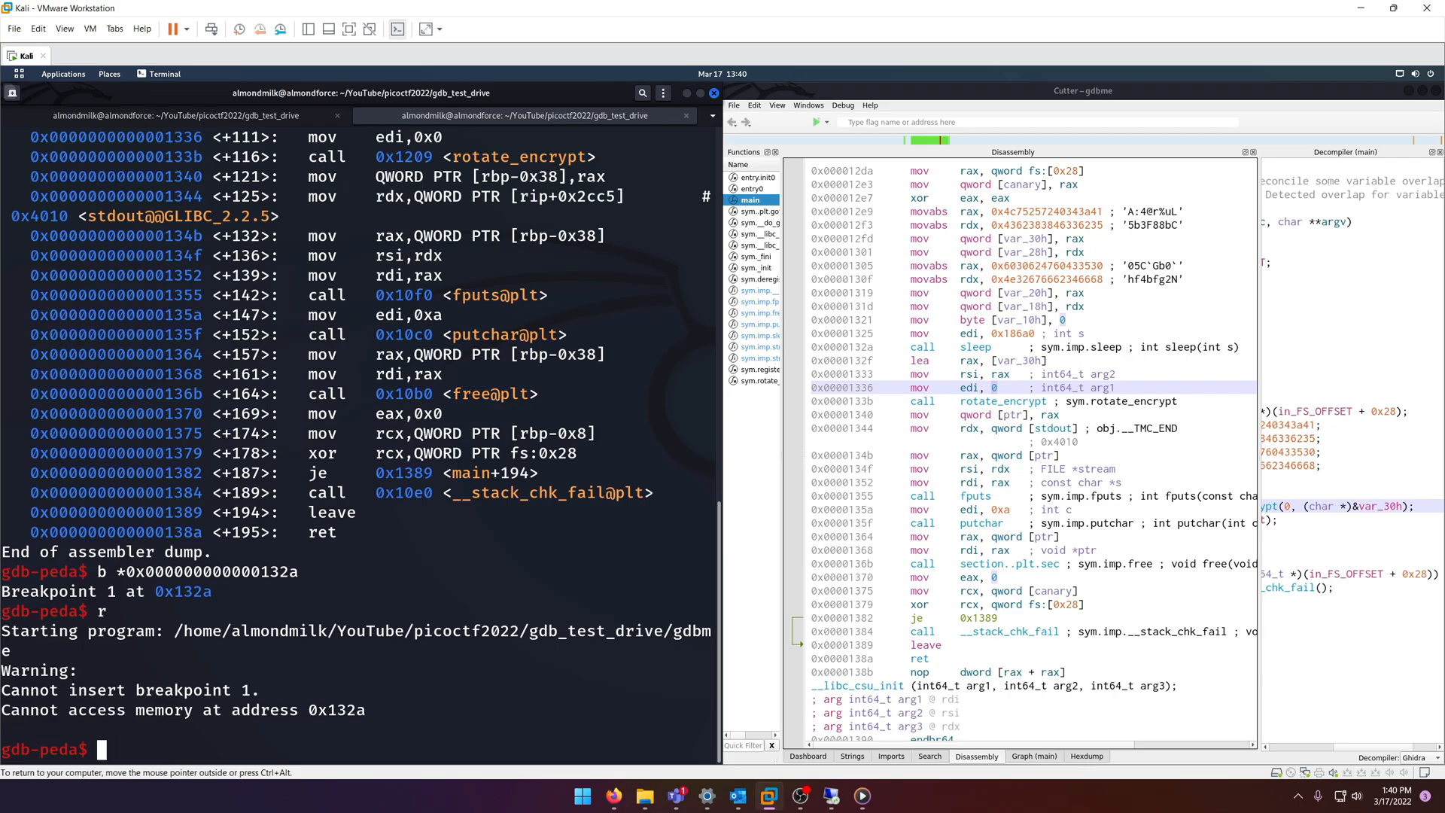
type("q")
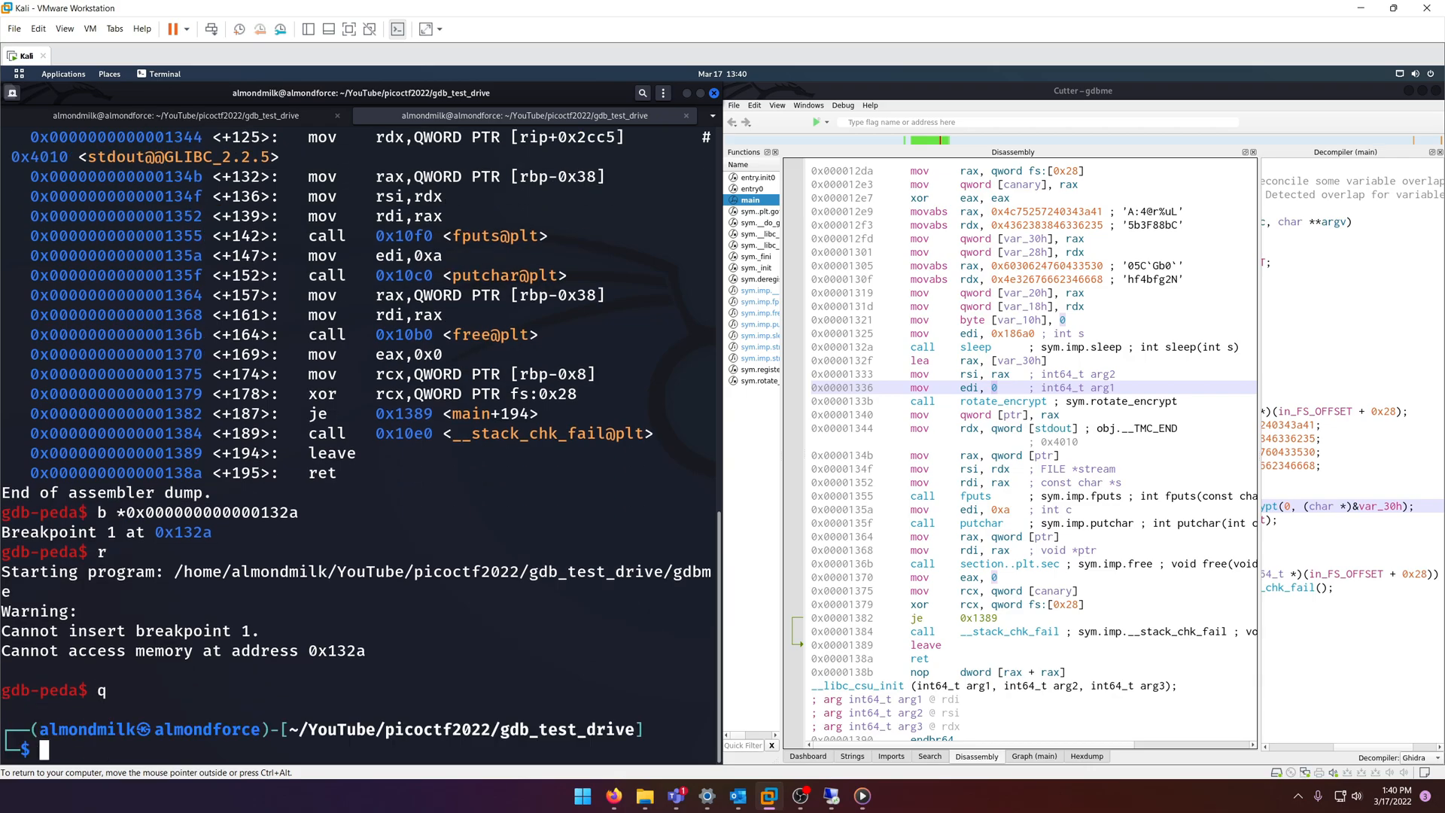
type("clear")
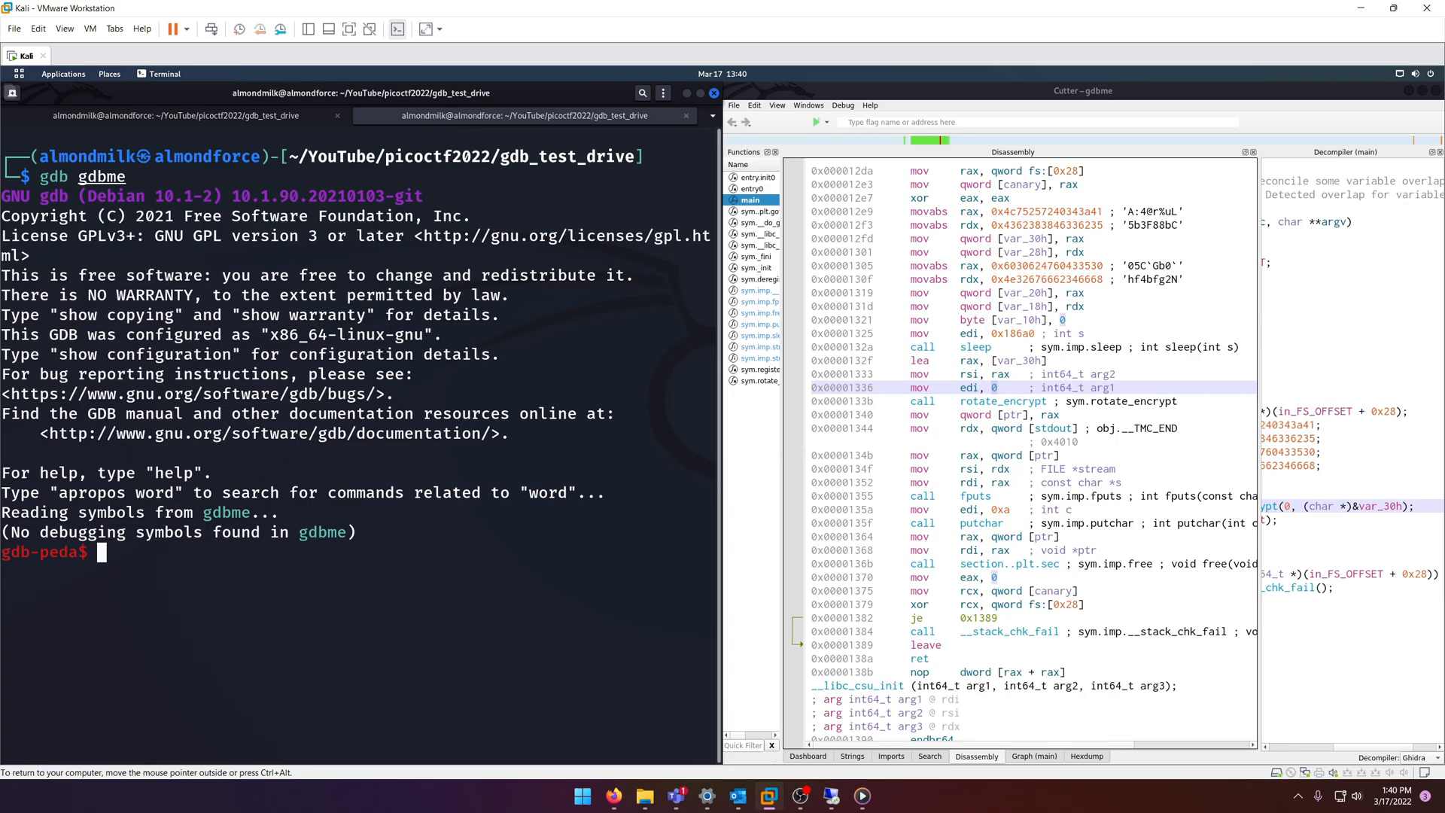
- Break at main, run gdbme, and relist main's disassembly at runtime addresses
type("b main")
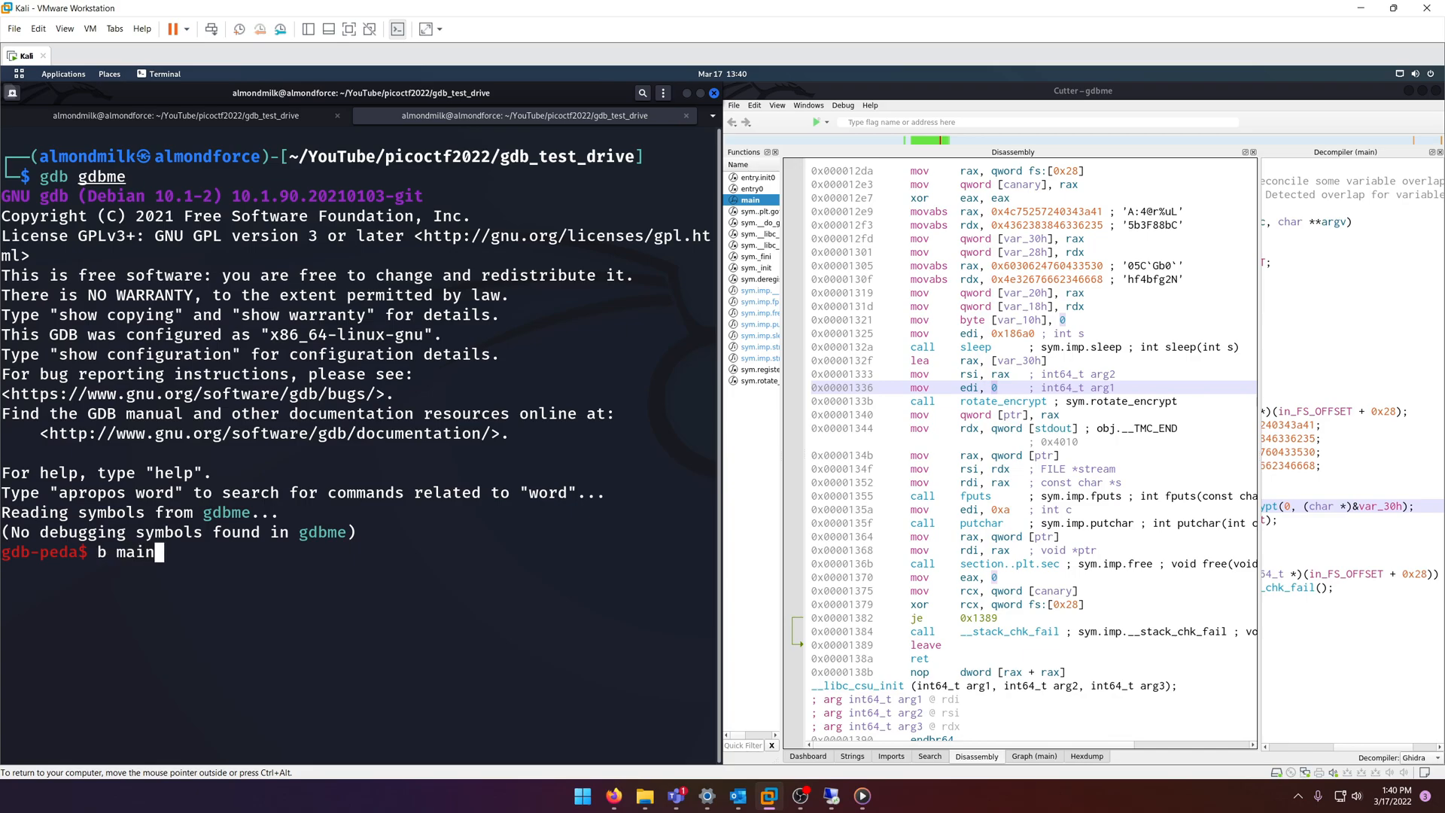
key("Return")
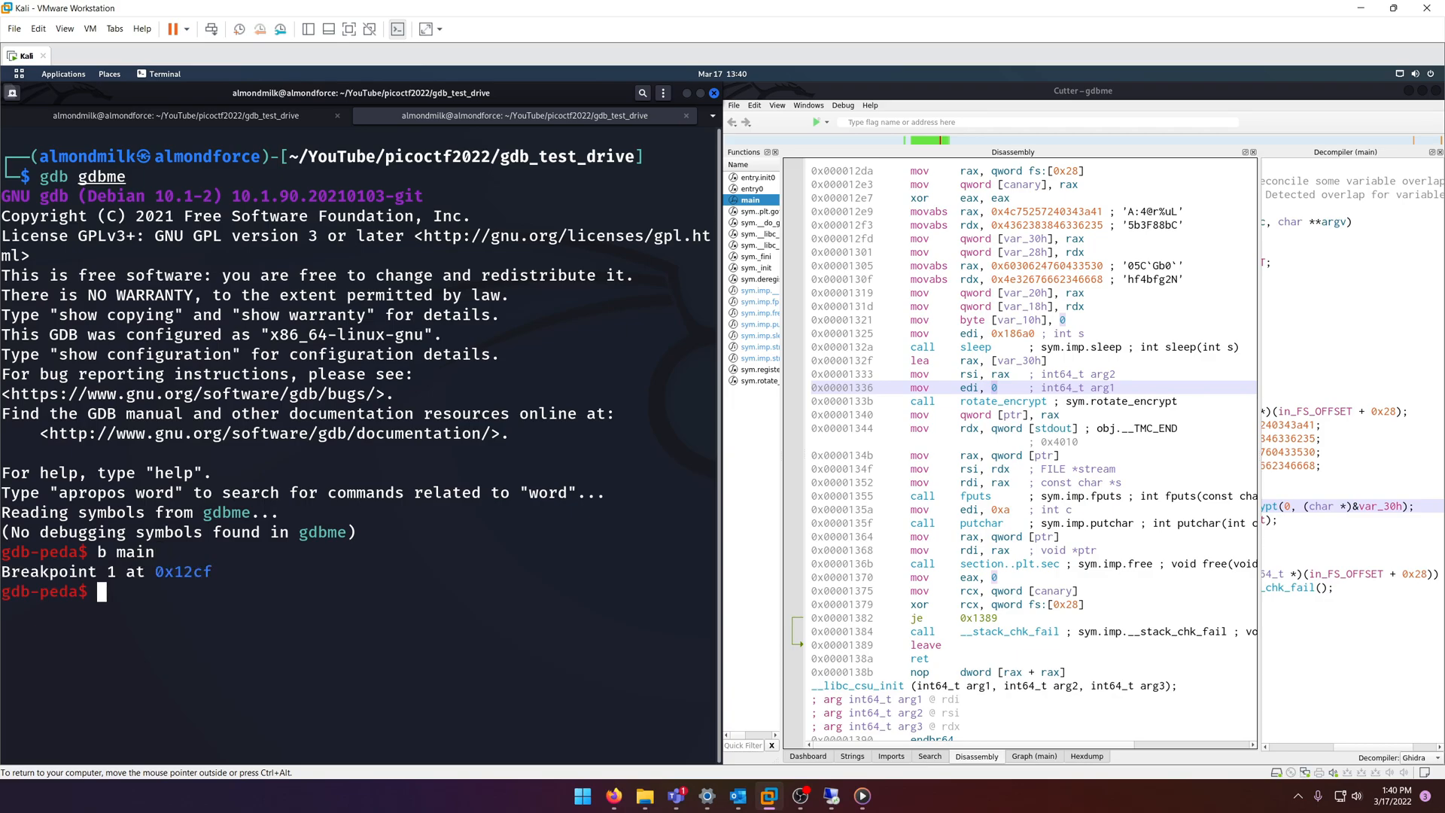
type("run")
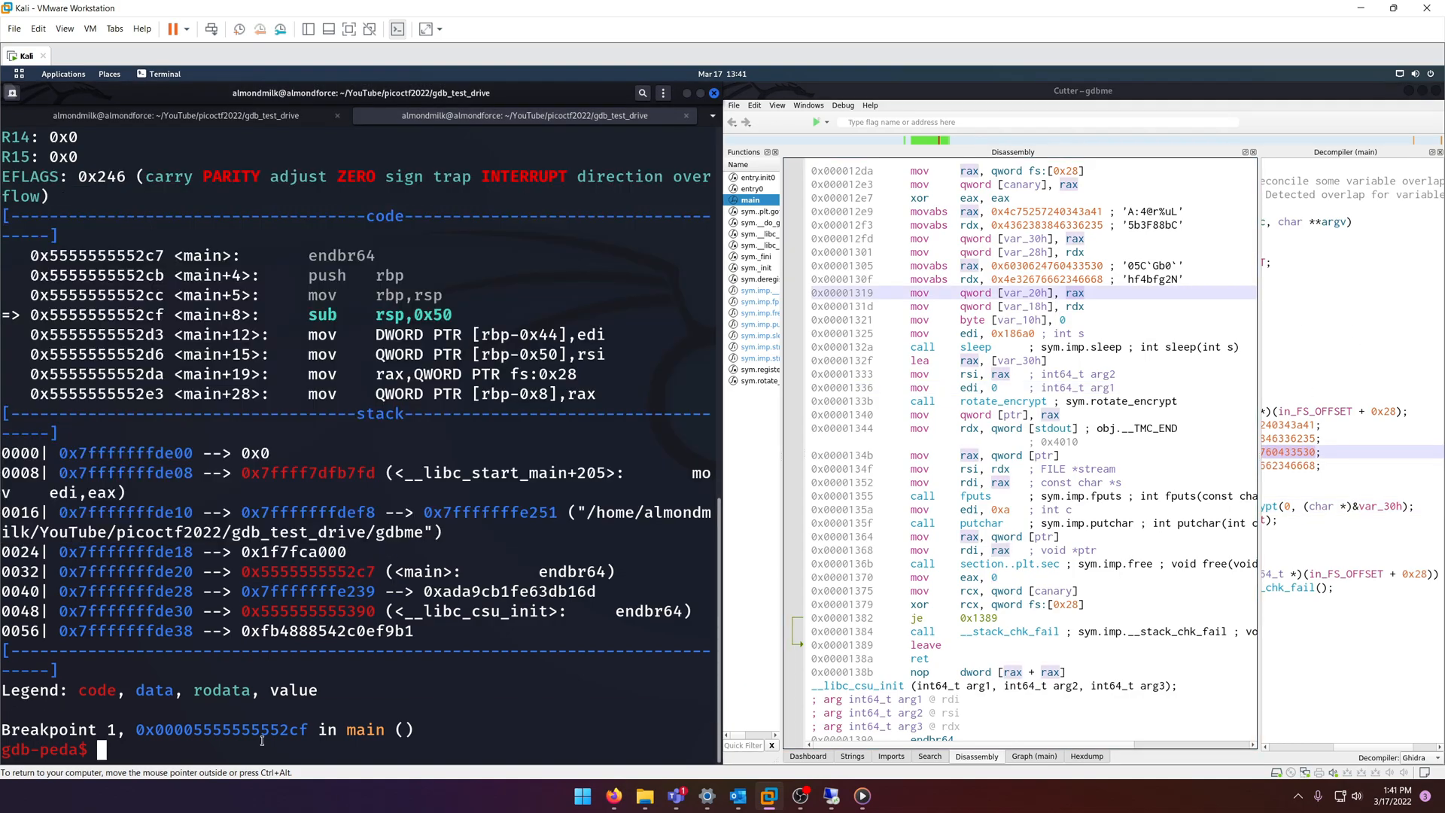
type("disass mai")
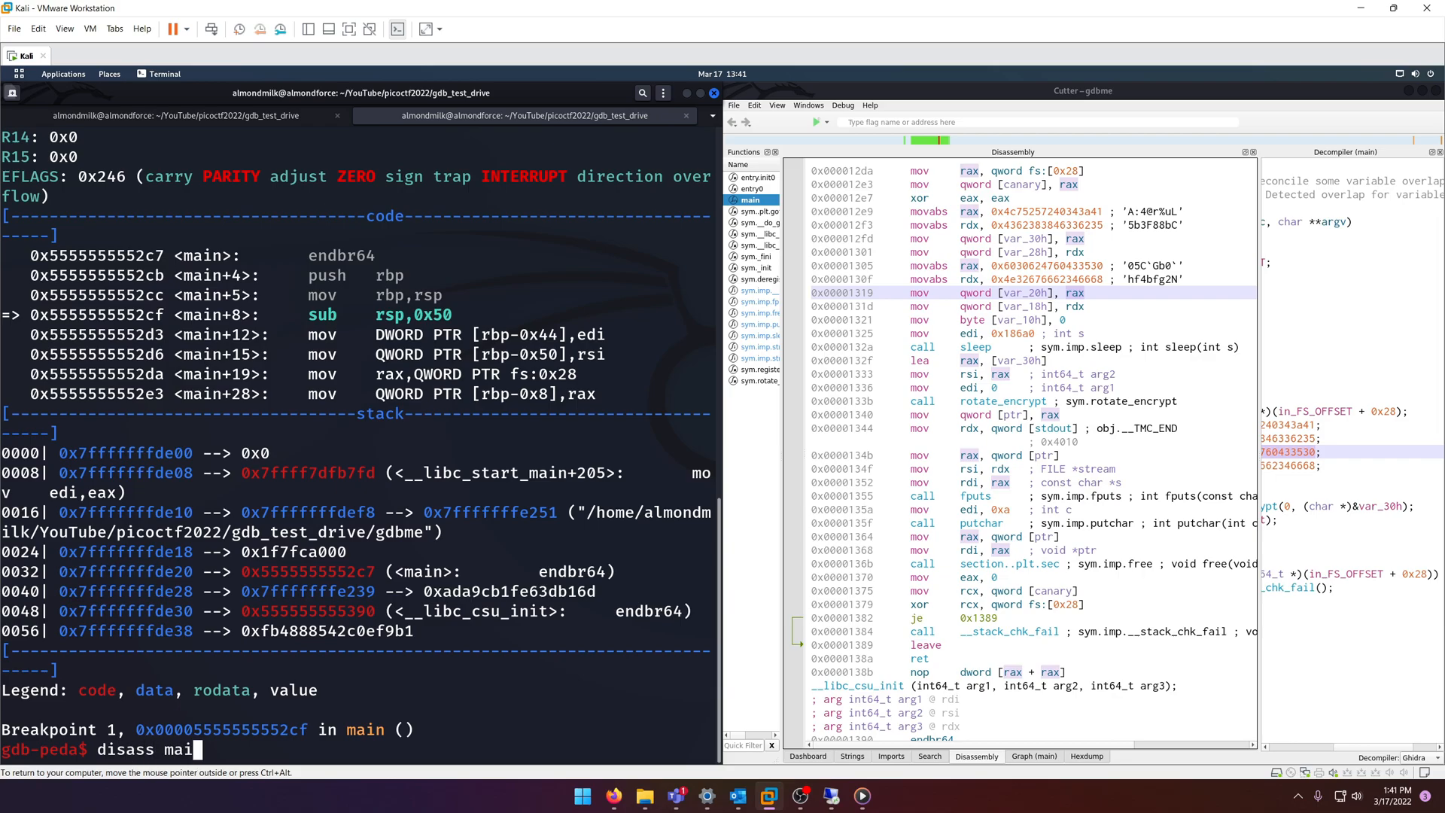
key("Return")
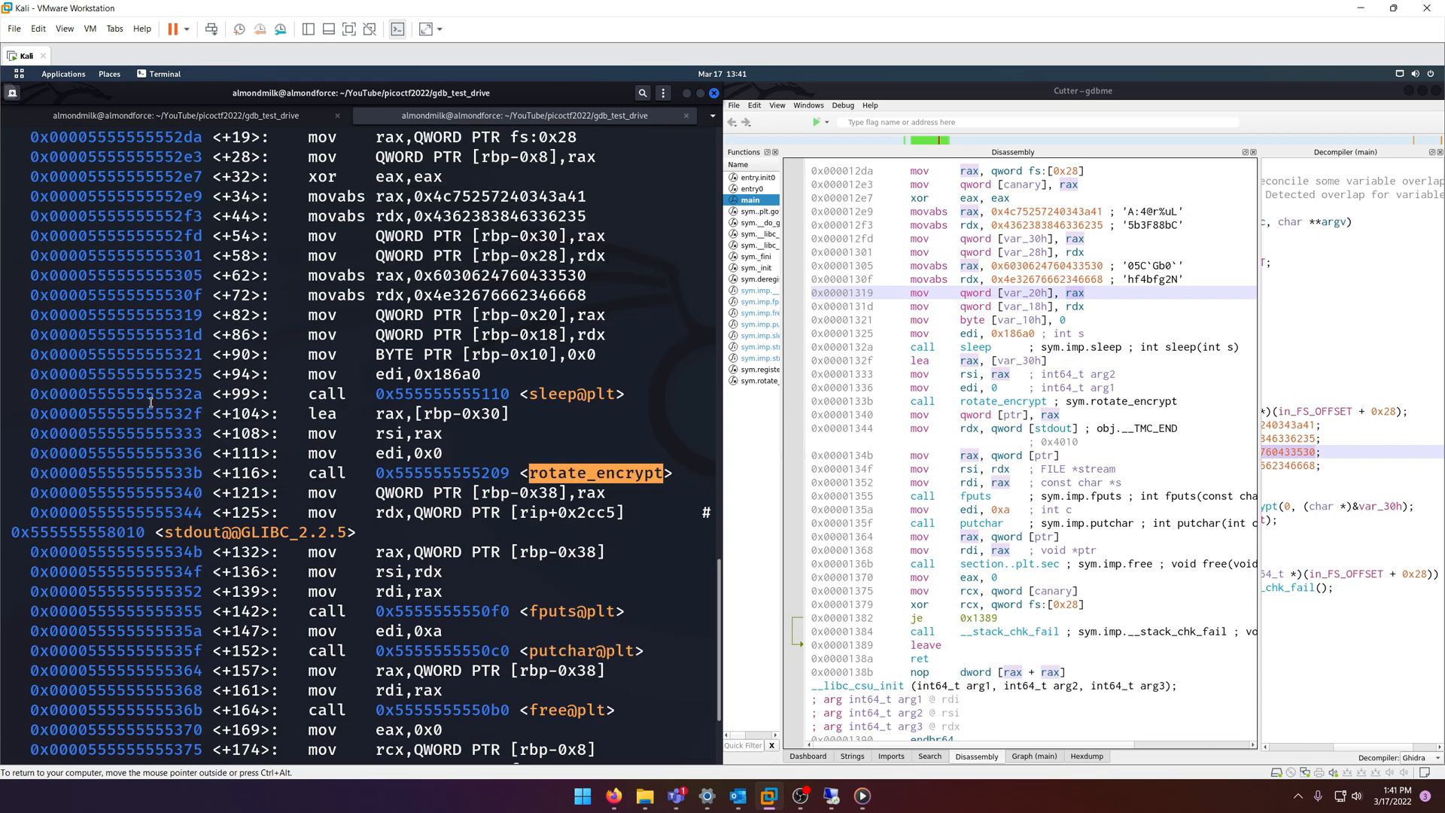
left_click(115, 394)
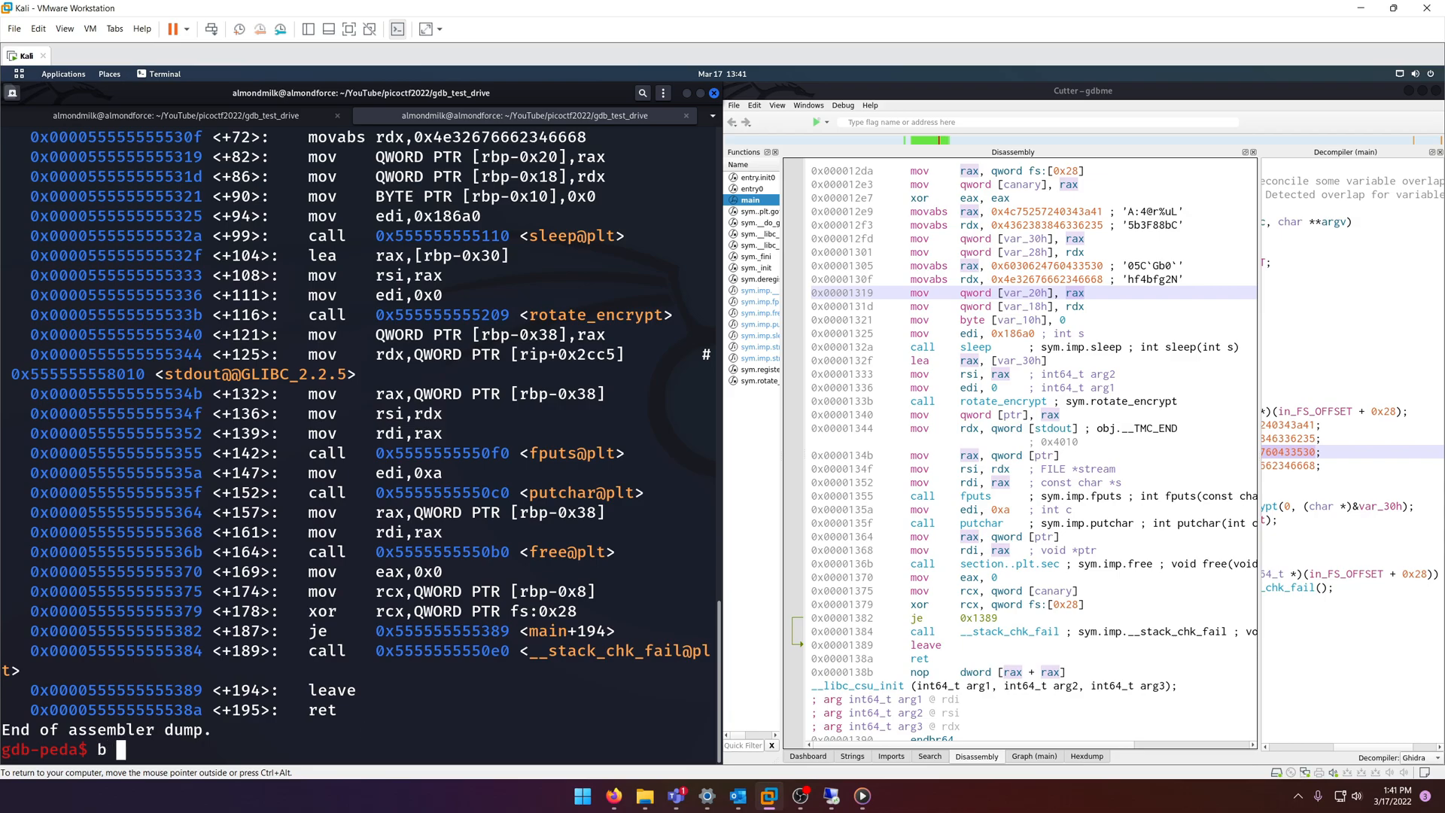
type("*0x000055555555532a")
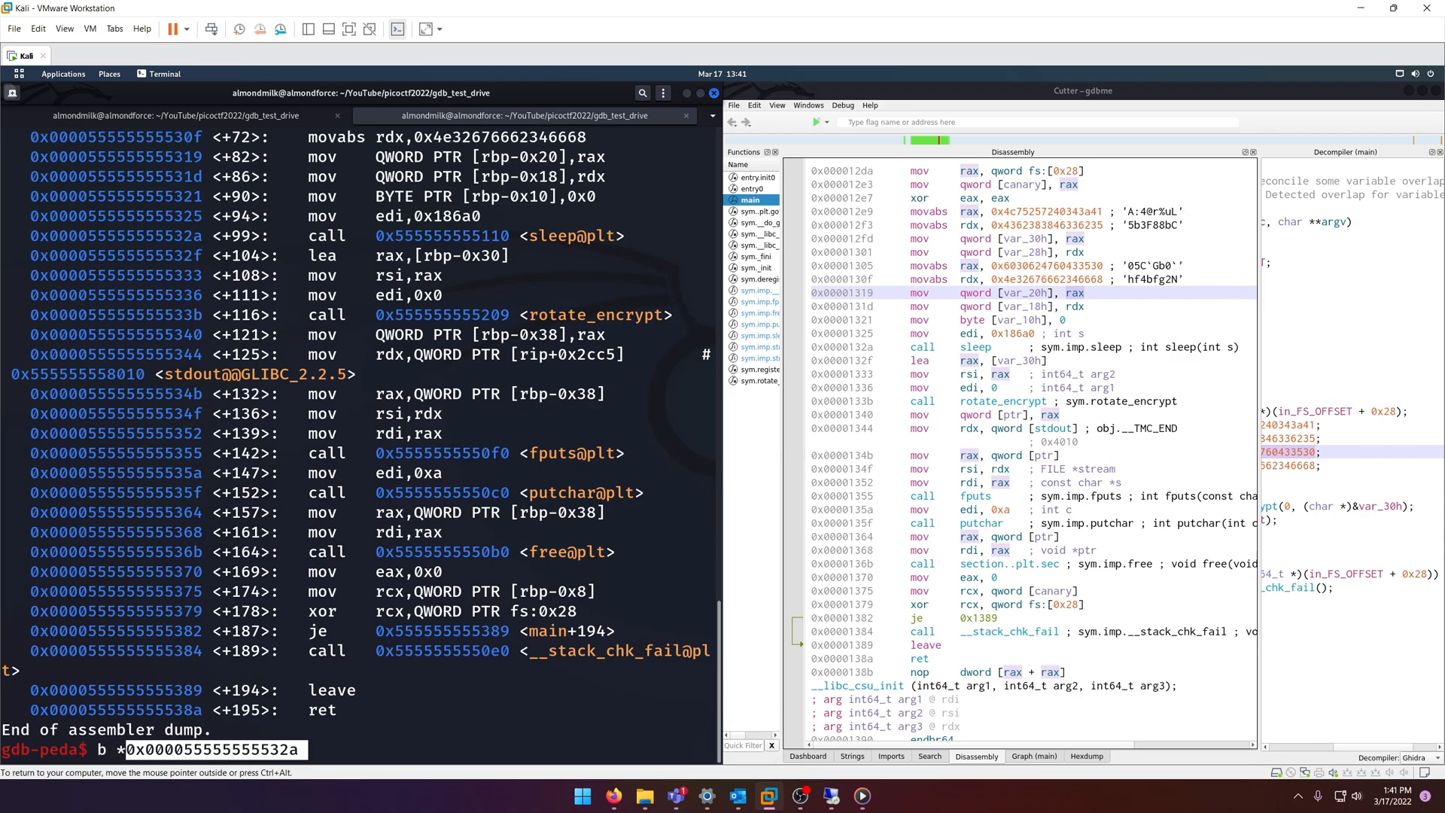
key("Return")
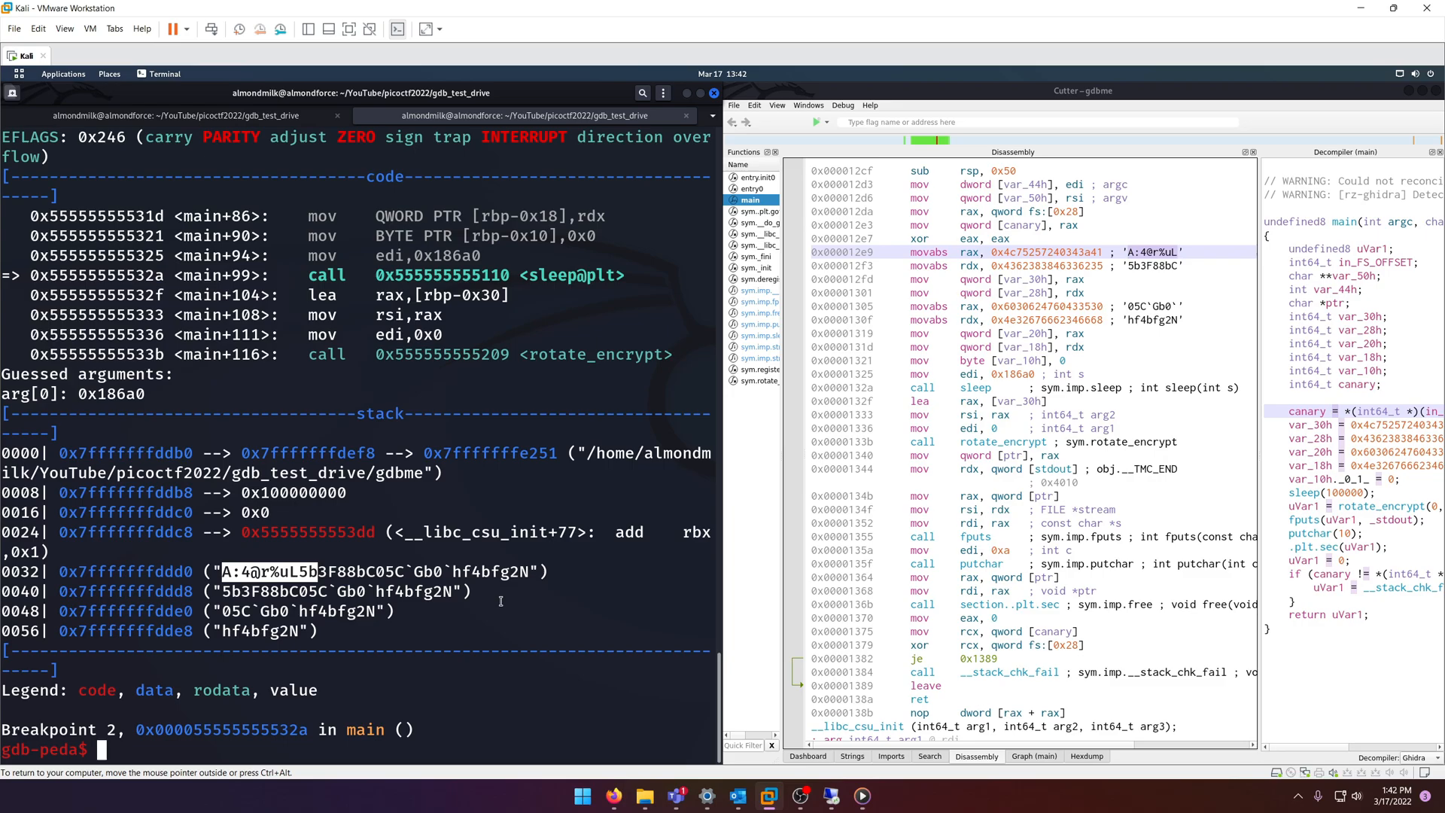
type("disa")
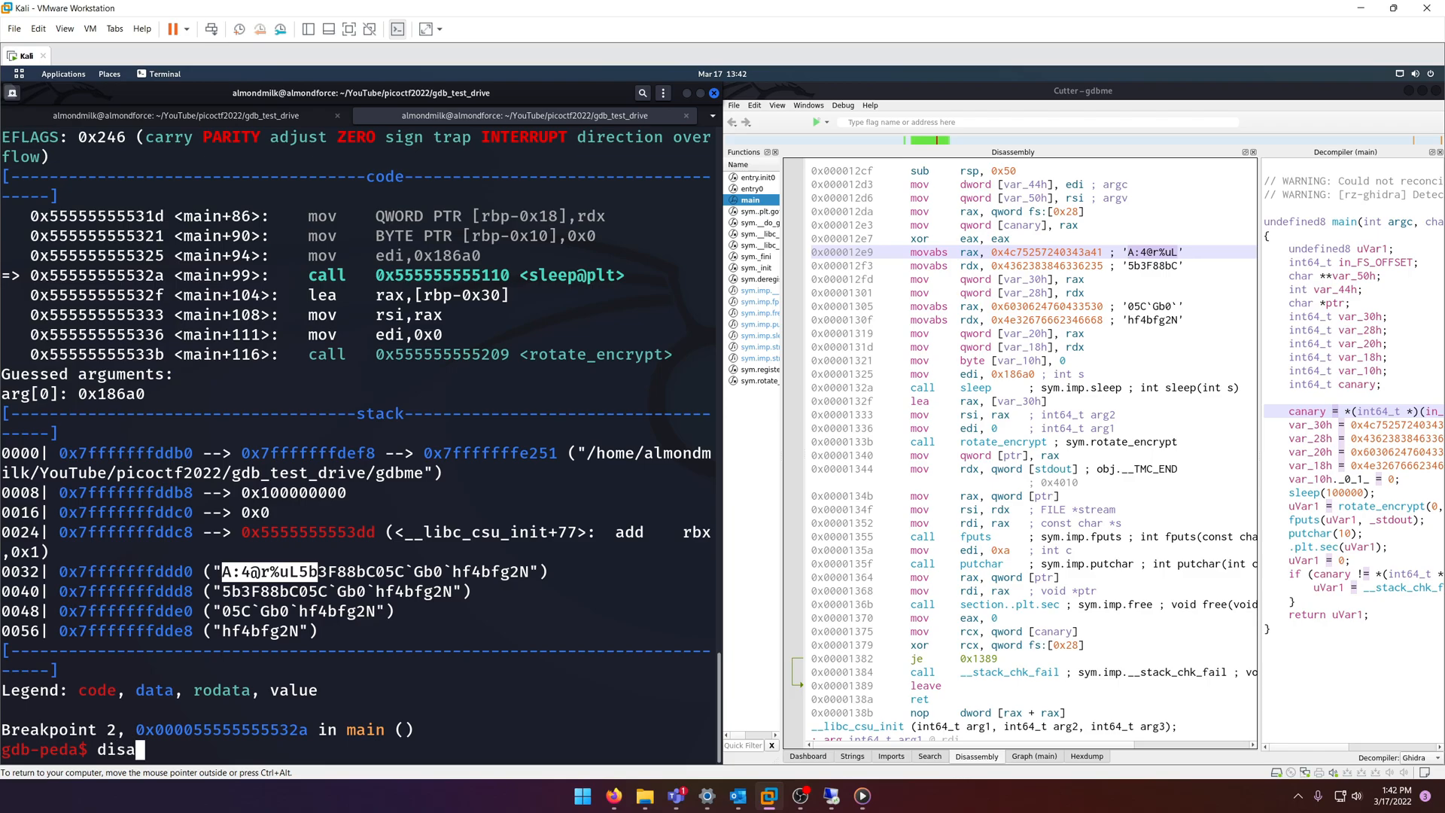
key("Return")
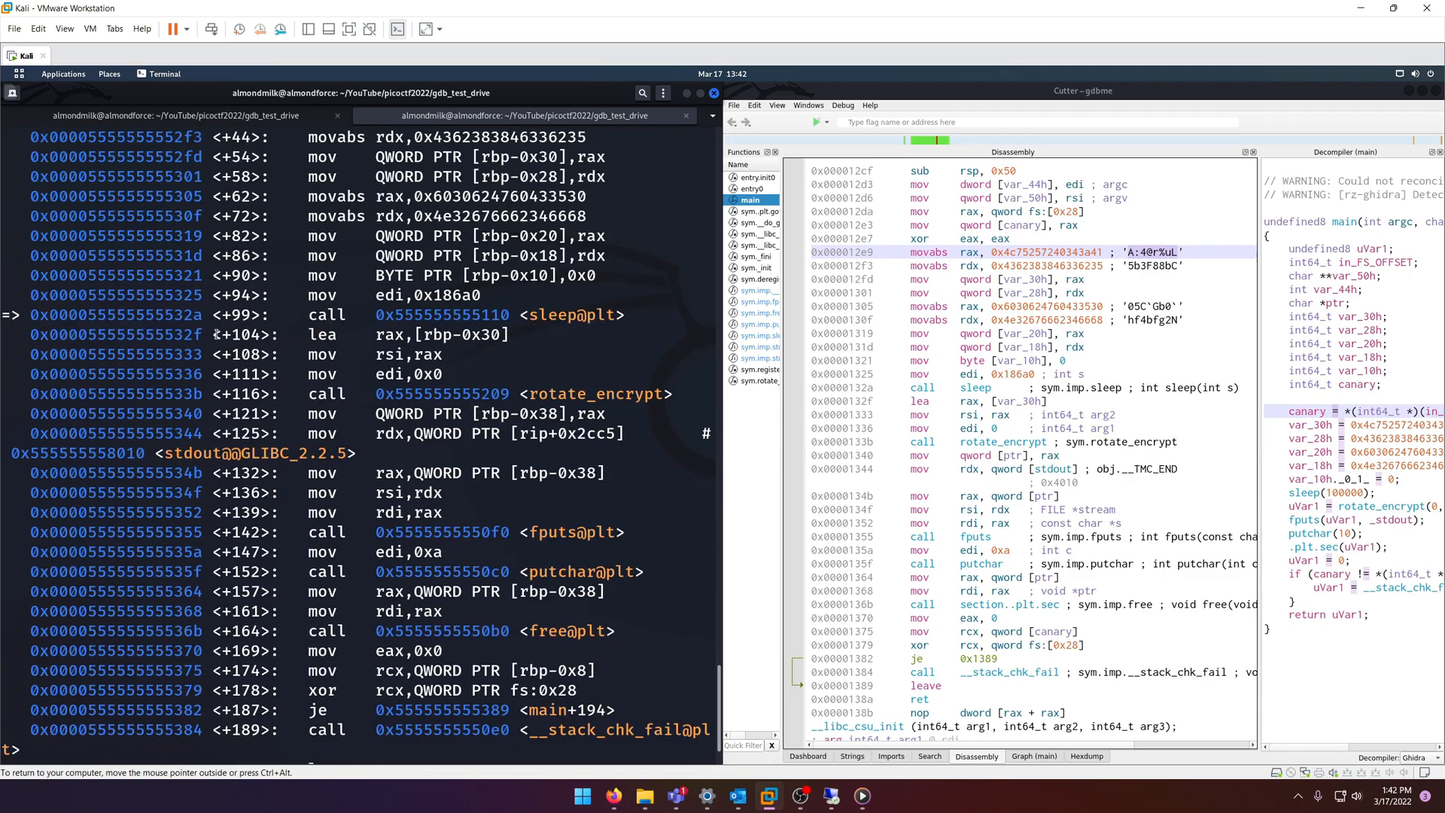
- Copy the address of the instruction after sleep (main+104) and begin typing 'jump'
double_click(451, 315)
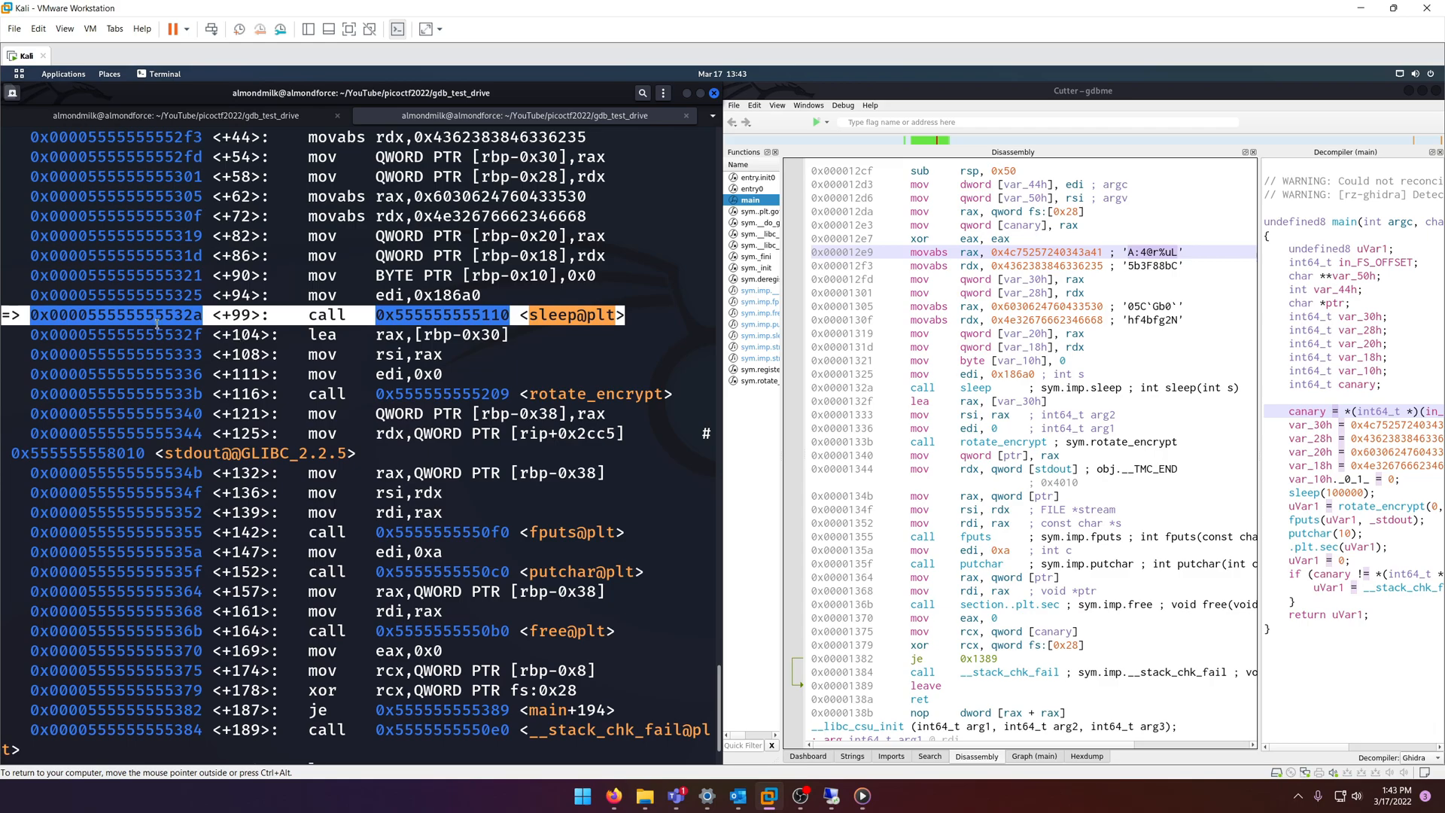
double_click(440, 314)
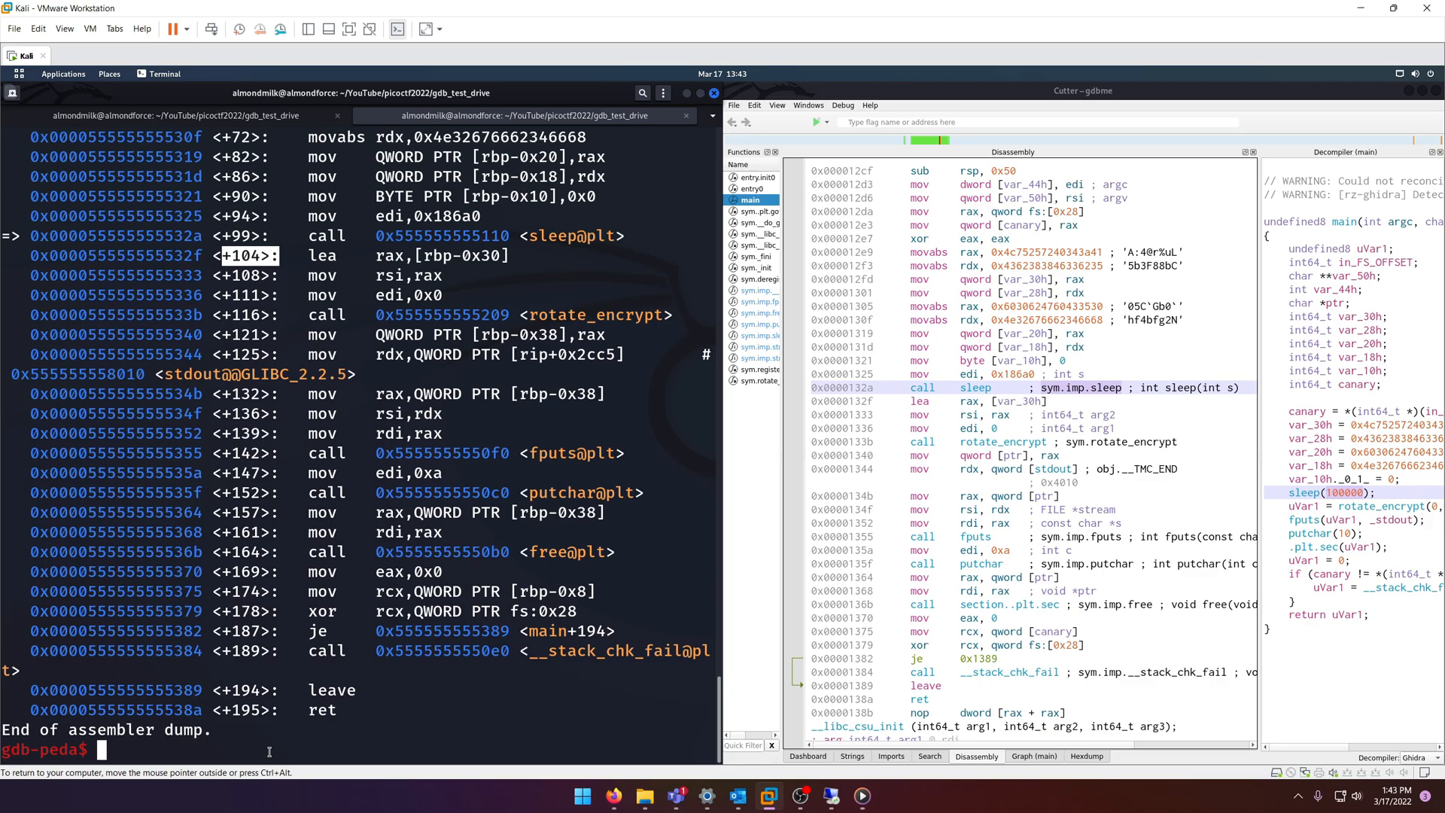
type("jump")
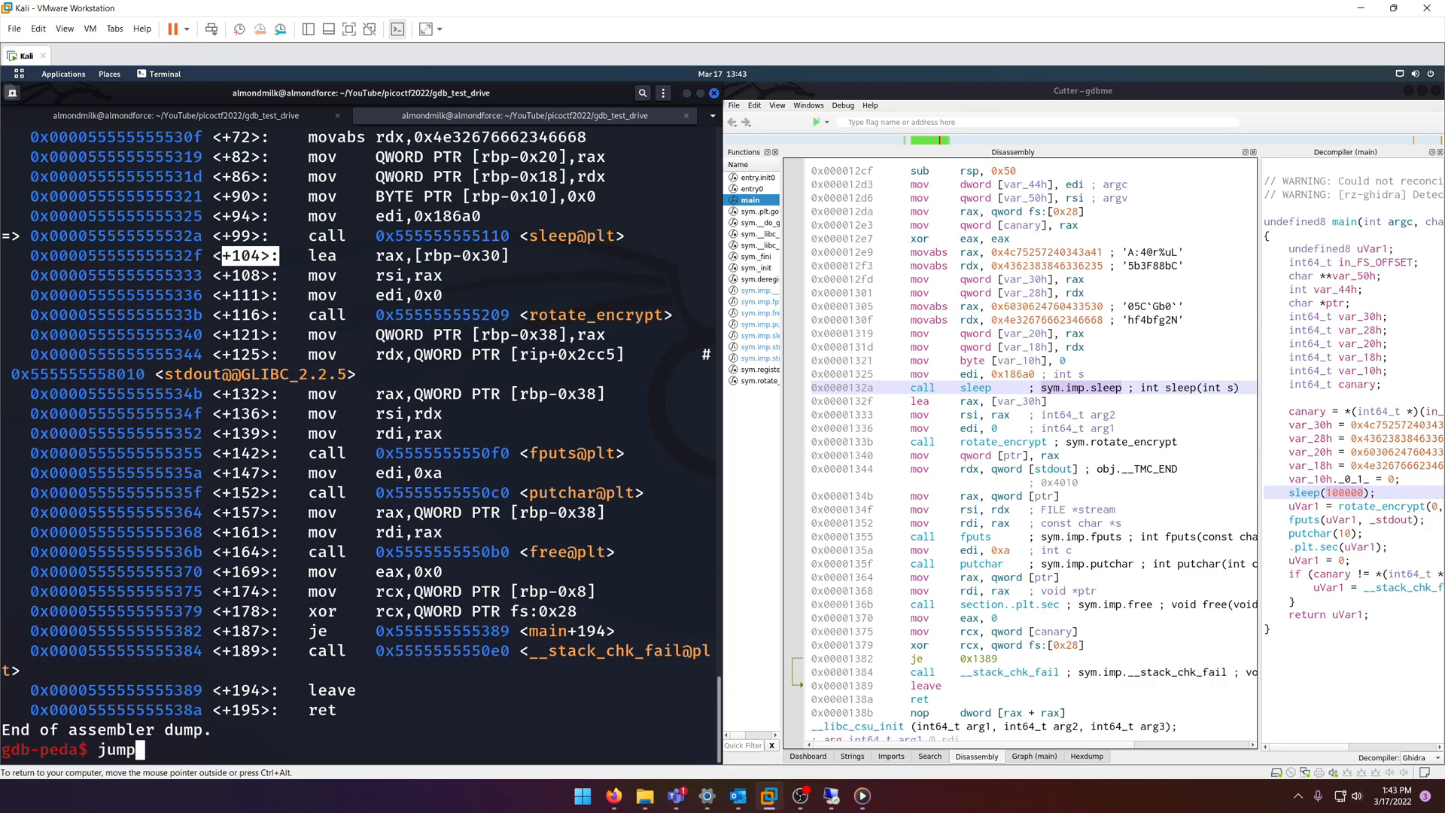
right_click(115, 255)
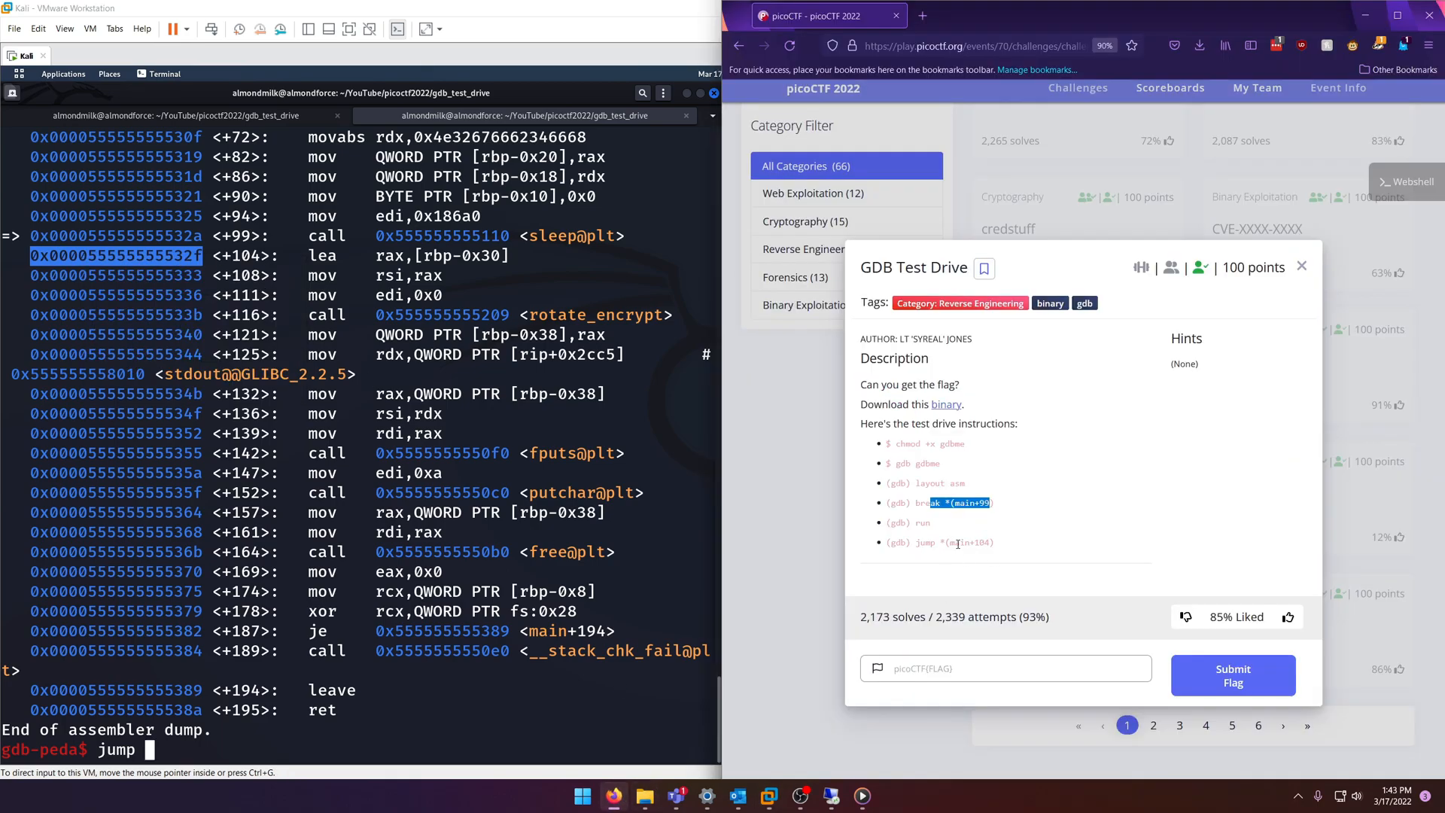
double_click(968, 541)
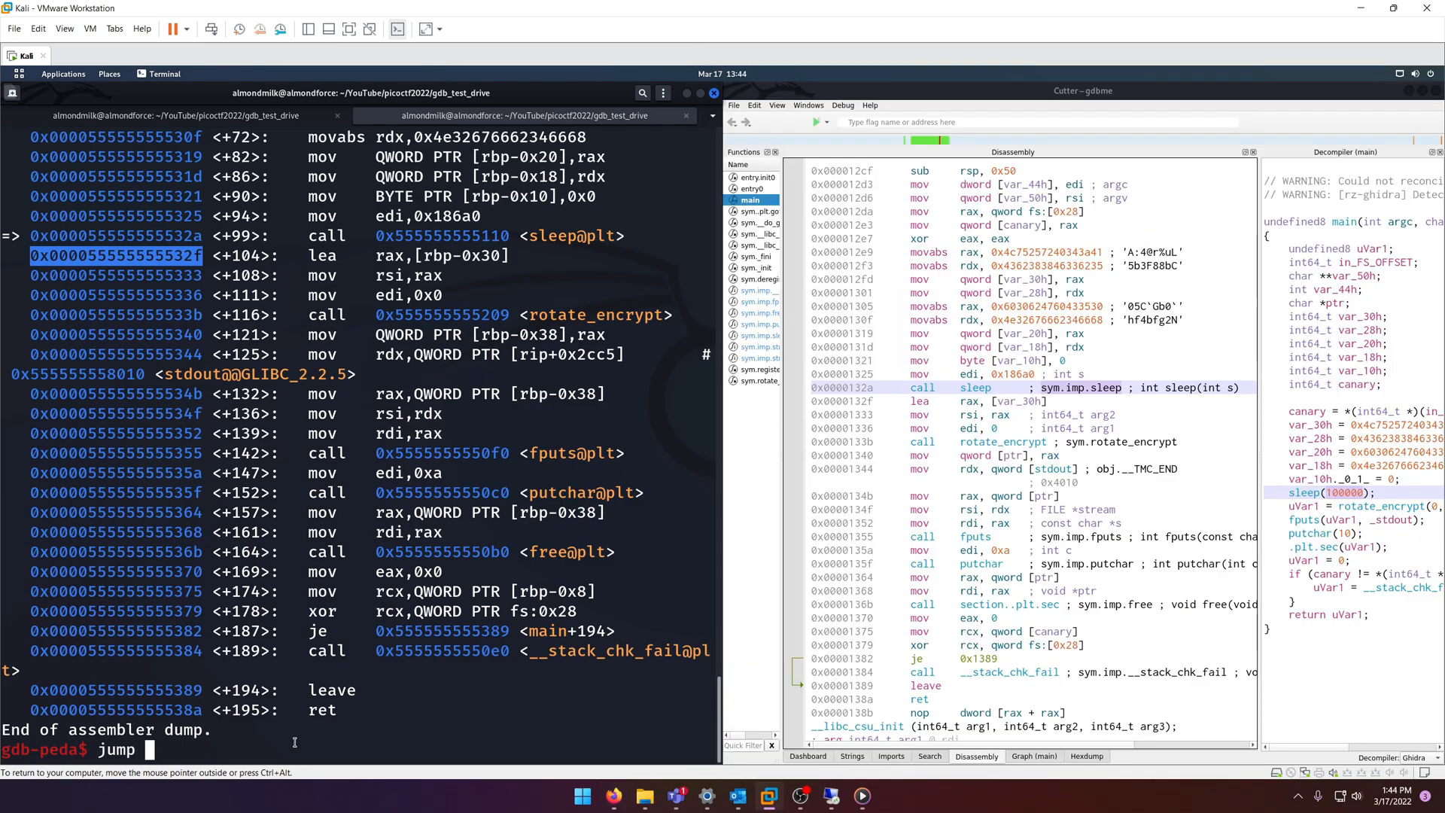
type("0x000055555555532f")
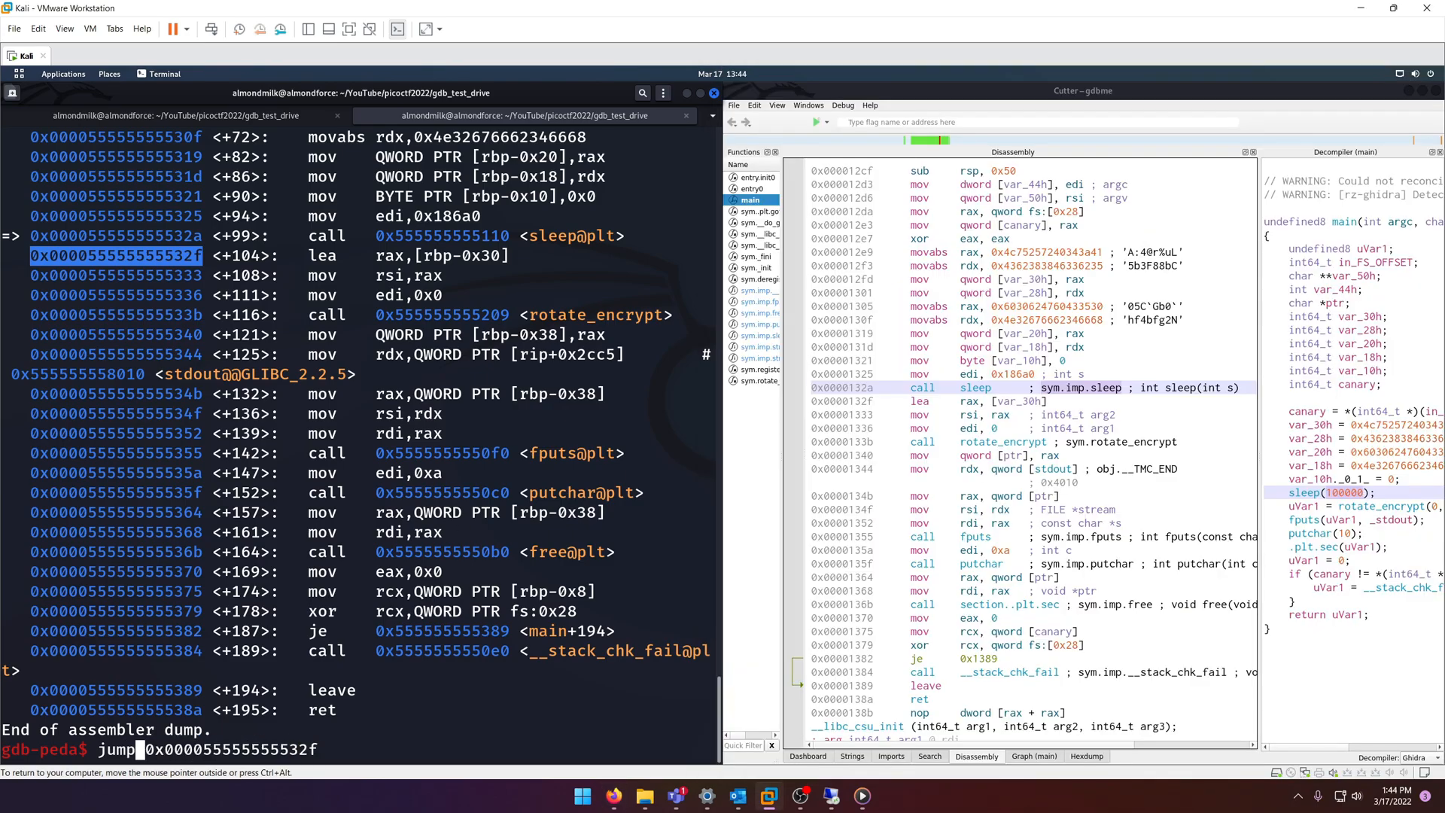
type("*0")
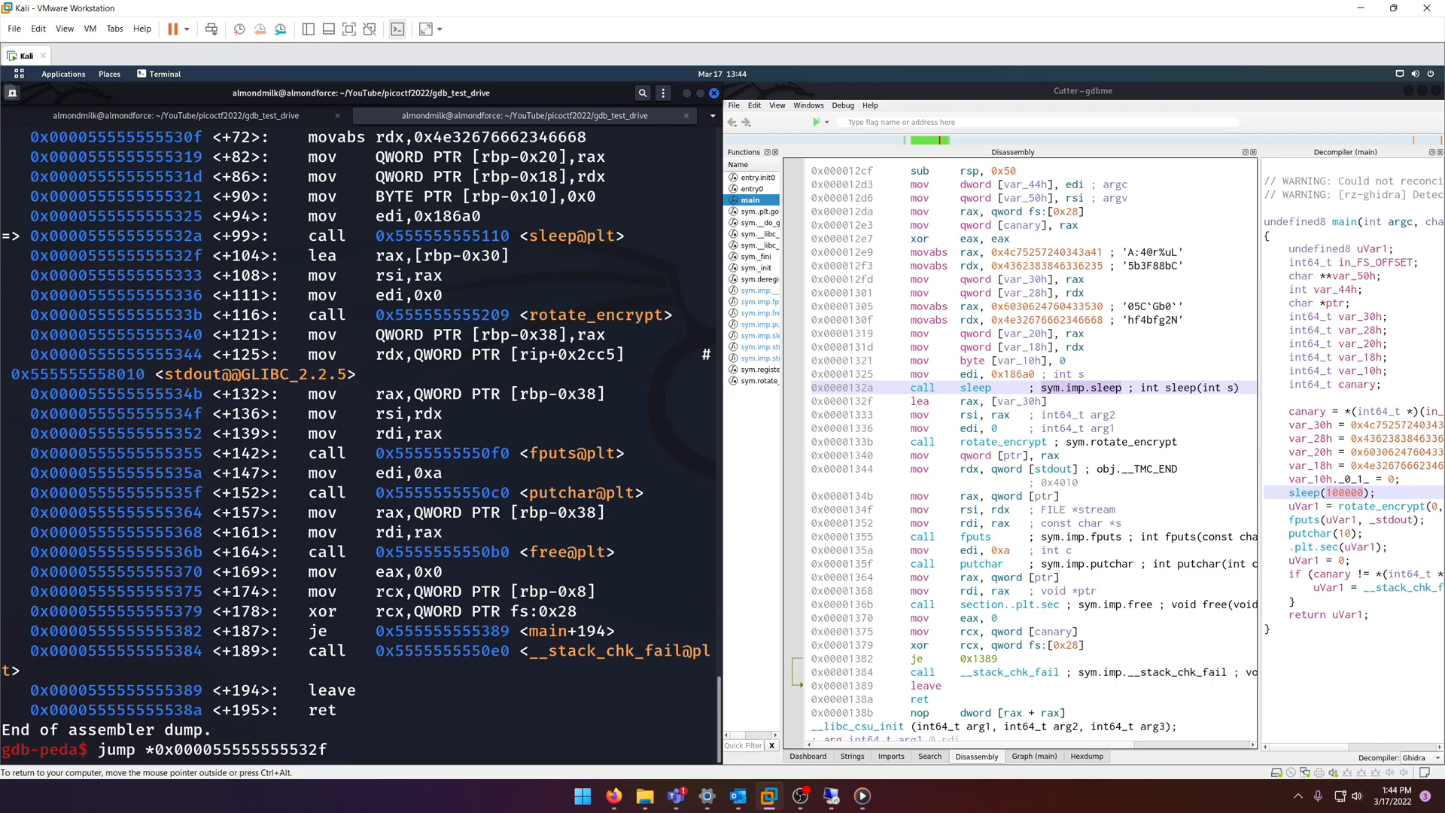
key("Return")
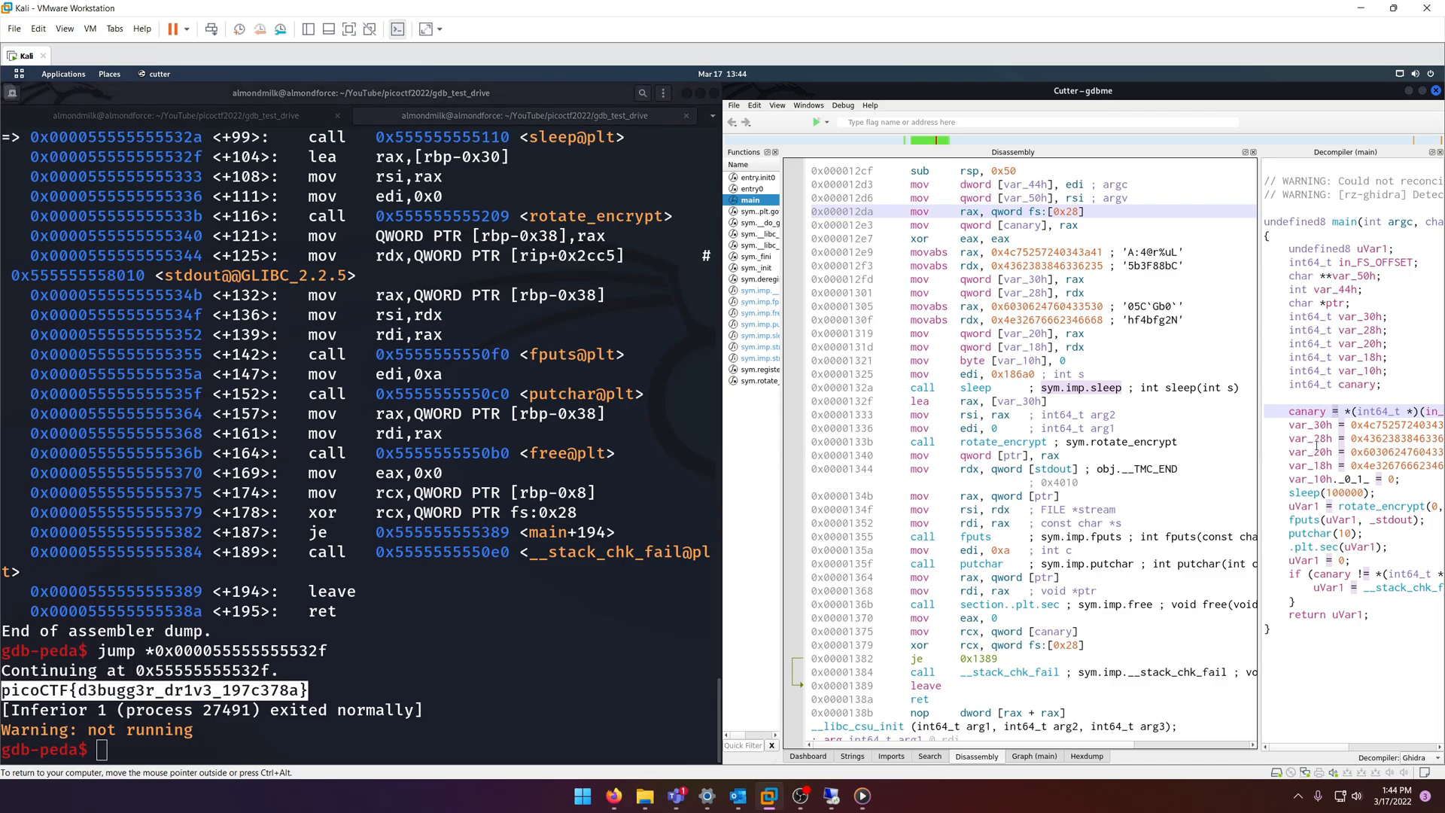
left_click(1014, 292)
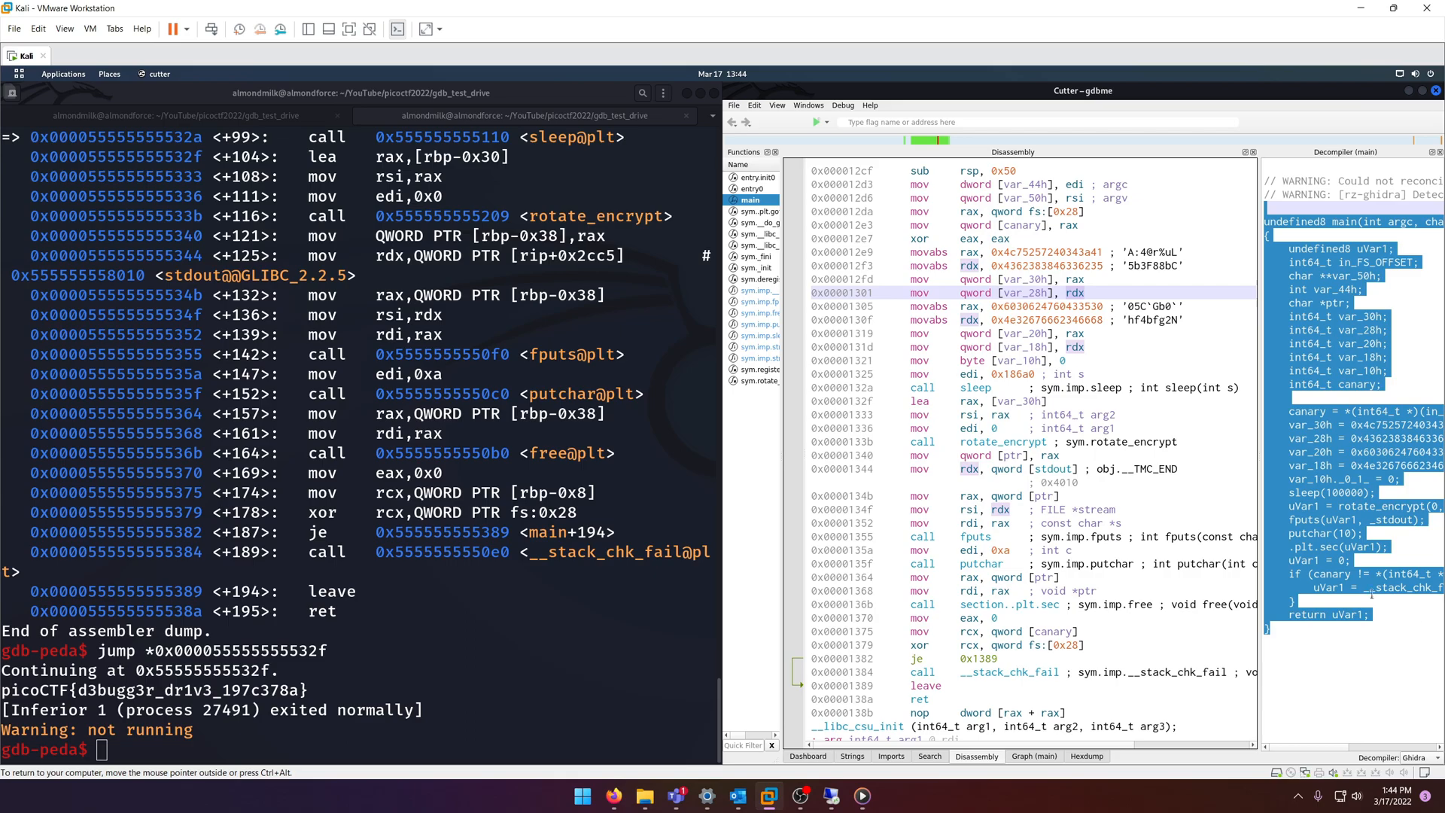
mouse_move(1247, 440)
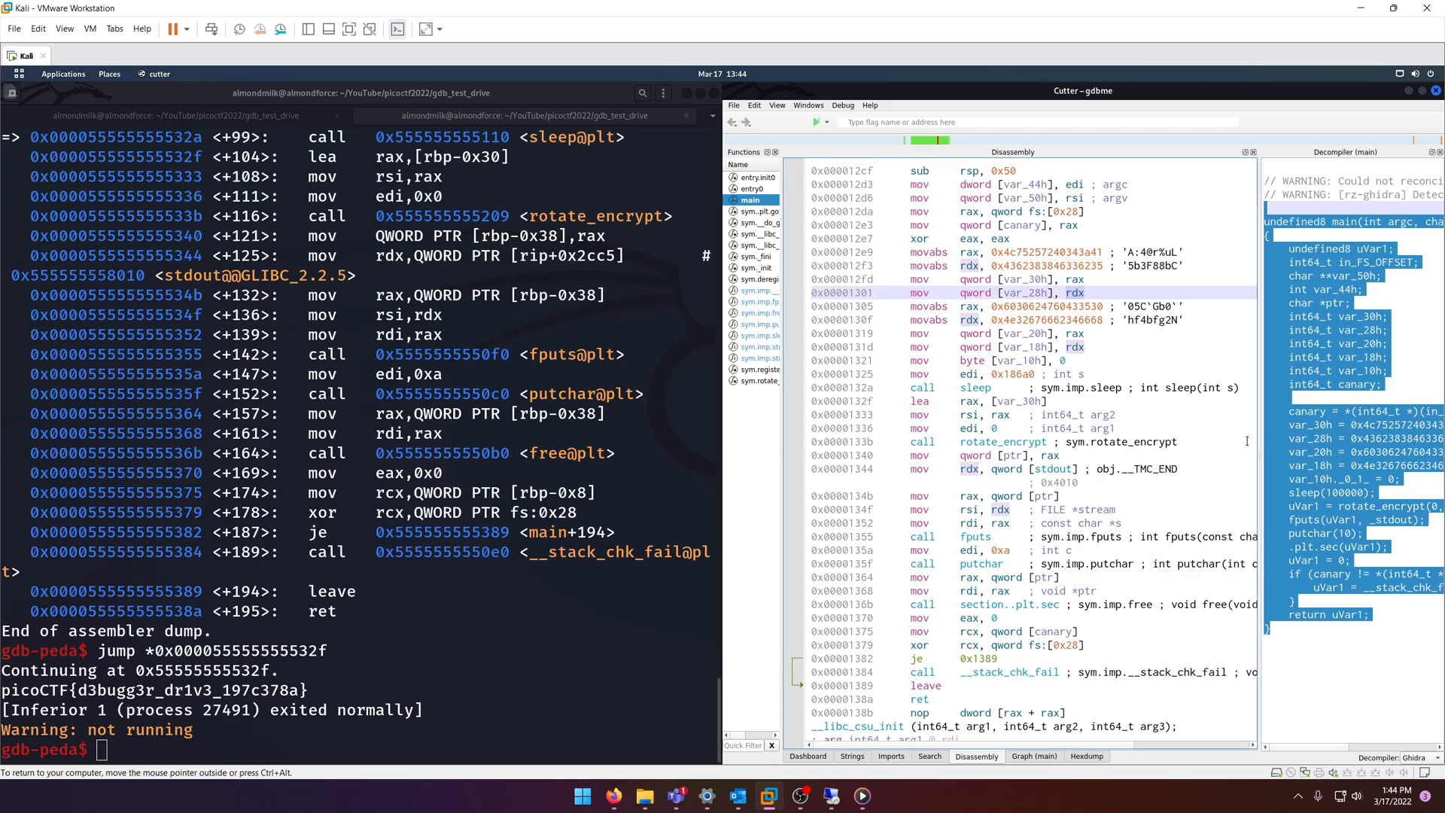